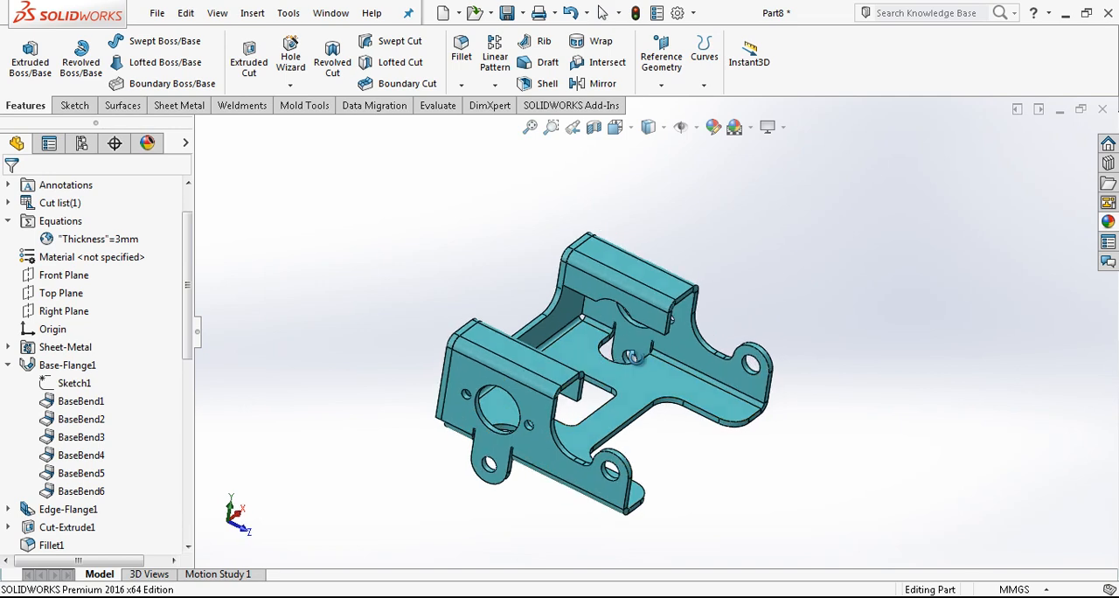
Step: Orbit the finished bracket to inspect it, then start a new Part document
{"action": "left_click_drag", "start_coordinate": [629, 358], "coordinate": [612, 393]}
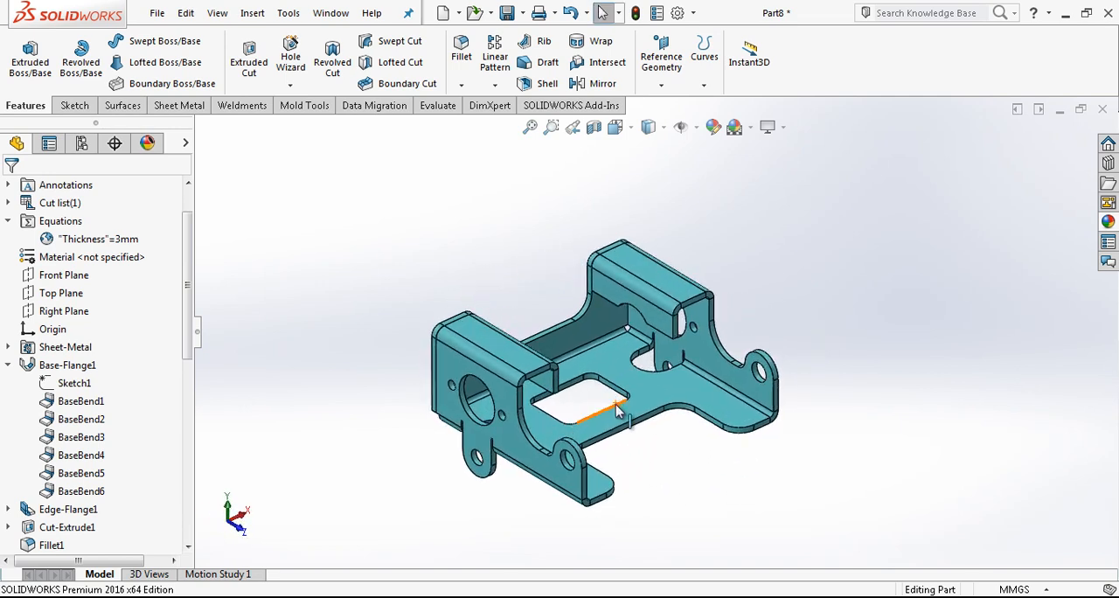
{"action": "left_click", "coordinate": [445, 12]}
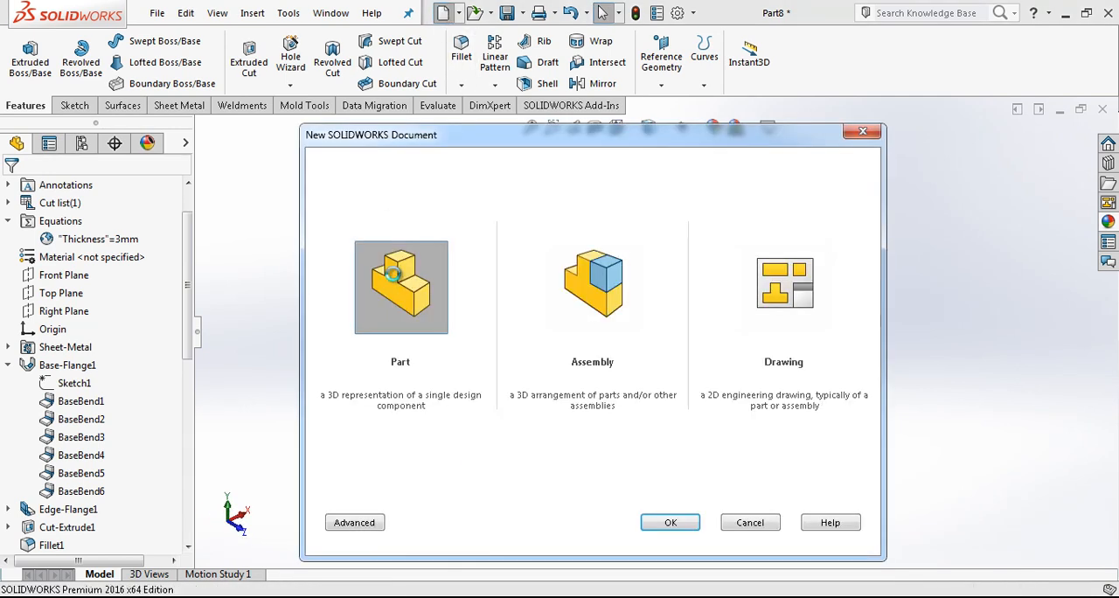
Step: Create a new part and sketch the bracket profile lines on the Front Plane
{"action": "left_click", "coordinate": [670, 522]}
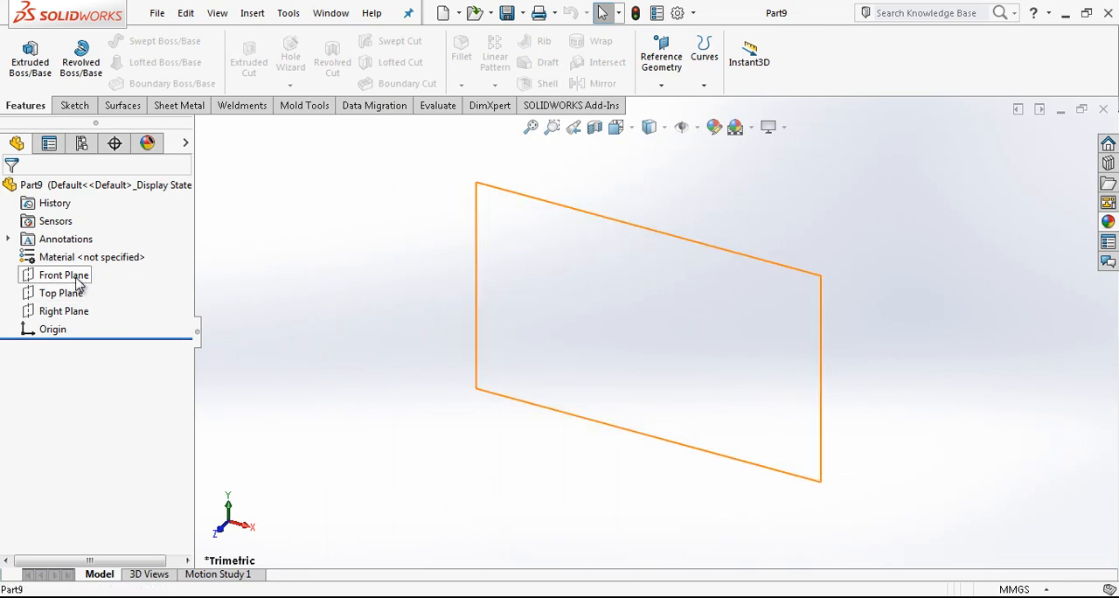
{"action": "left_click", "coordinate": [63, 275]}
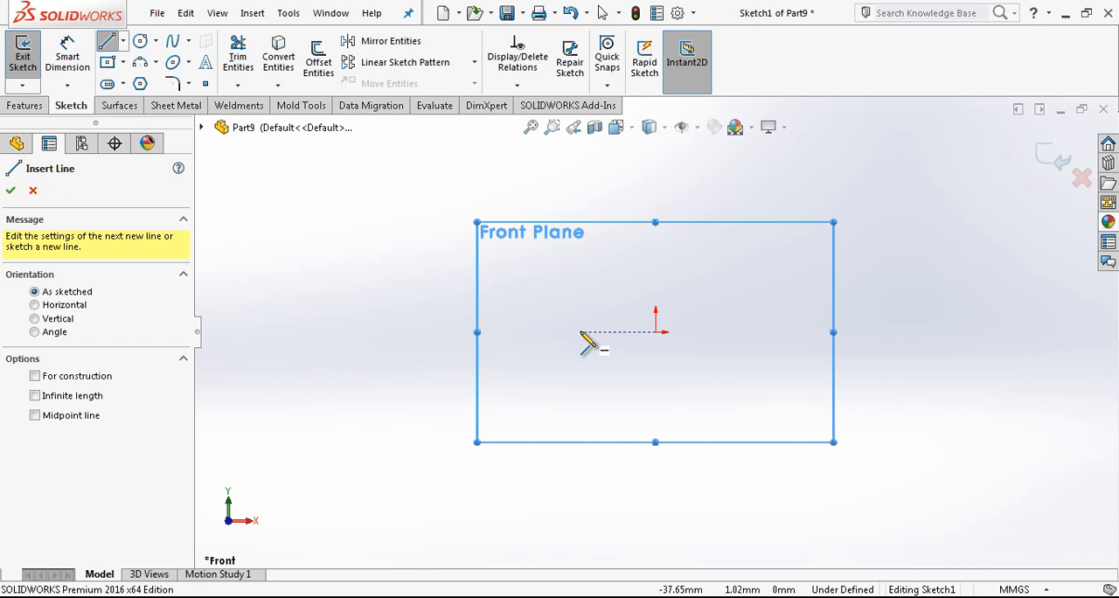
{"action": "left_click", "coordinate": [779, 376]}
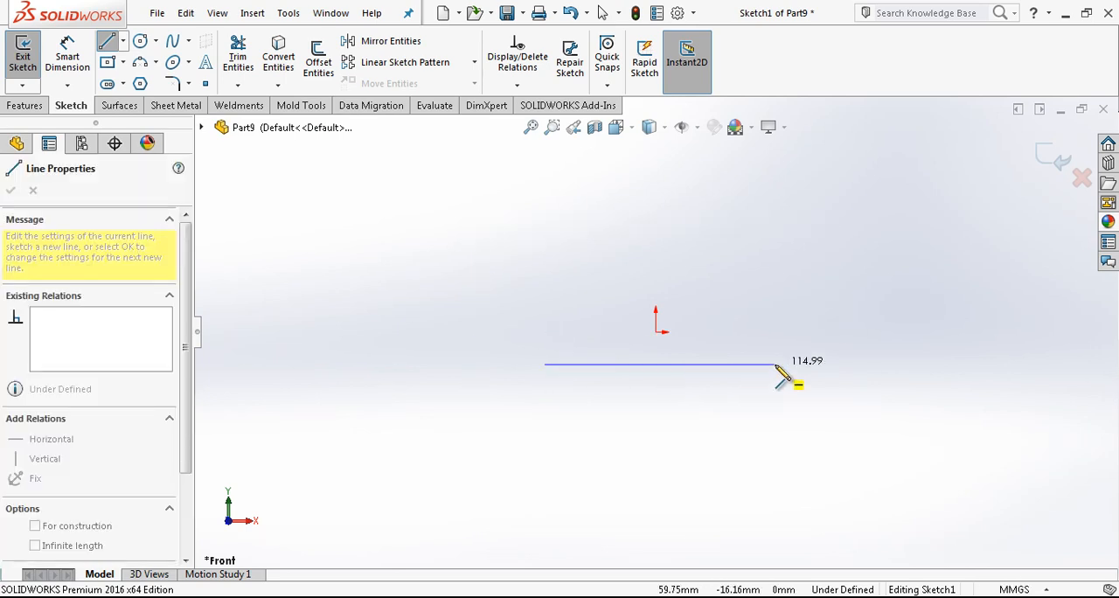
{"action": "left_click", "coordinate": [776, 237]}
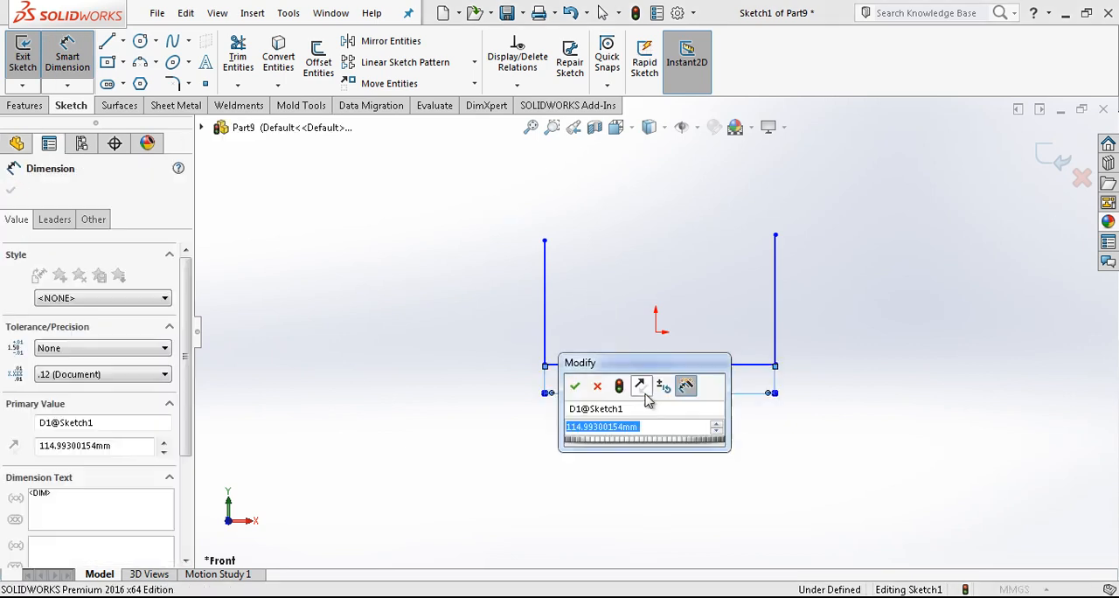
Step: Dimension the profile: 120 mm base, 50 mm sides, equal 25 mm lips, 17.50 mm drops
{"action": "left_click", "coordinate": [575, 386]}
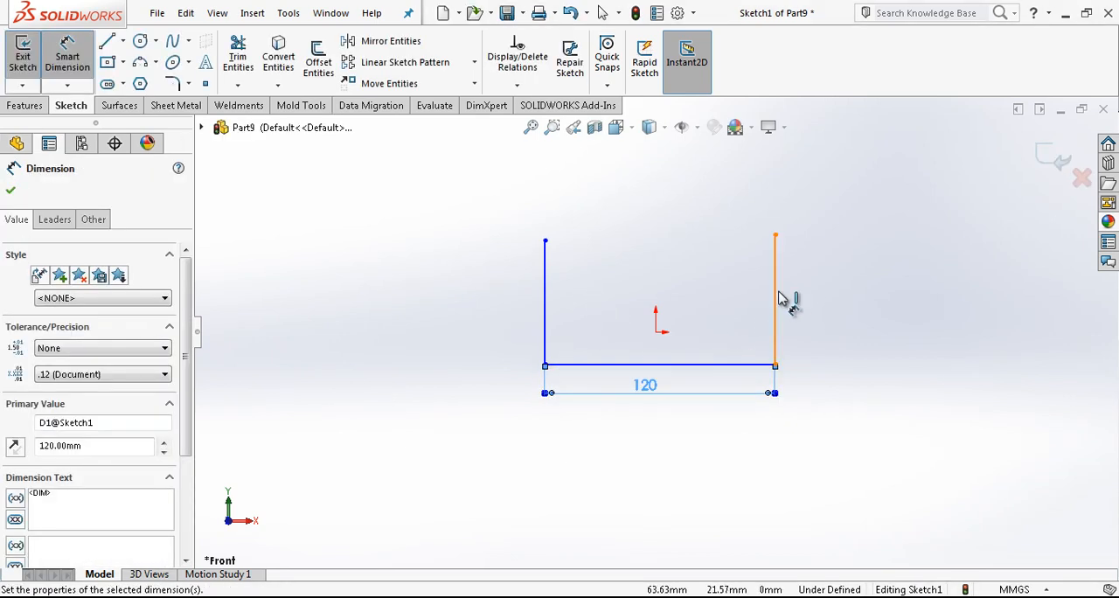
{"action": "left_click", "coordinate": [775, 298]}
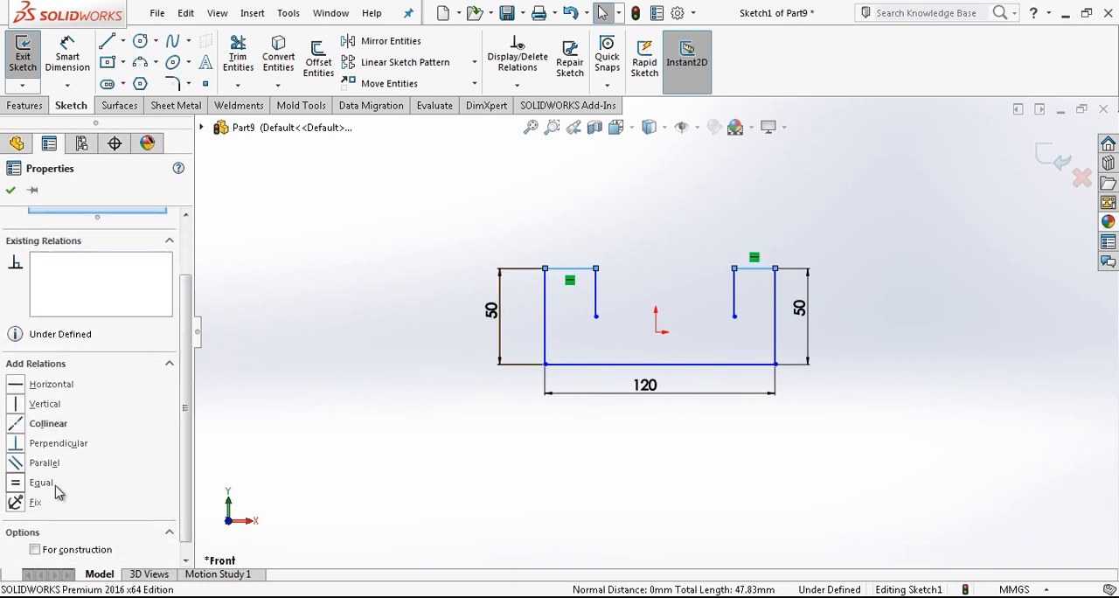
{"action": "left_click", "coordinate": [661, 363]}
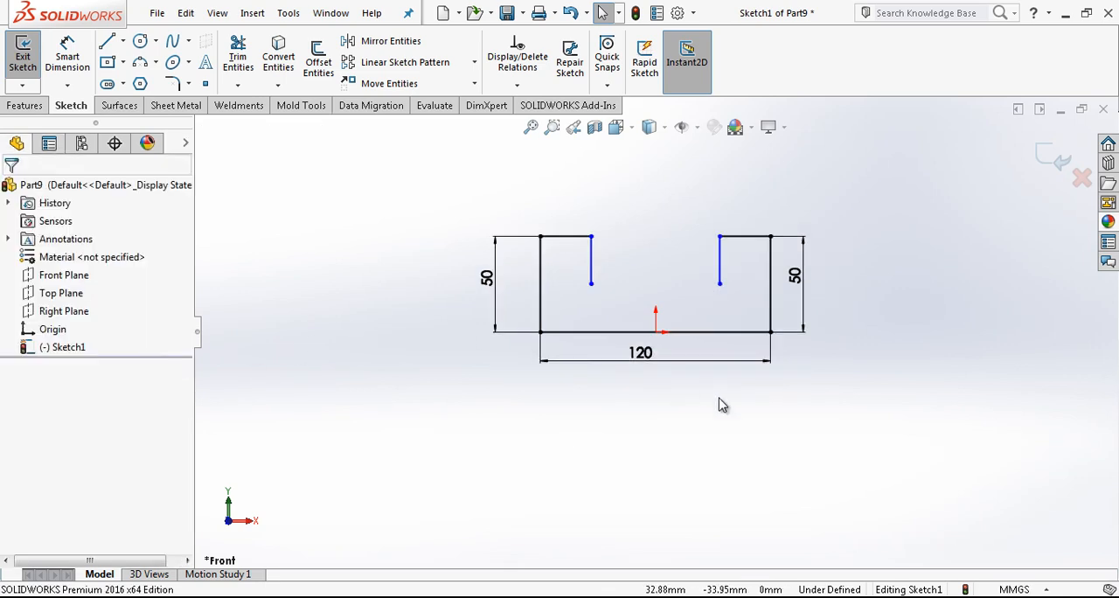
{"action": "left_click", "coordinate": [542, 239]}
{"action": "type", "text": "25"}
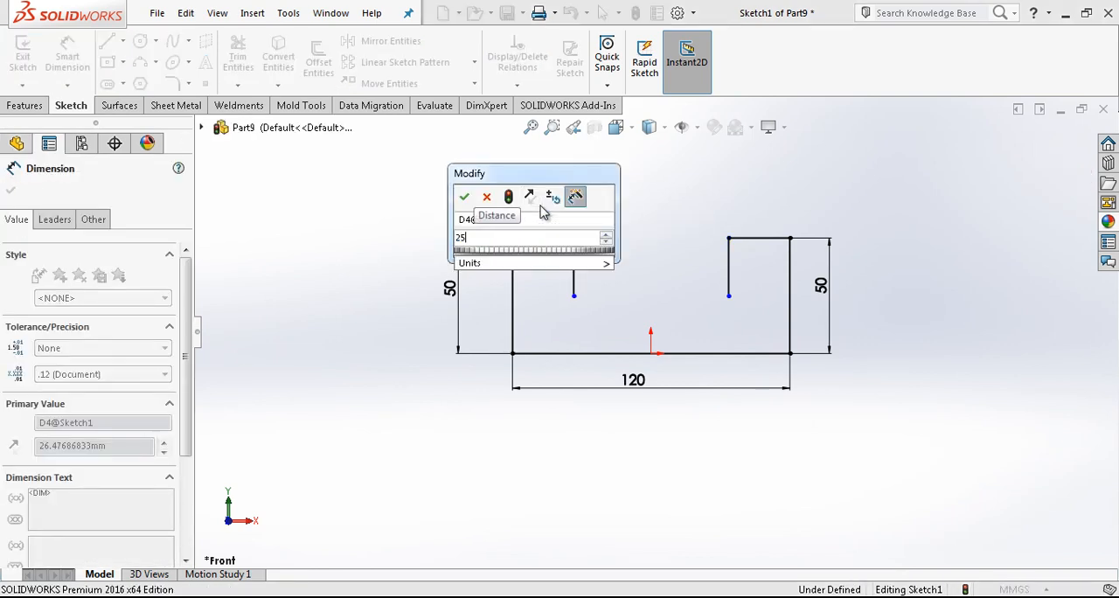
{"action": "left_click", "coordinate": [465, 196]}
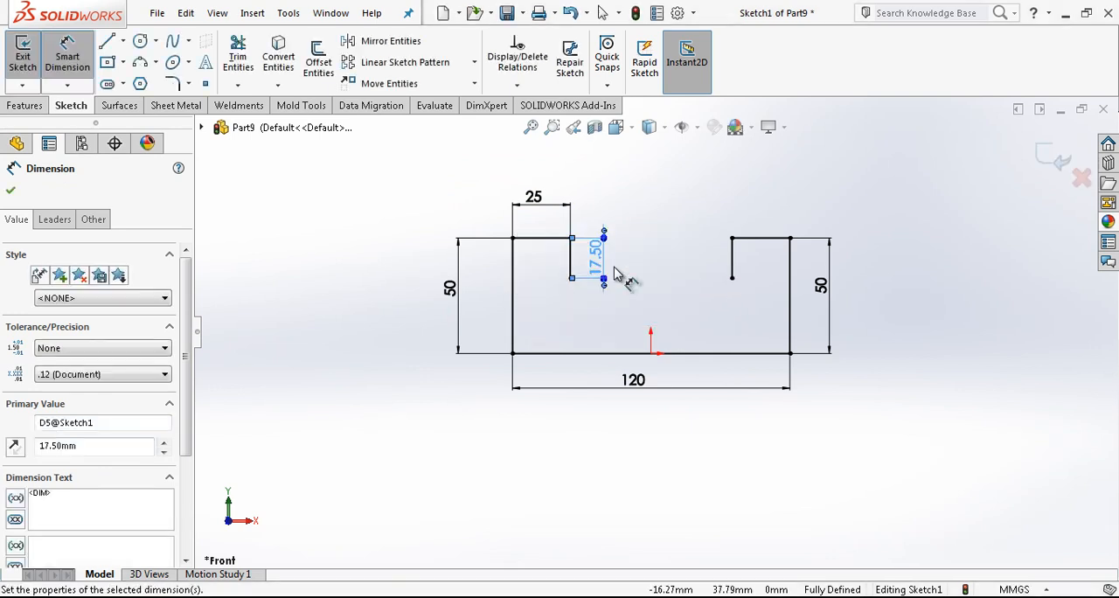
{"action": "left_click", "coordinate": [10, 190]}
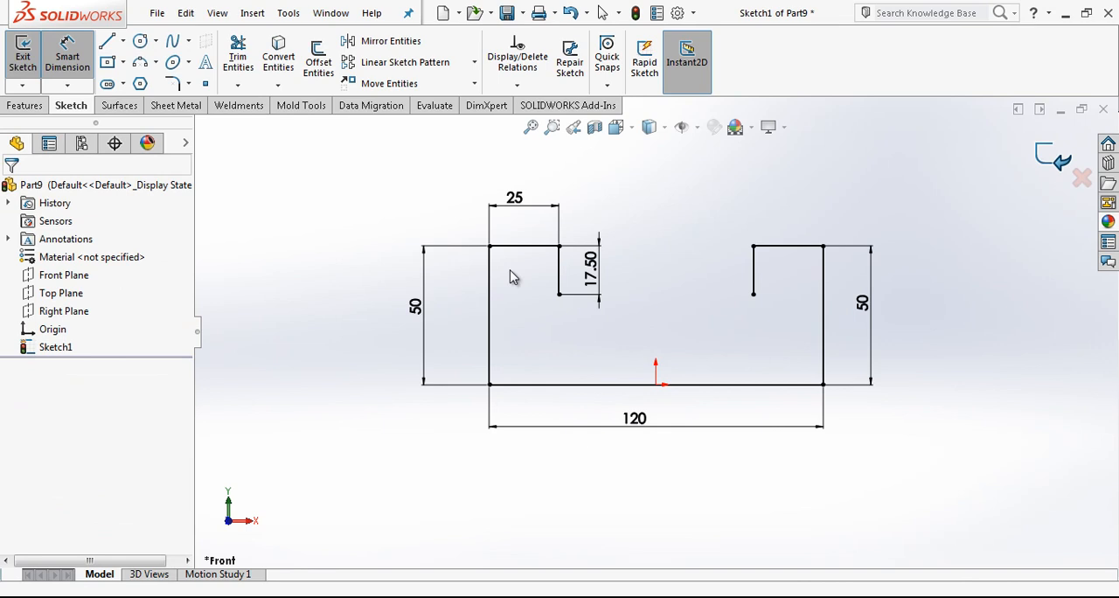
Step: Make a reversed 3 mm base flange with 2 mm bend radius and 10 mm blind depth
{"action": "left_click", "coordinate": [23, 56]}
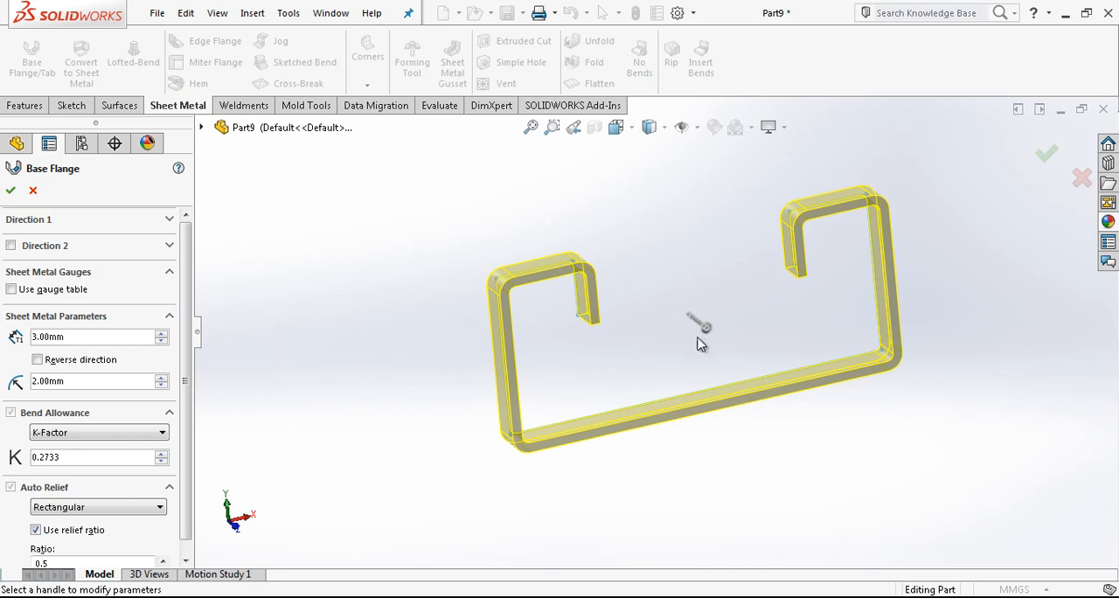
{"action": "left_click_drag", "start_coordinate": [699, 323], "coordinate": [665, 302]}
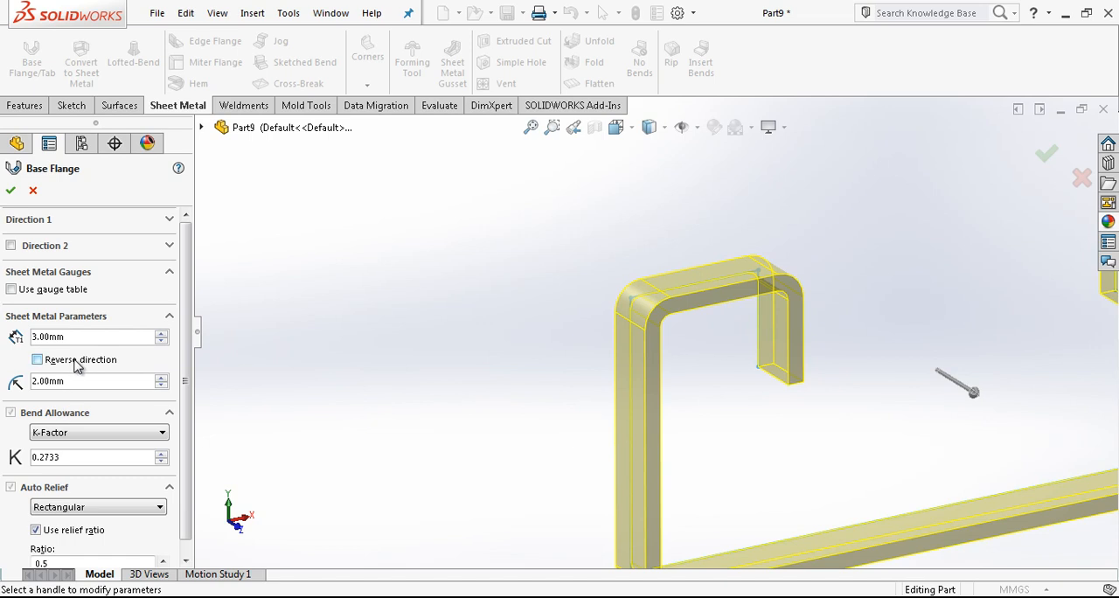
{"action": "left_click", "coordinate": [38, 359]}
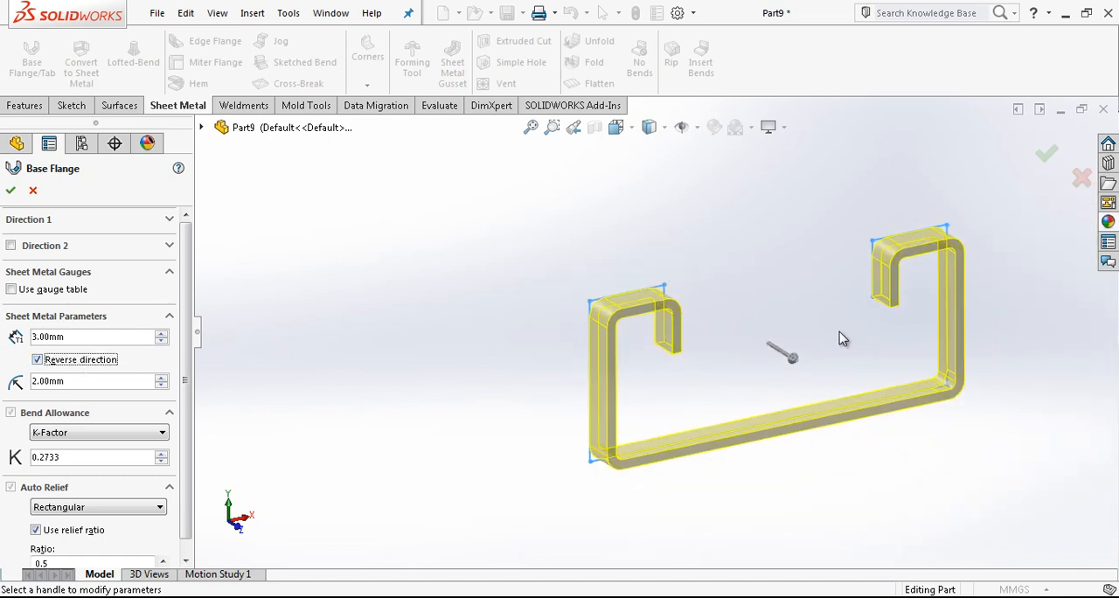
{"action": "left_click_drag", "start_coordinate": [788, 349], "coordinate": [664, 363]}
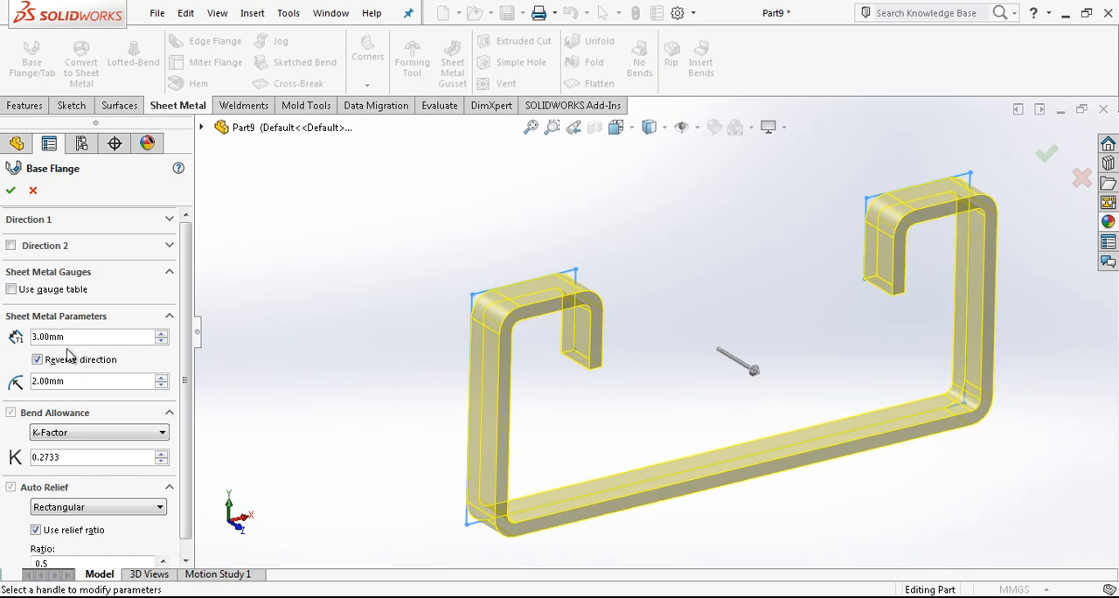
{"action": "triple_click", "coordinate": [92, 380]}
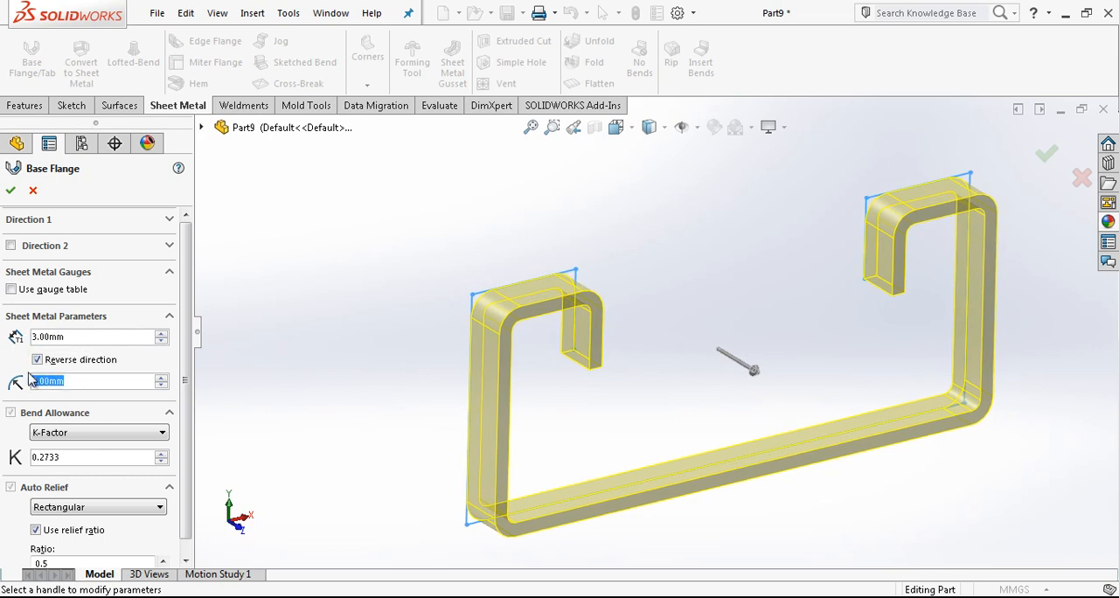
{"action": "left_click", "coordinate": [169, 220]}
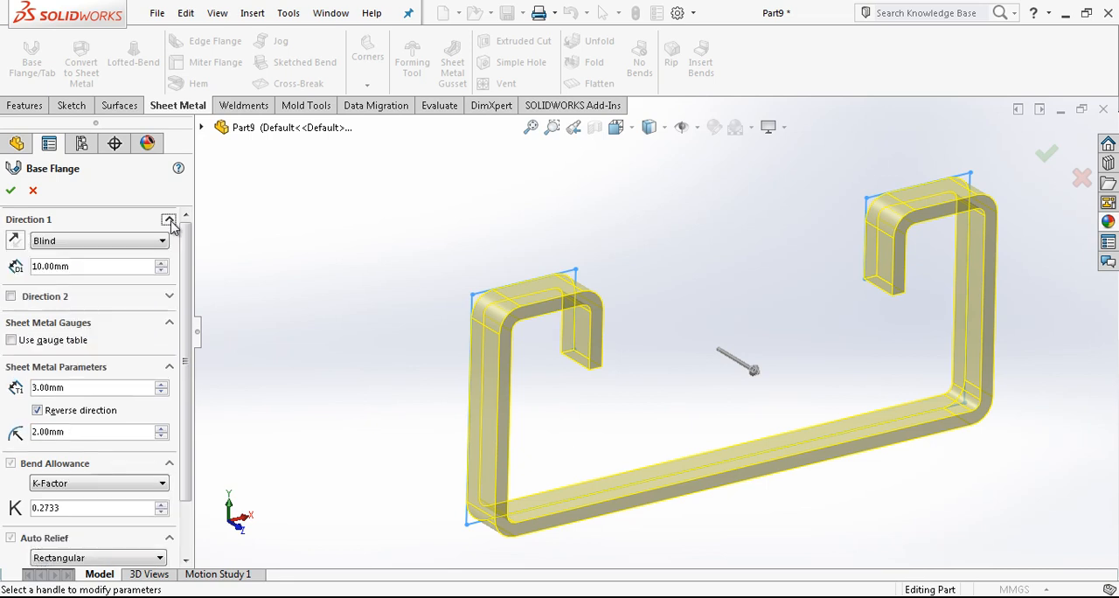
{"action": "triple_click", "coordinate": [88, 266]}
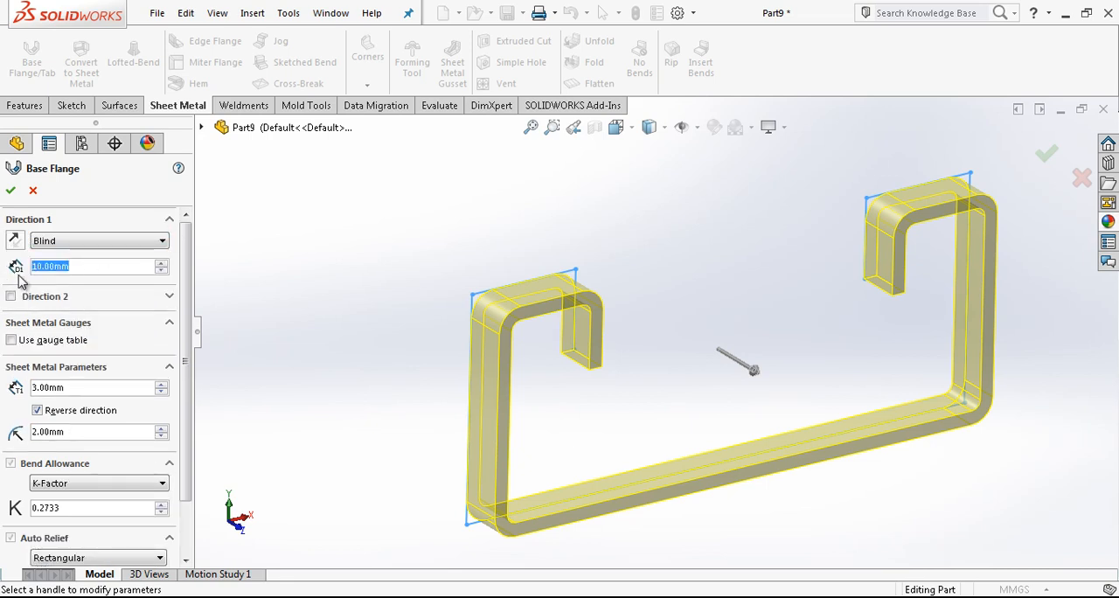
{"action": "mouse_move", "coordinate": [16, 267]}
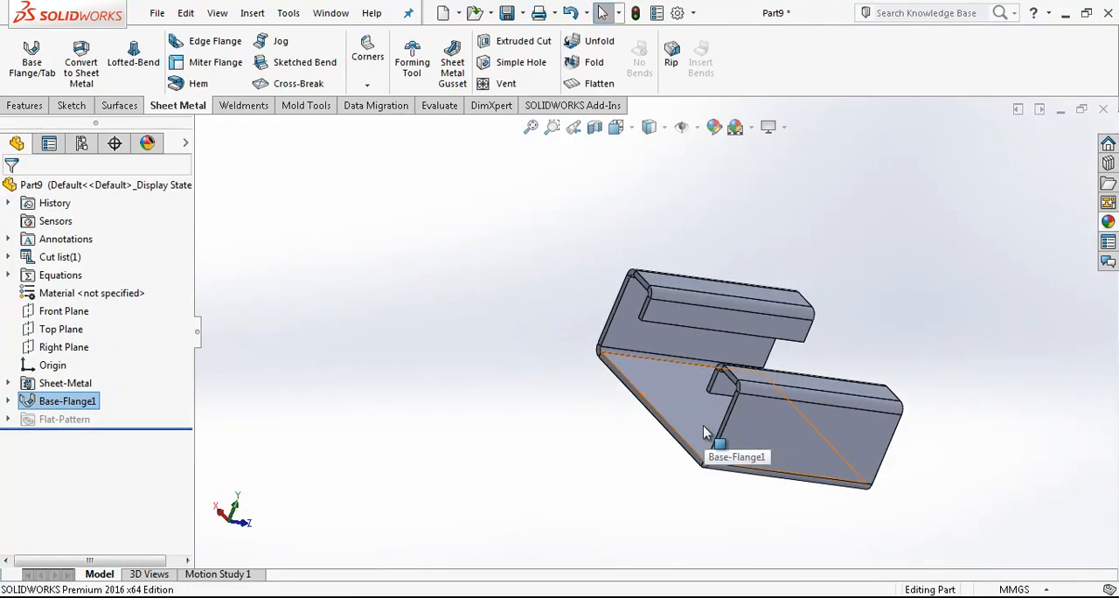
Step: Add a 90° edge flange on the bottom edge, extended up to the lip vertex
{"action": "left_click", "coordinate": [214, 41]}
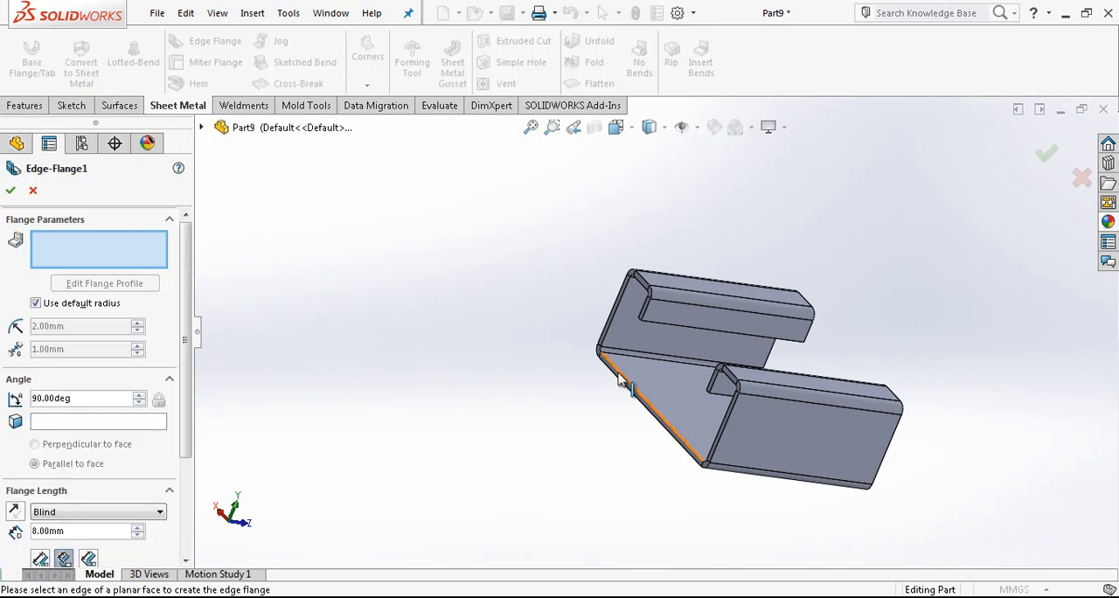
{"action": "left_click", "coordinate": [621, 376]}
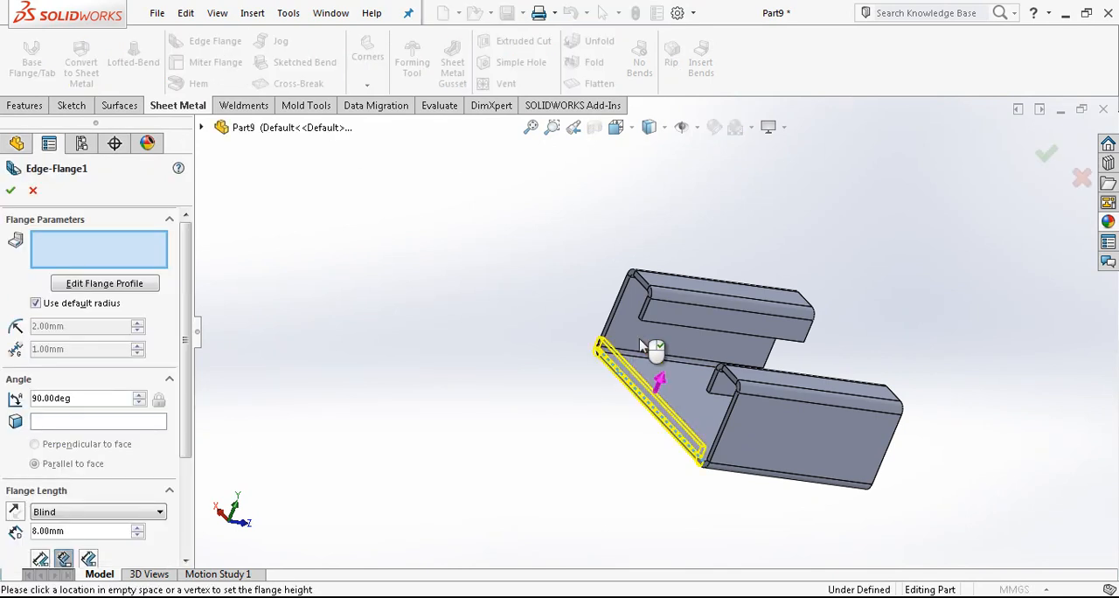
{"action": "left_click", "coordinate": [652, 284]}
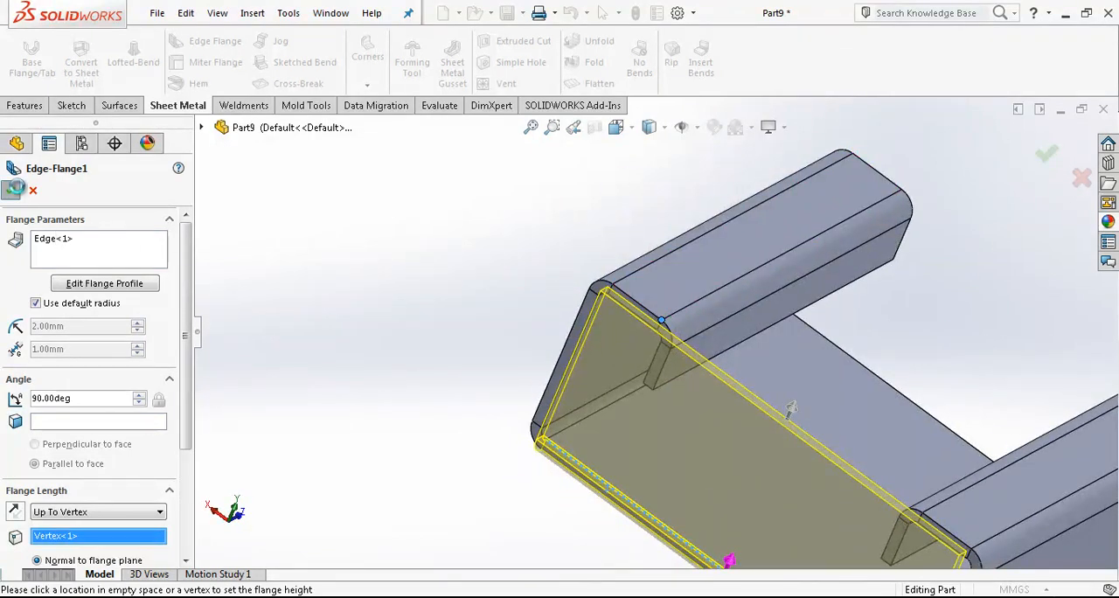
{"action": "left_click", "coordinate": [1047, 154]}
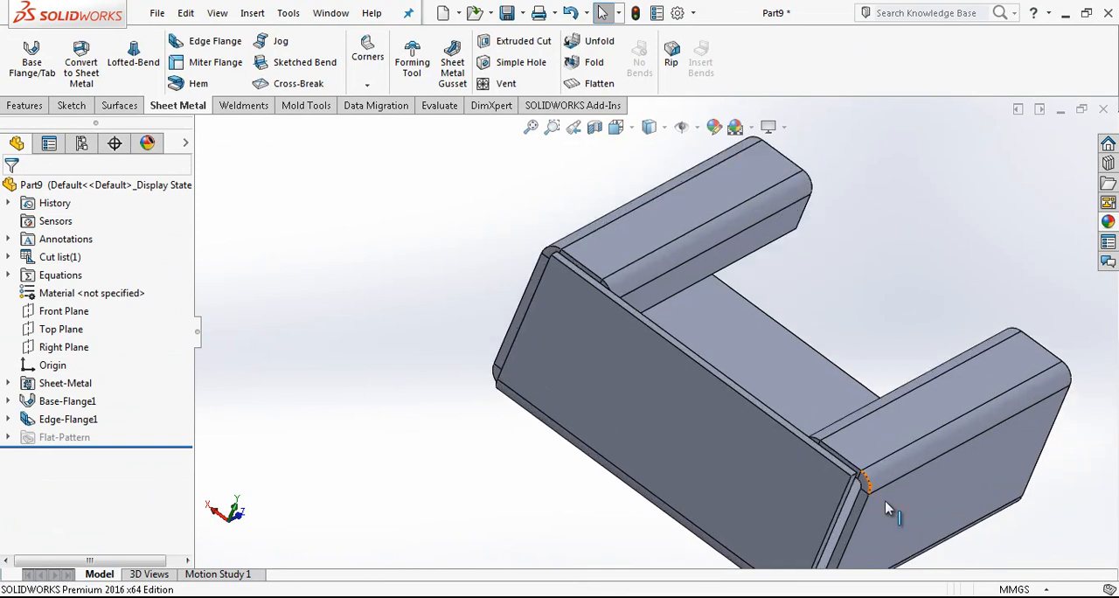
{"action": "left_click_drag", "start_coordinate": [888, 507], "coordinate": [809, 485]}
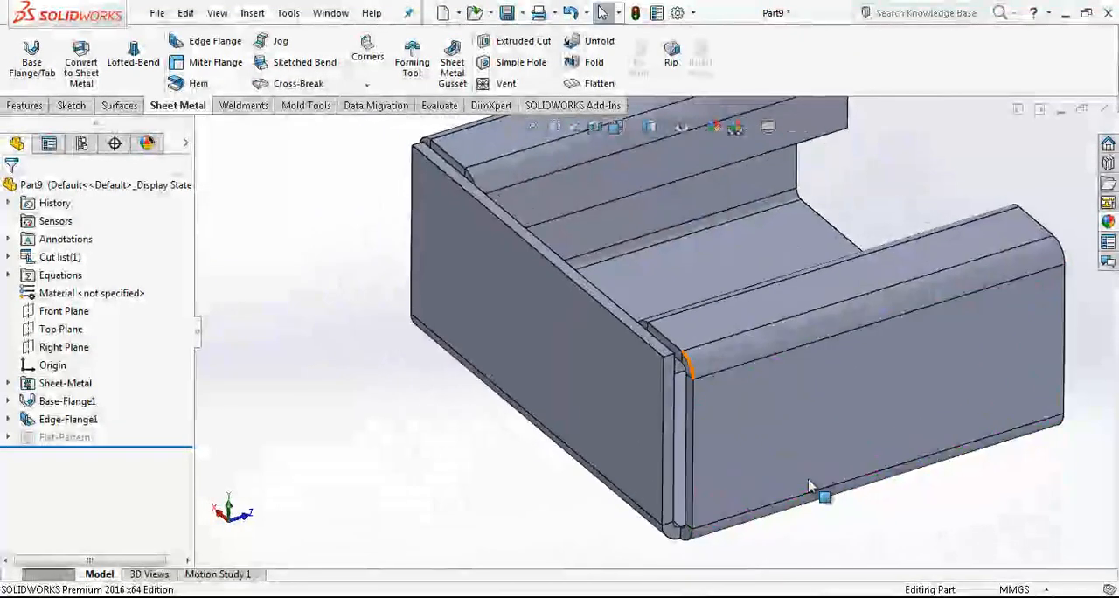
Step: Close the first open corner by extending the flange face to the matching wall face
{"action": "left_click", "coordinate": [368, 56]}
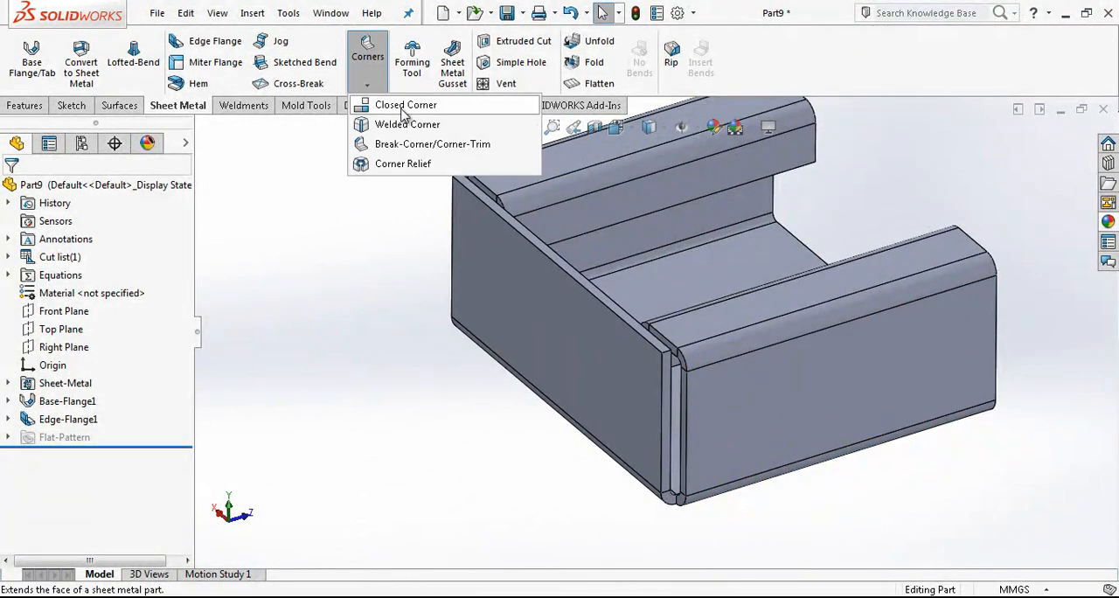
{"action": "left_click", "coordinate": [406, 104]}
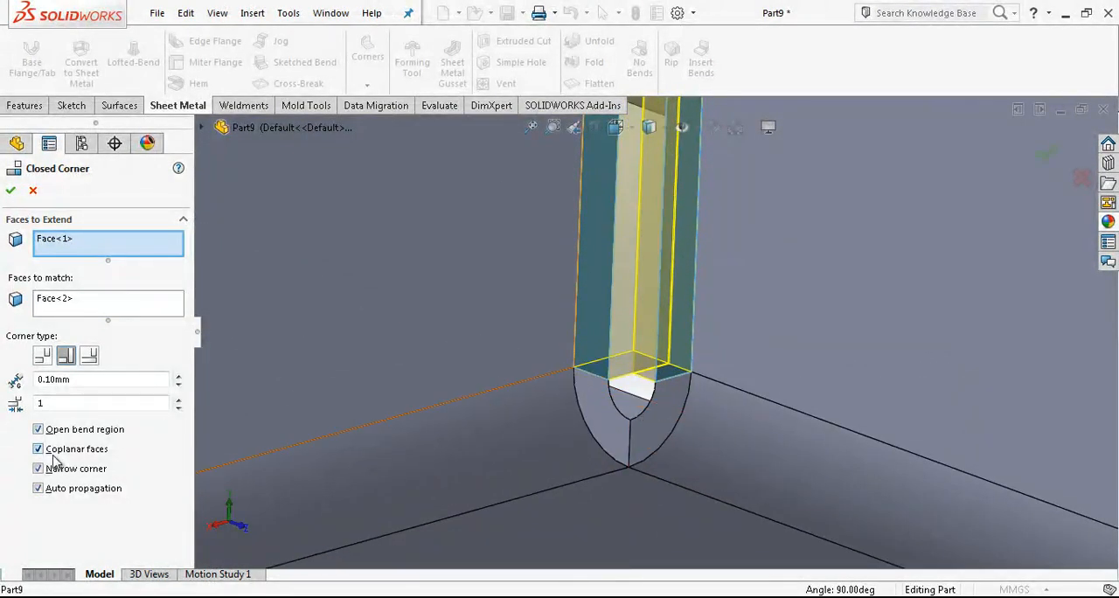
{"action": "left_click", "coordinate": [38, 468]}
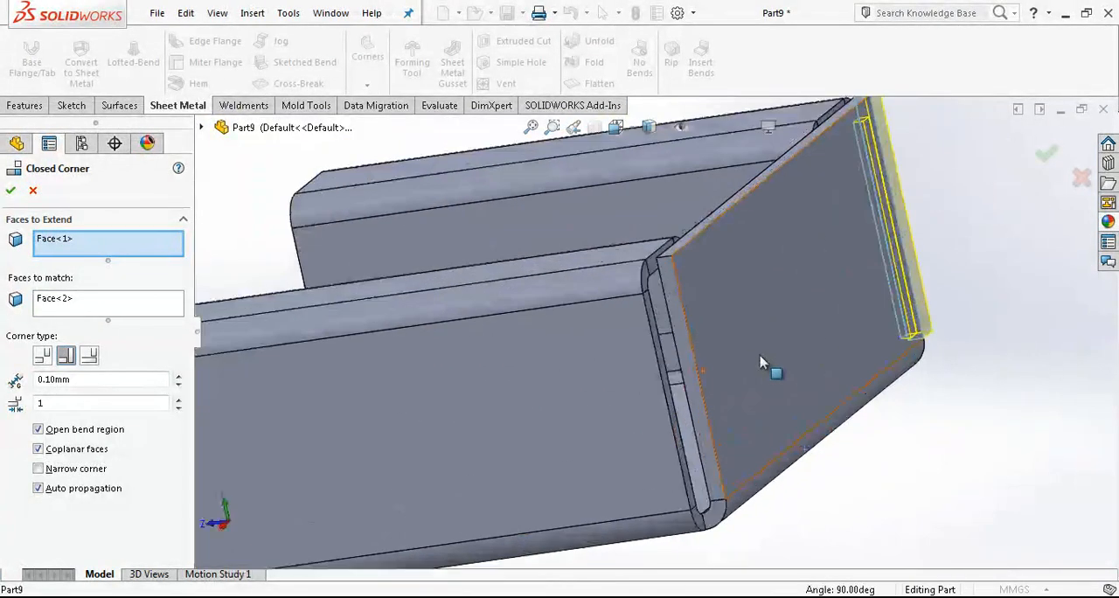
{"action": "left_click", "coordinate": [10, 190]}
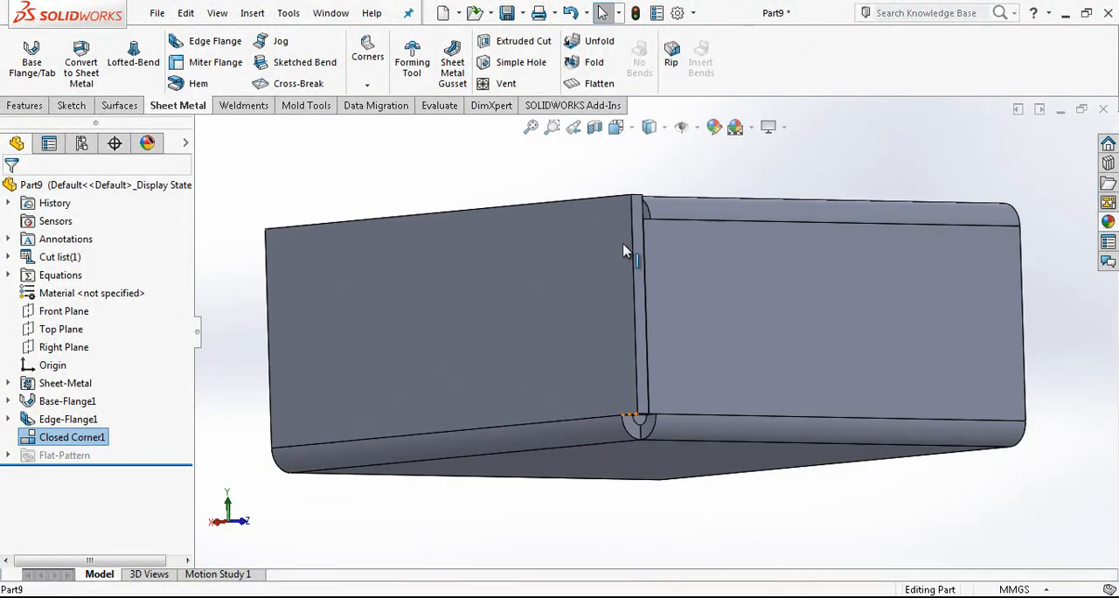
{"action": "left_click_drag", "start_coordinate": [625, 249], "coordinate": [796, 346]}
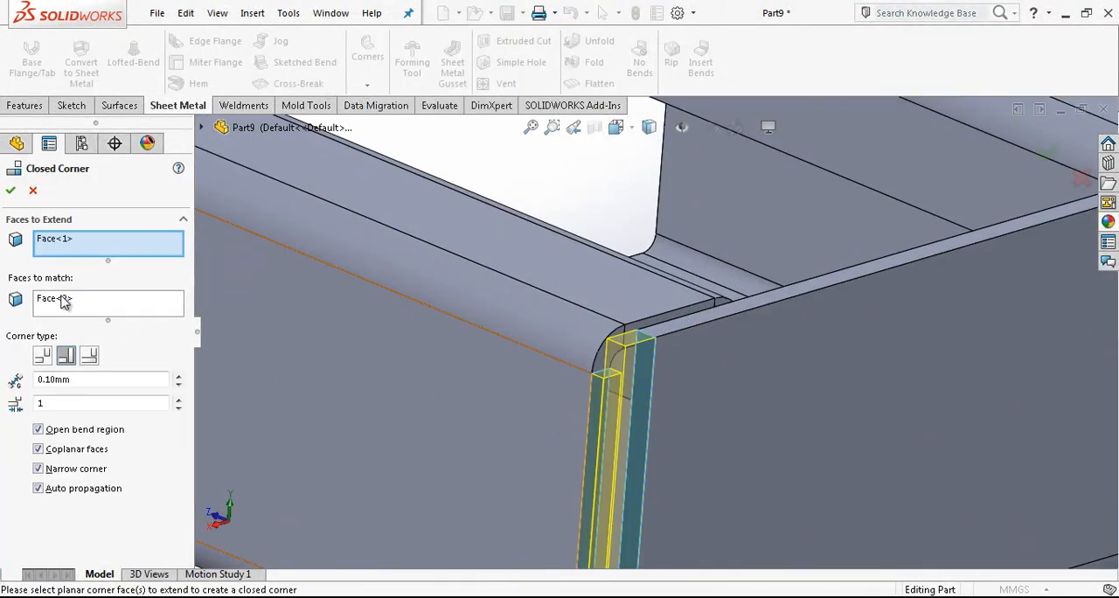
{"action": "left_click", "coordinate": [9, 190]}
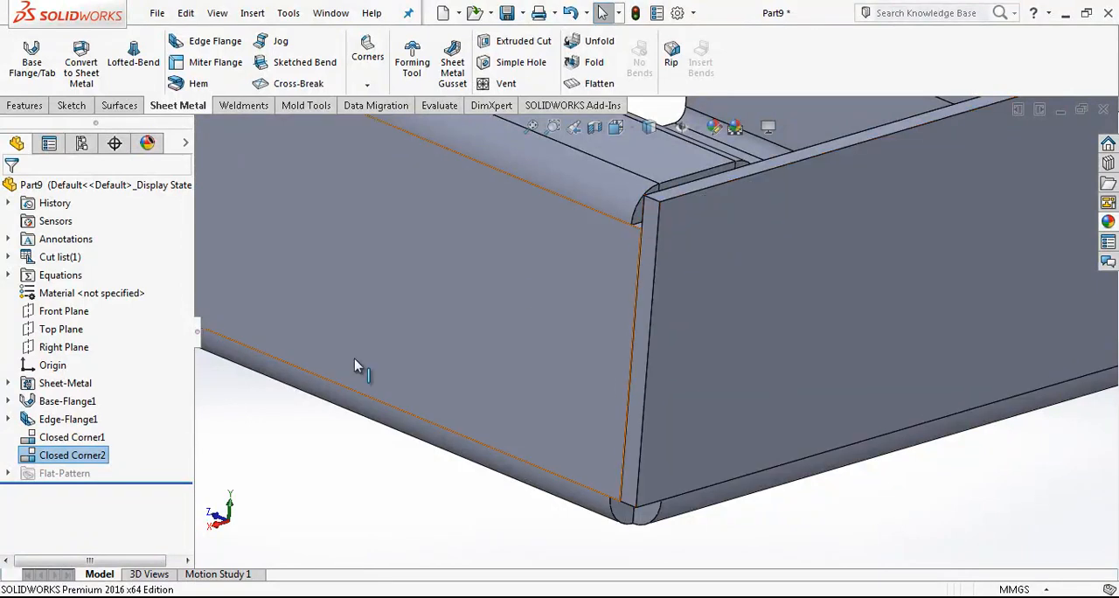
Step: Edit and confirm the second closed corner where the flanges meet
{"action": "double_click", "coordinate": [73, 455]}
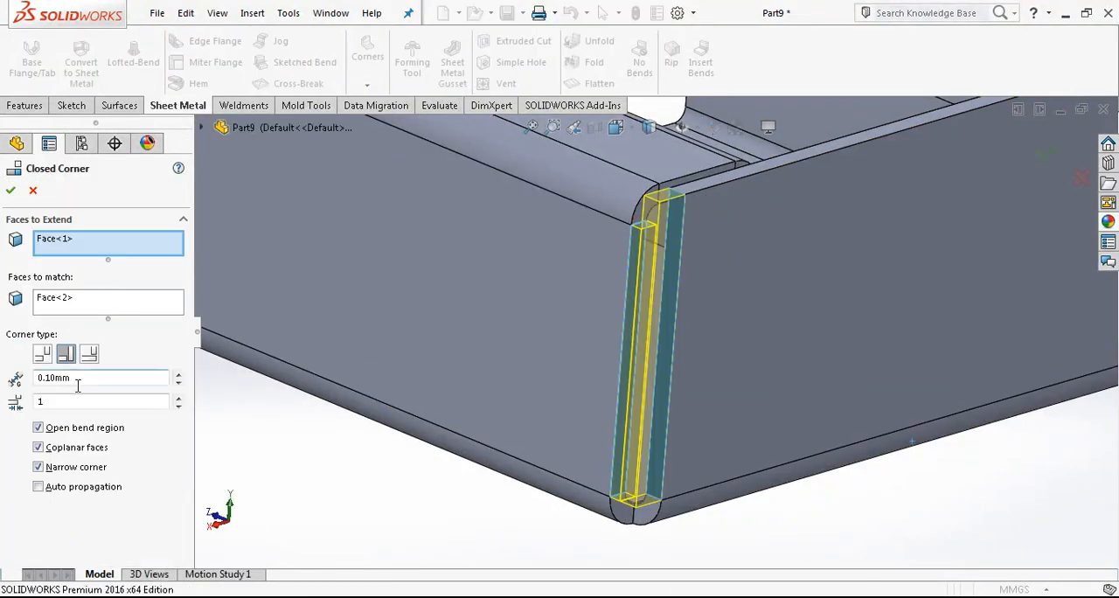
{"action": "left_click", "coordinate": [66, 355]}
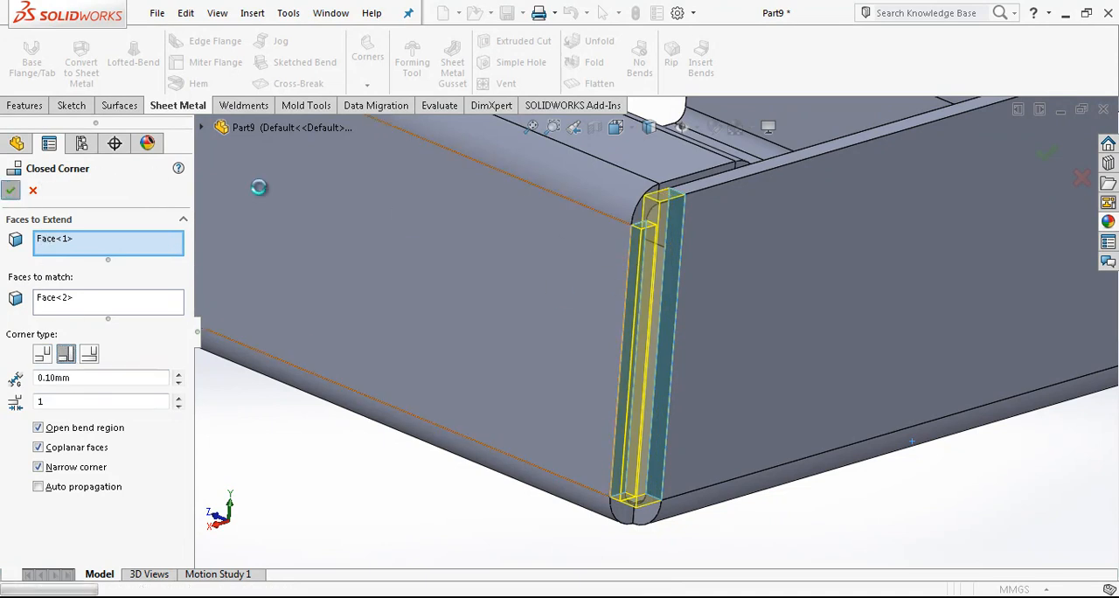
{"action": "left_click", "coordinate": [10, 190]}
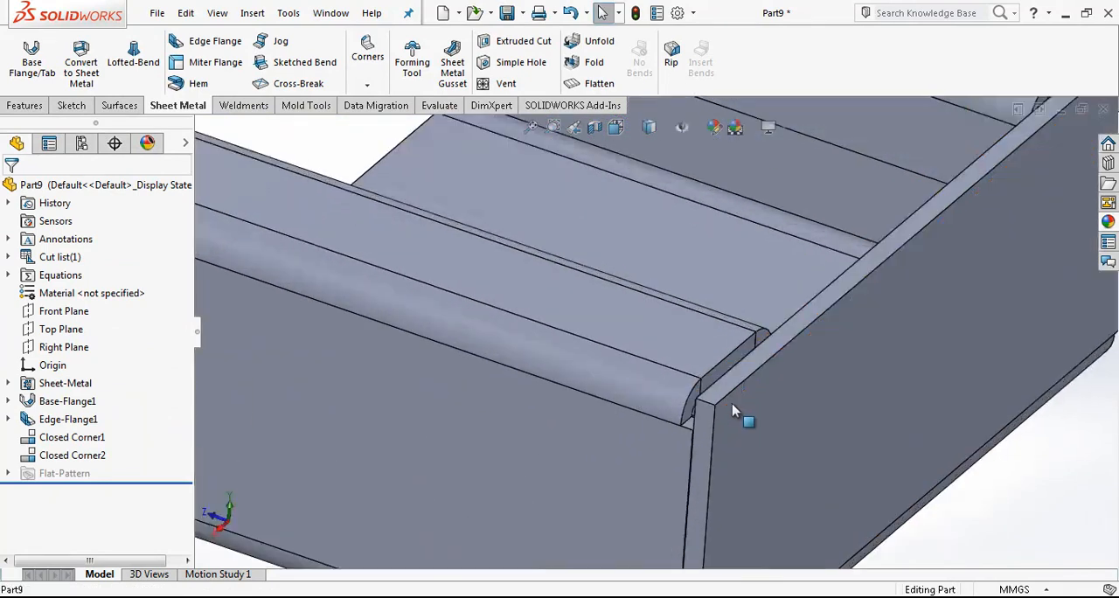
{"action": "left_click", "coordinate": [435, 105]}
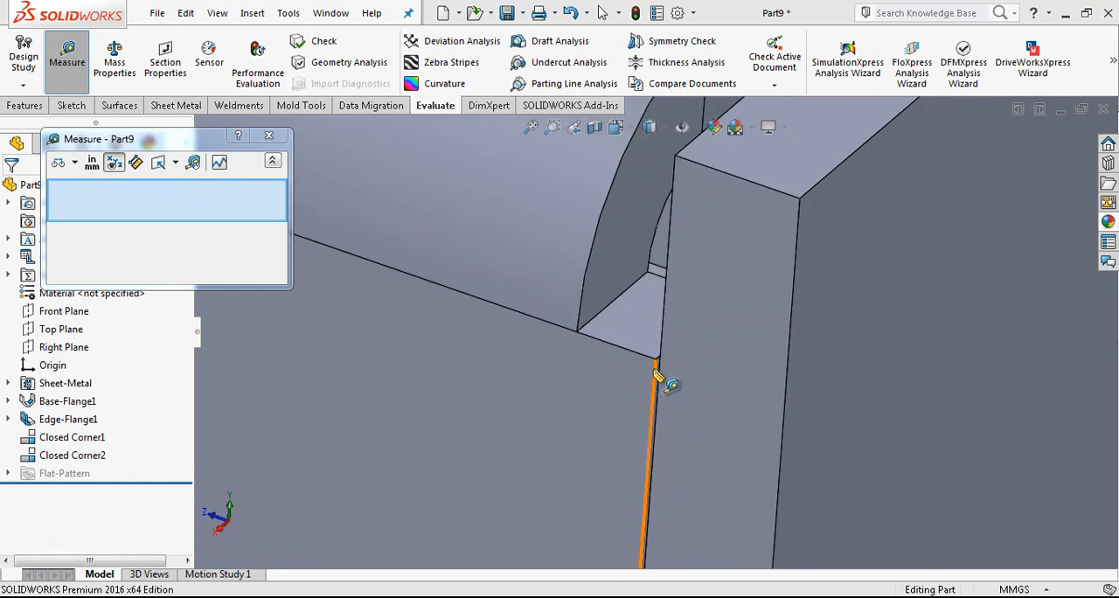
{"action": "left_click", "coordinate": [612, 332]}
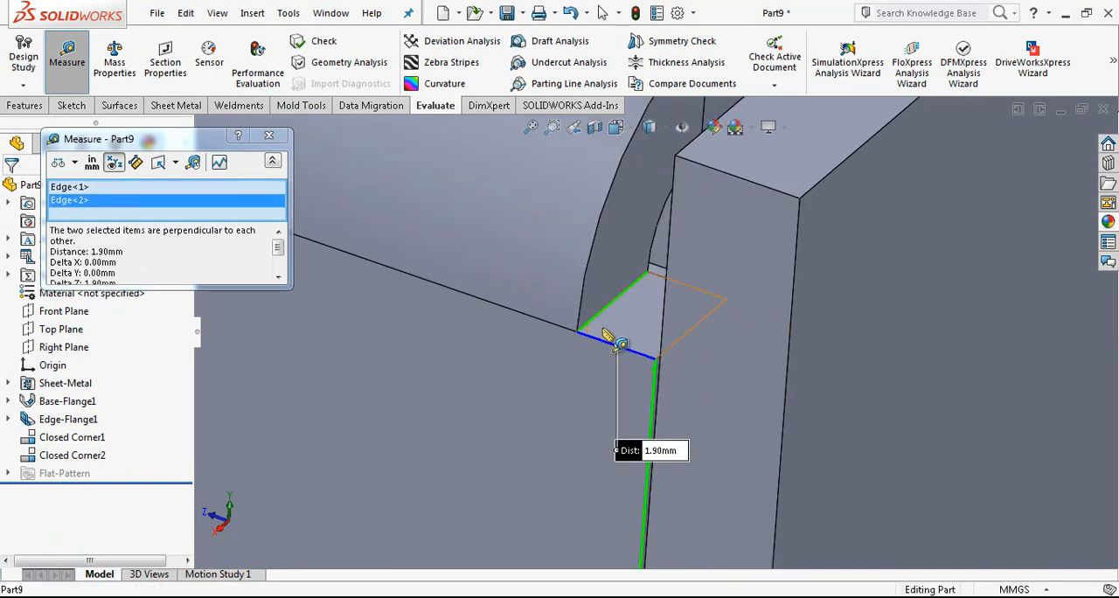
{"action": "left_click", "coordinate": [268, 135]}
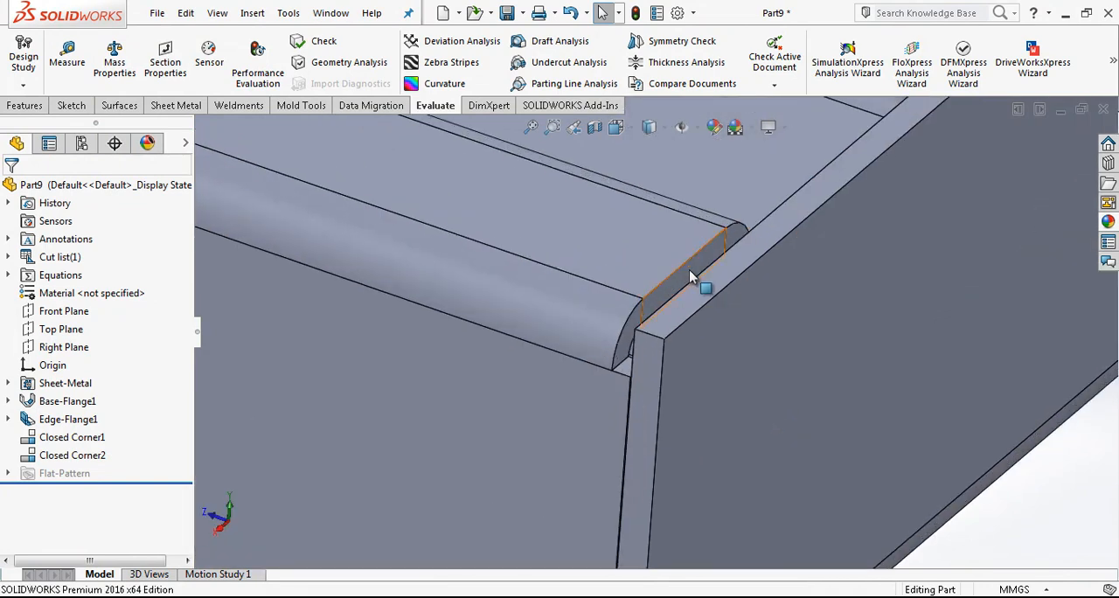
Step: Push the lip's end face out 10 mm with an offset Move Face
{"action": "left_click", "coordinate": [252, 13]}
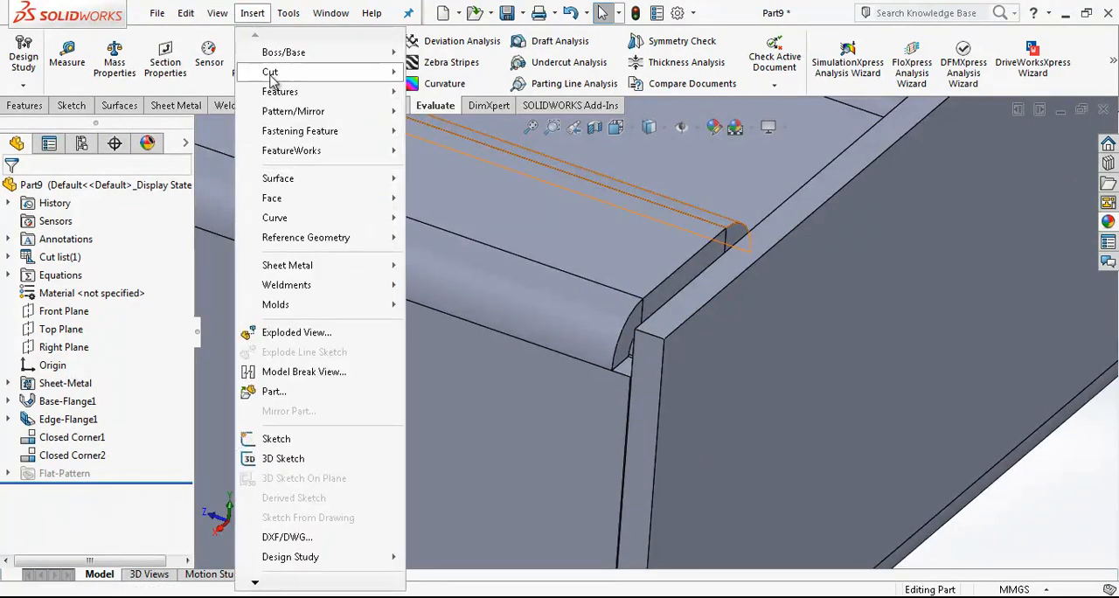
{"action": "mouse_move", "coordinate": [311, 198]}
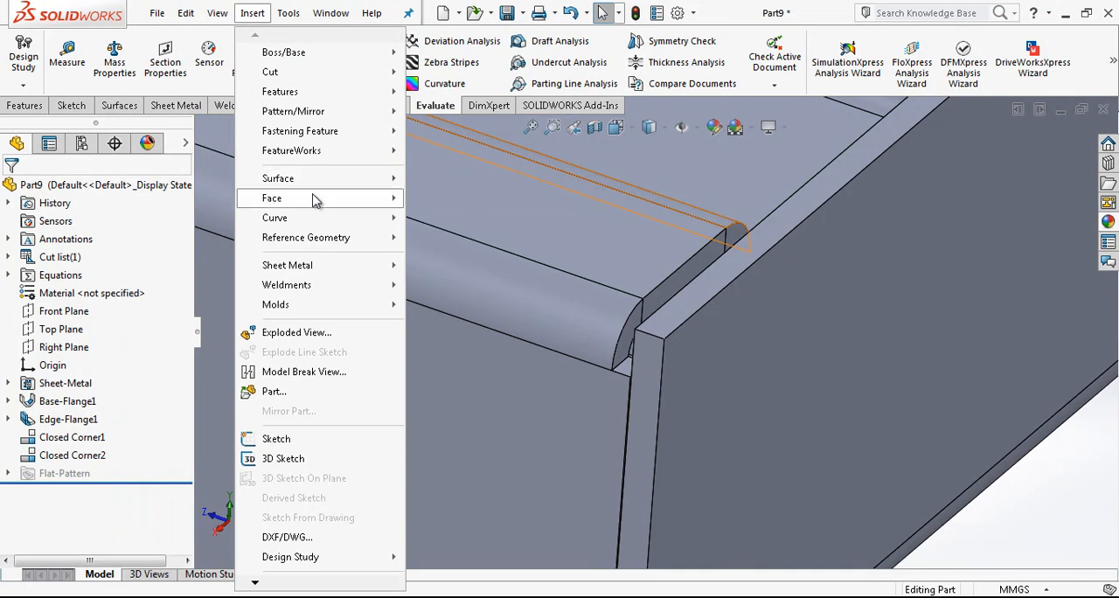
{"action": "left_click", "coordinate": [272, 198]}
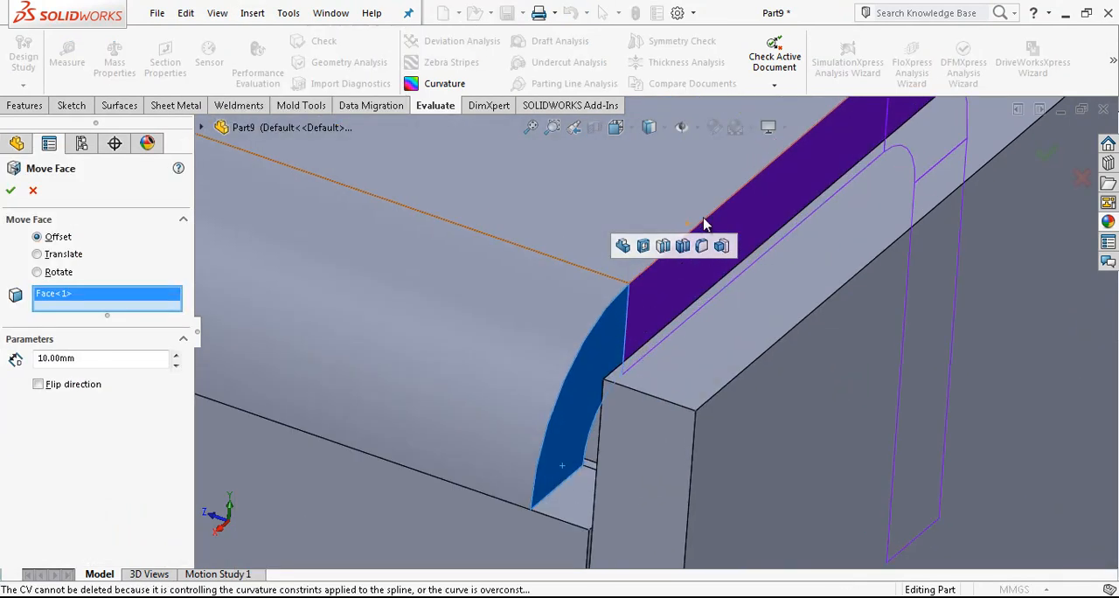
{"action": "left_click", "coordinate": [687, 312]}
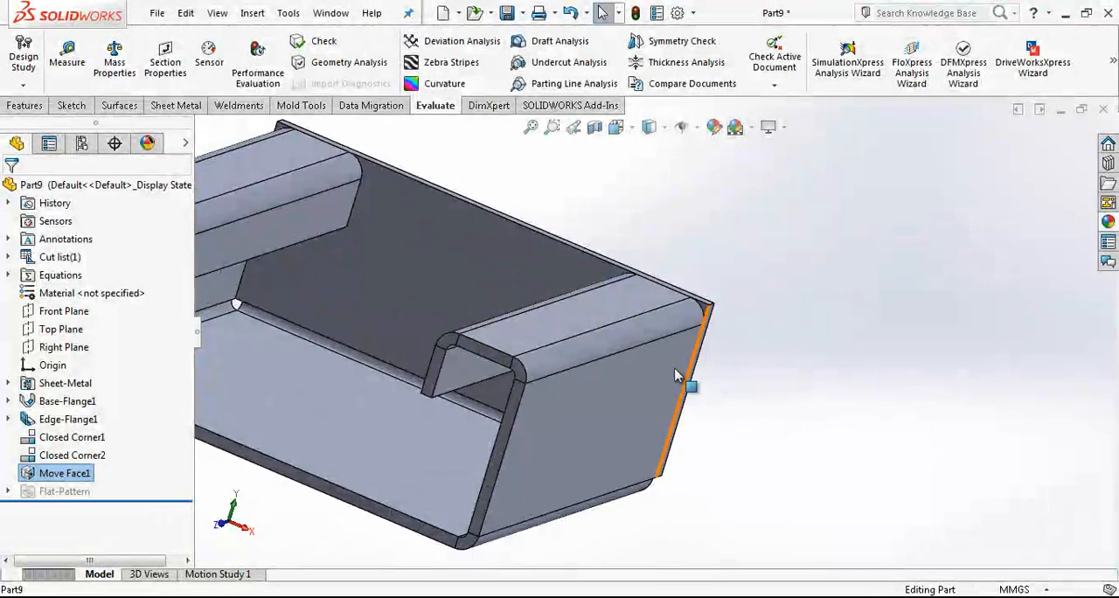
{"action": "left_click", "coordinate": [461, 48]}
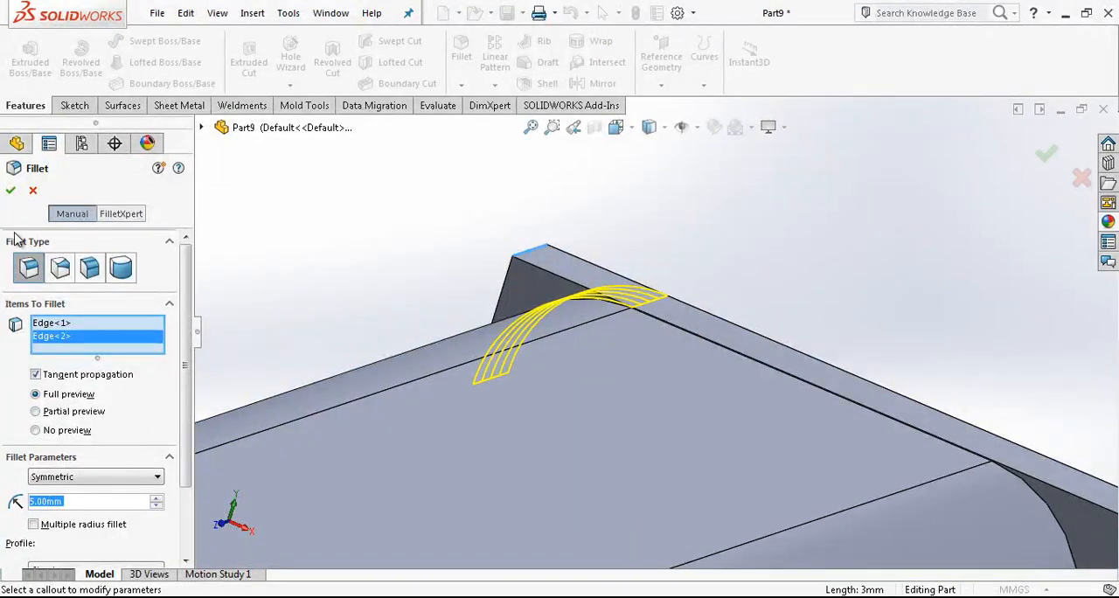
Step: Round the lip corner edges with a 5 mm fillet (Fillet1)
{"action": "left_click", "coordinate": [10, 190]}
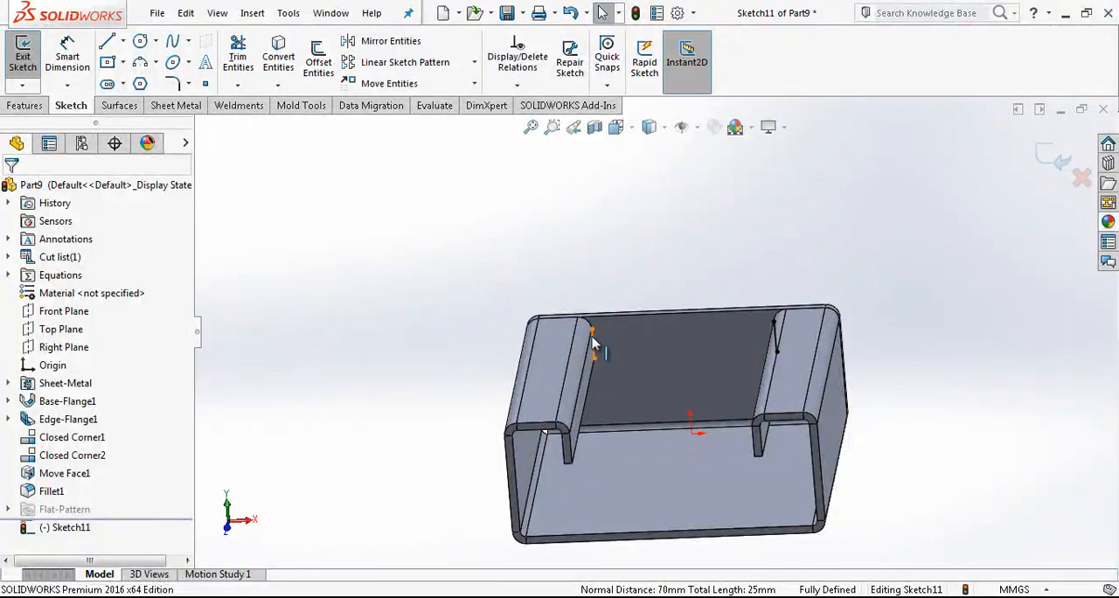
Step: Sketch cutout lines on the back wall, power-trim them, and round both inner corners R10
{"action": "left_click", "coordinate": [593, 341]}
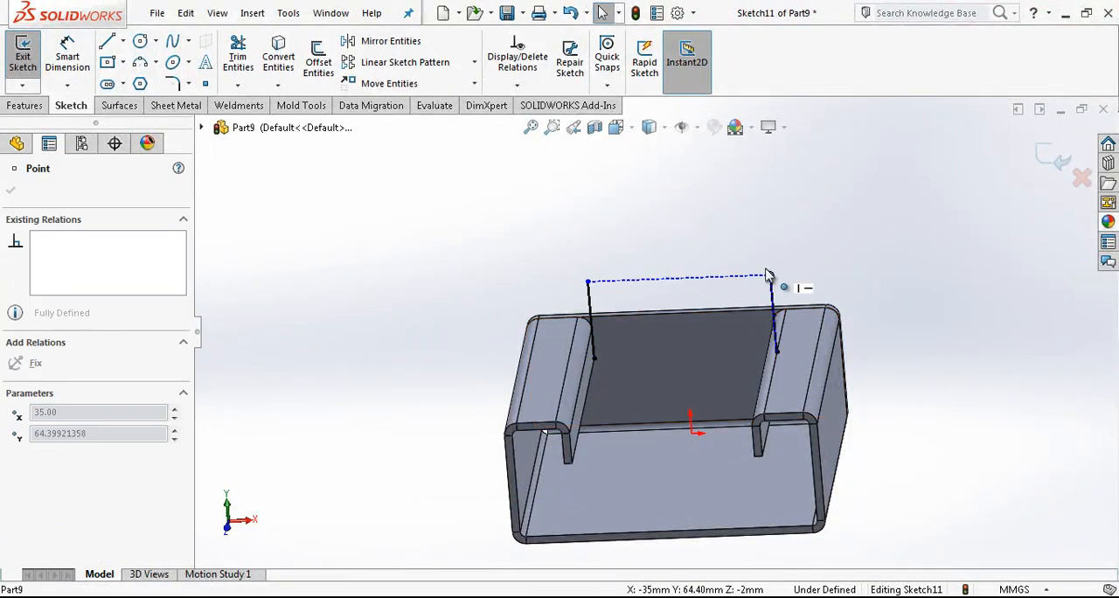
{"action": "left_click", "coordinate": [10, 190]}
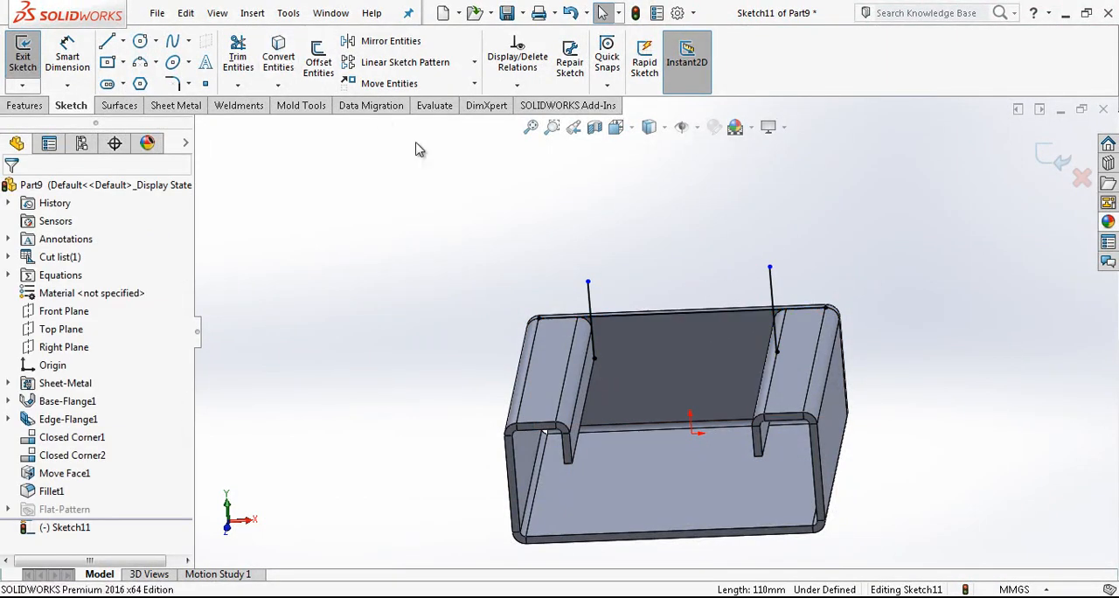
{"action": "left_click", "coordinate": [317, 57]}
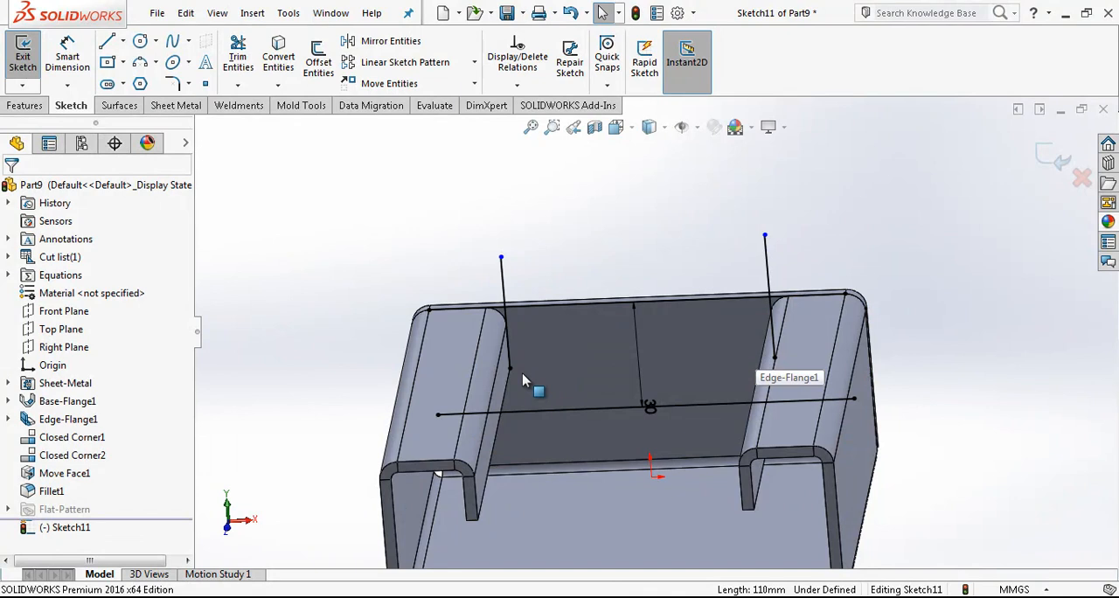
{"action": "left_click", "coordinate": [796, 354]}
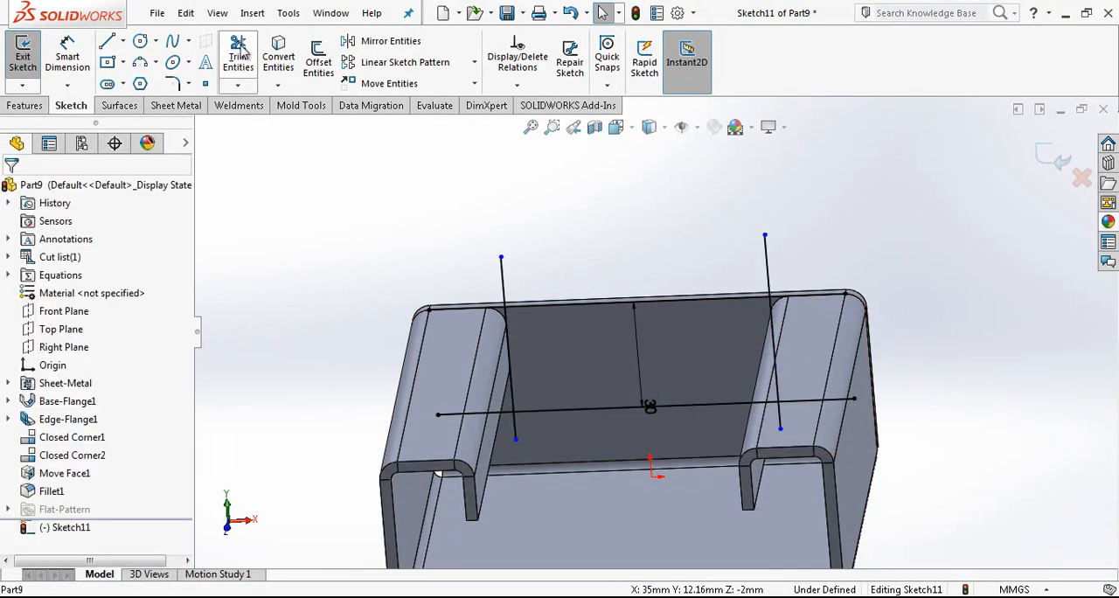
{"action": "left_click", "coordinate": [238, 57]}
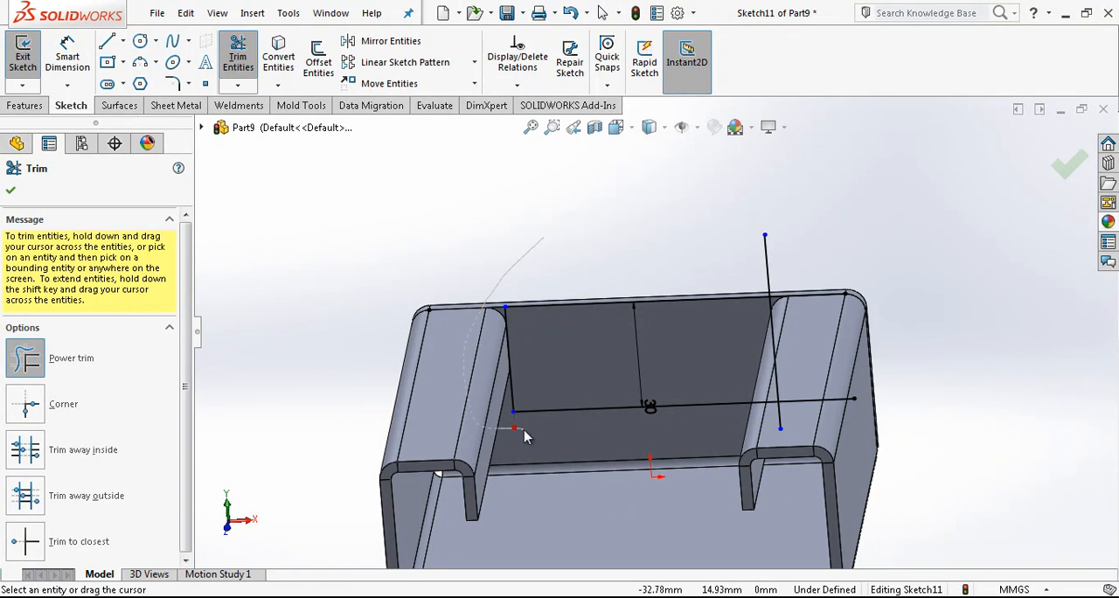
{"action": "left_click", "coordinate": [512, 428]}
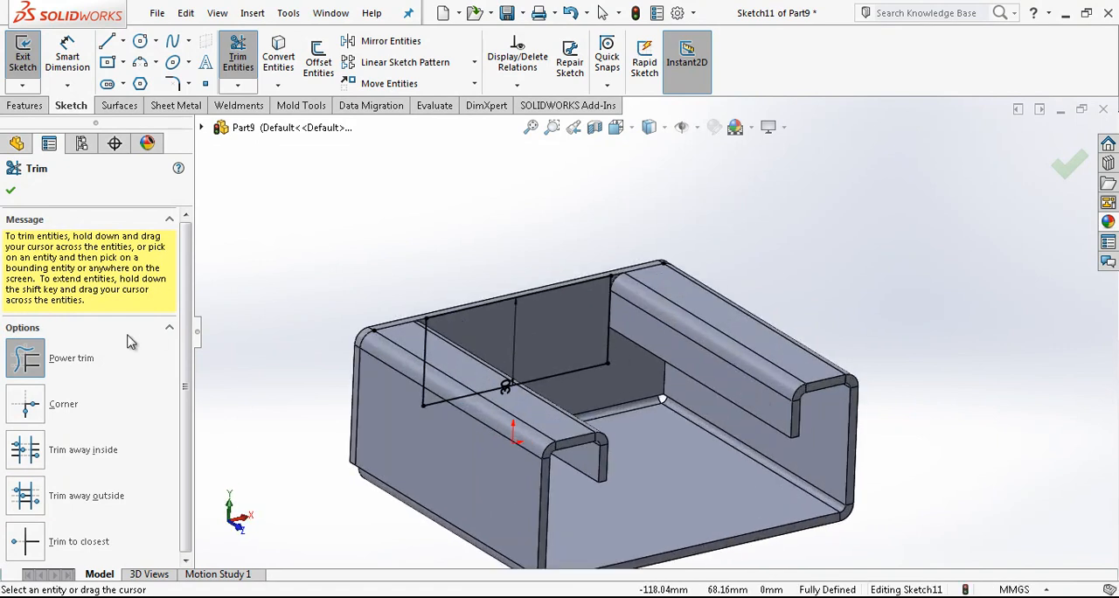
{"action": "left_click", "coordinate": [172, 83]}
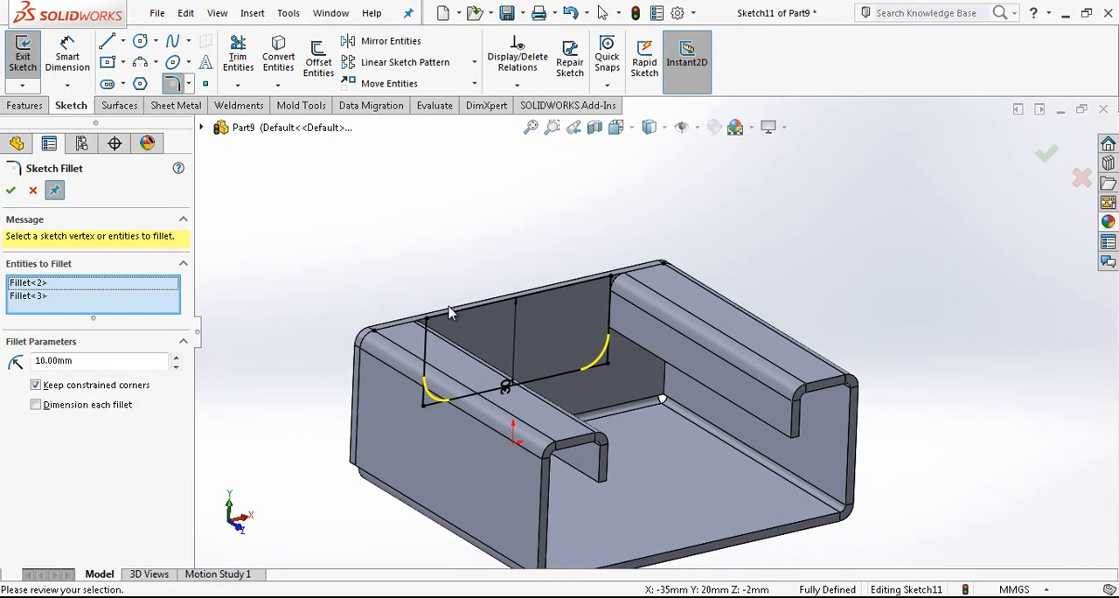
{"action": "left_click", "coordinate": [10, 190]}
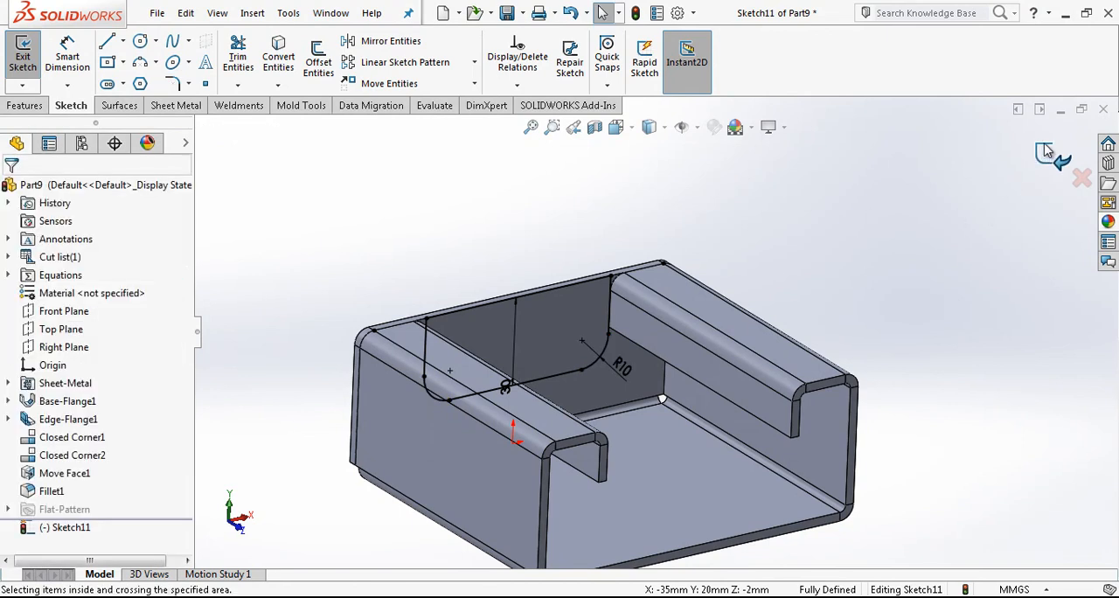
Step: Cut the rounded profile through the wall and add a third lip edge to Fillet1
{"action": "left_click", "coordinate": [1047, 151]}
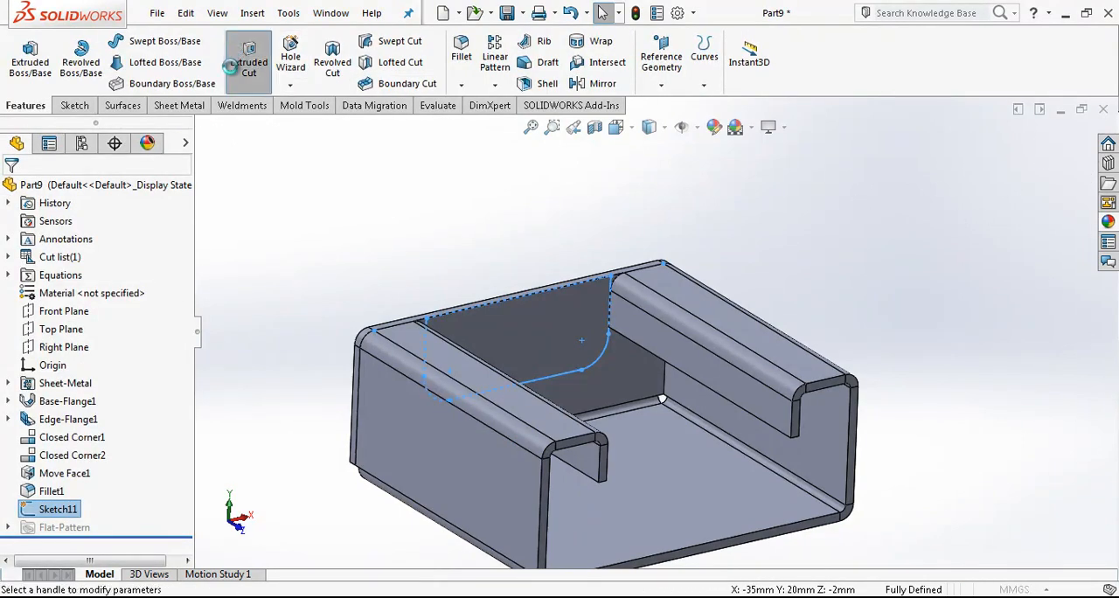
{"action": "left_click", "coordinate": [249, 57]}
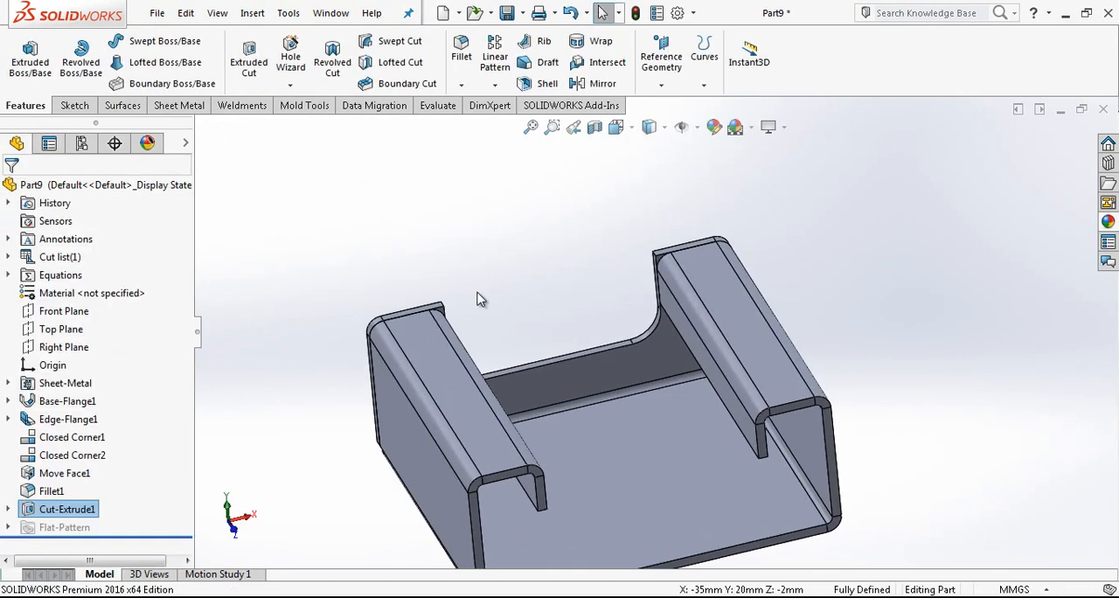
{"action": "left_click_drag", "start_coordinate": [479, 299], "coordinate": [785, 246]}
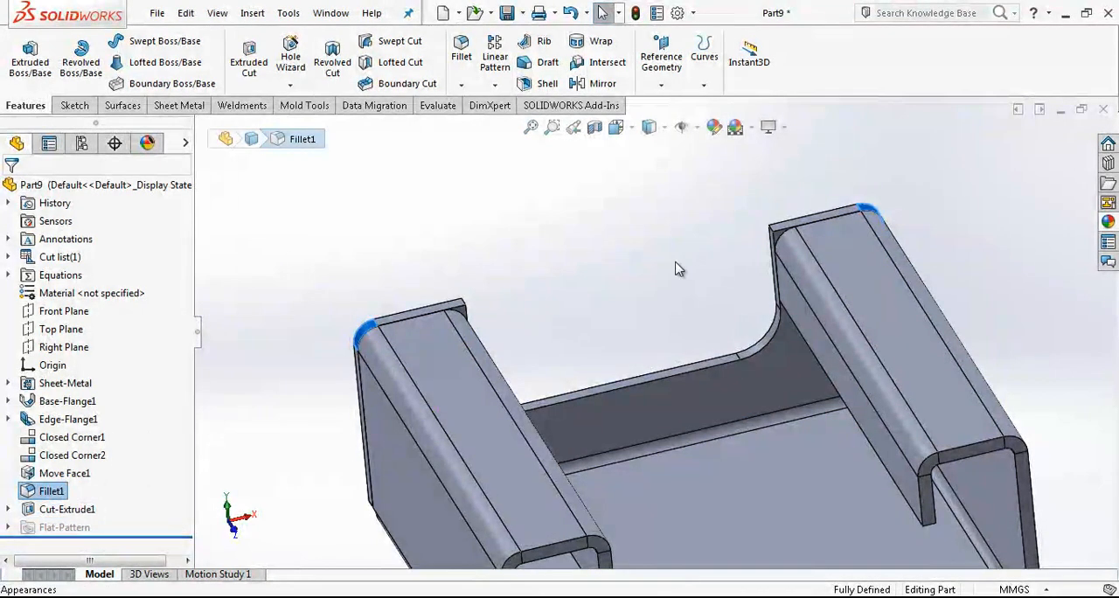
{"action": "mouse_move", "coordinate": [103, 518]}
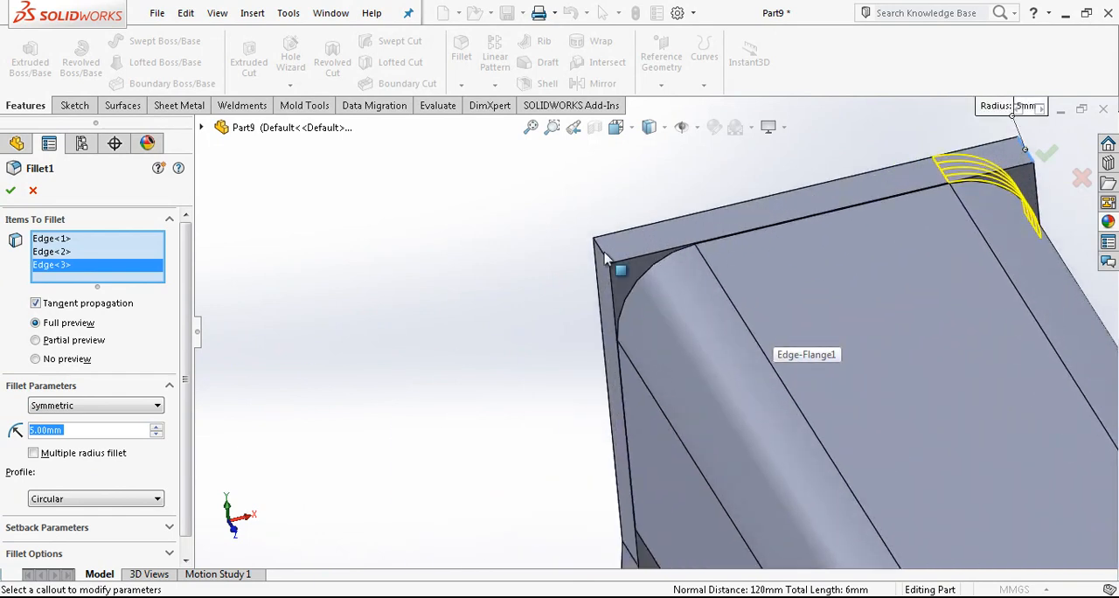
{"action": "left_click", "coordinate": [620, 271]}
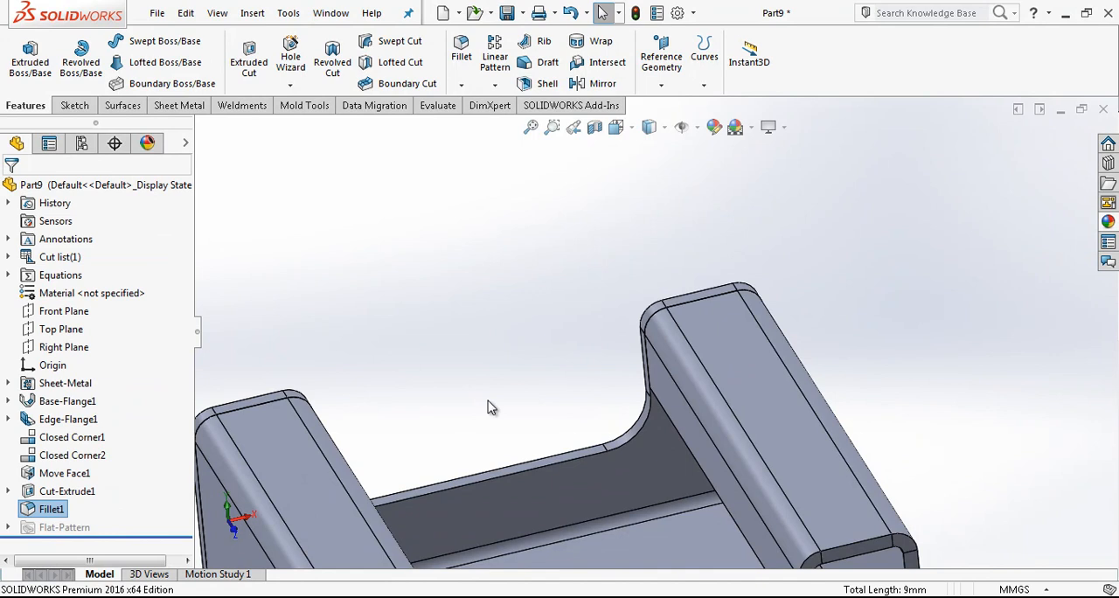
Step: Start a sketch on the bracket face and offset the bottom edge inward
{"action": "left_click_drag", "start_coordinate": [489, 407], "coordinate": [643, 428]}
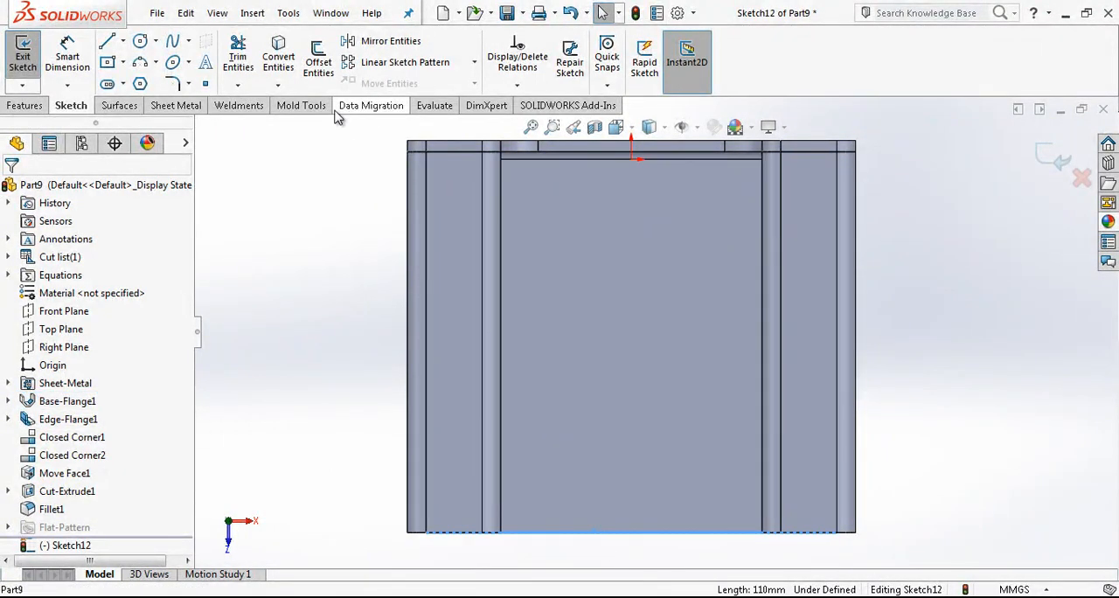
{"action": "left_click", "coordinate": [491, 350]}
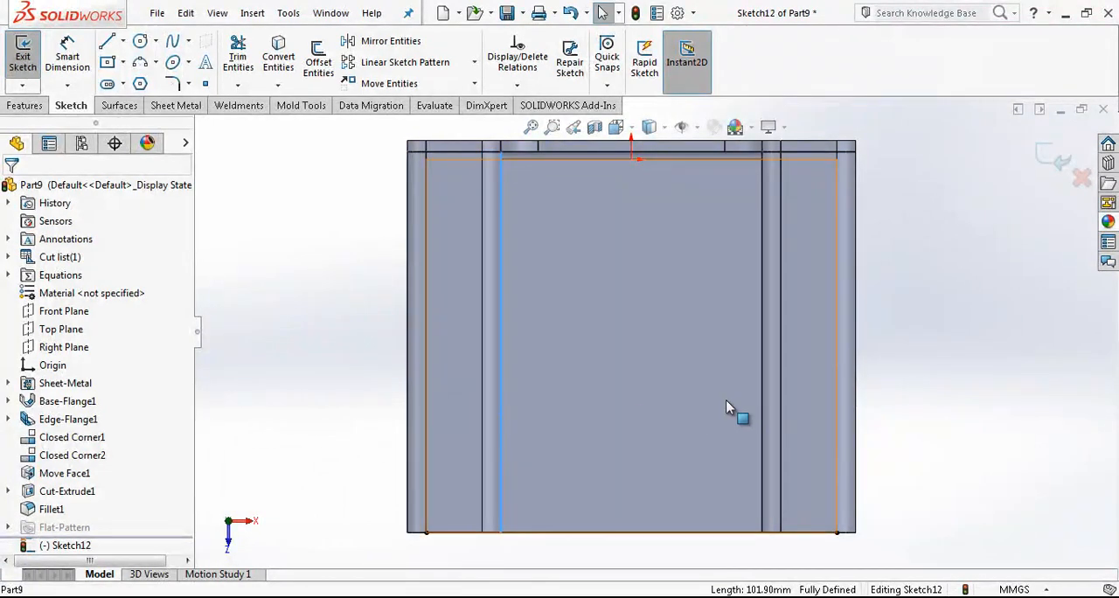
{"action": "mouse_move", "coordinate": [763, 411]}
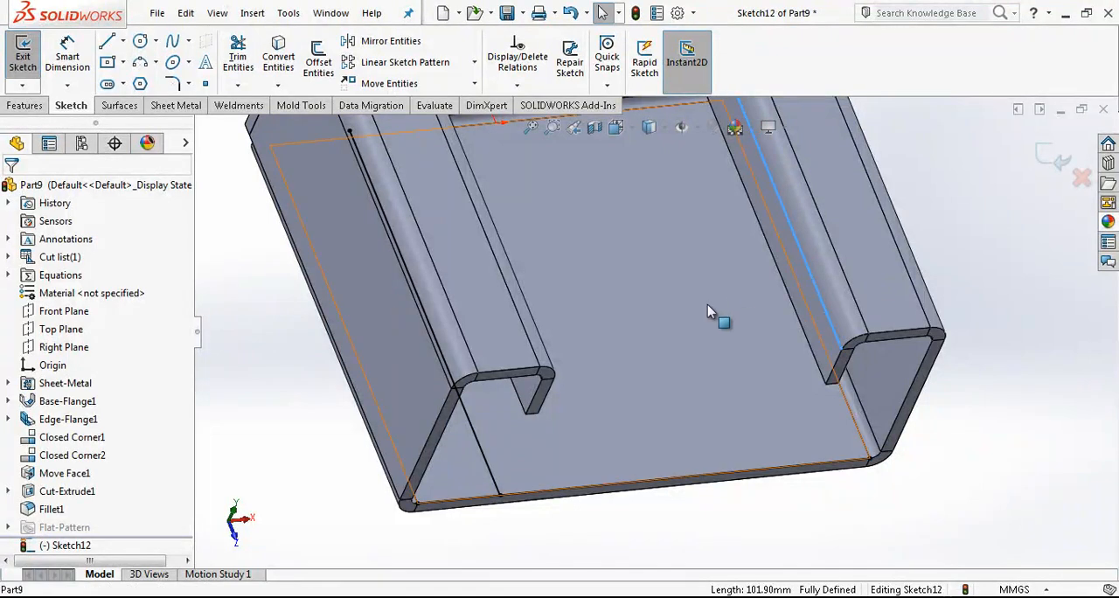
{"action": "left_click_drag", "start_coordinate": [709, 312], "coordinate": [708, 415]}
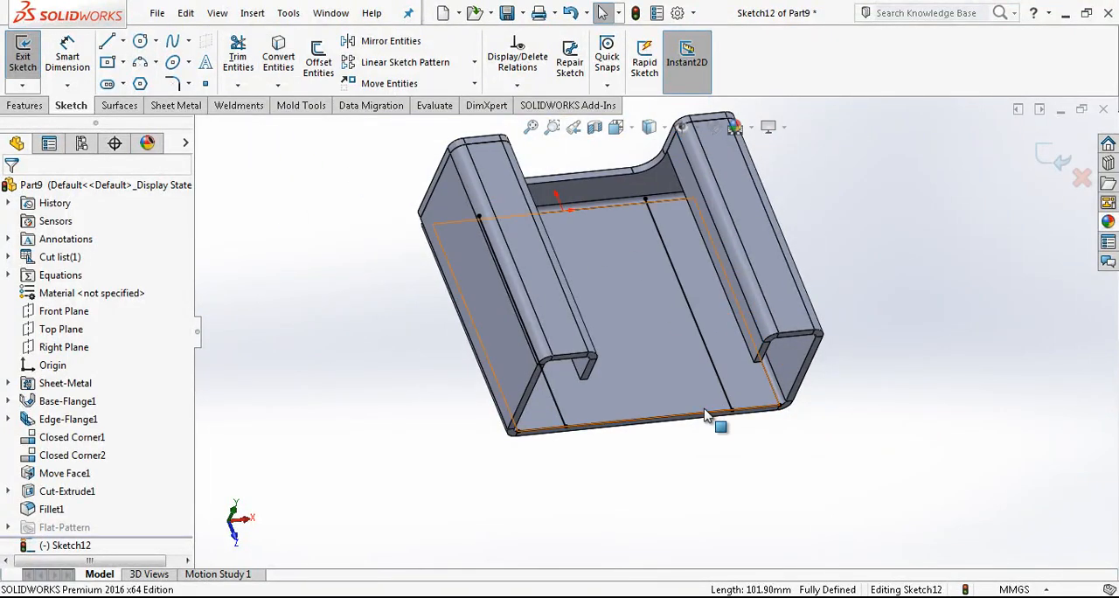
{"action": "left_click", "coordinate": [318, 61]}
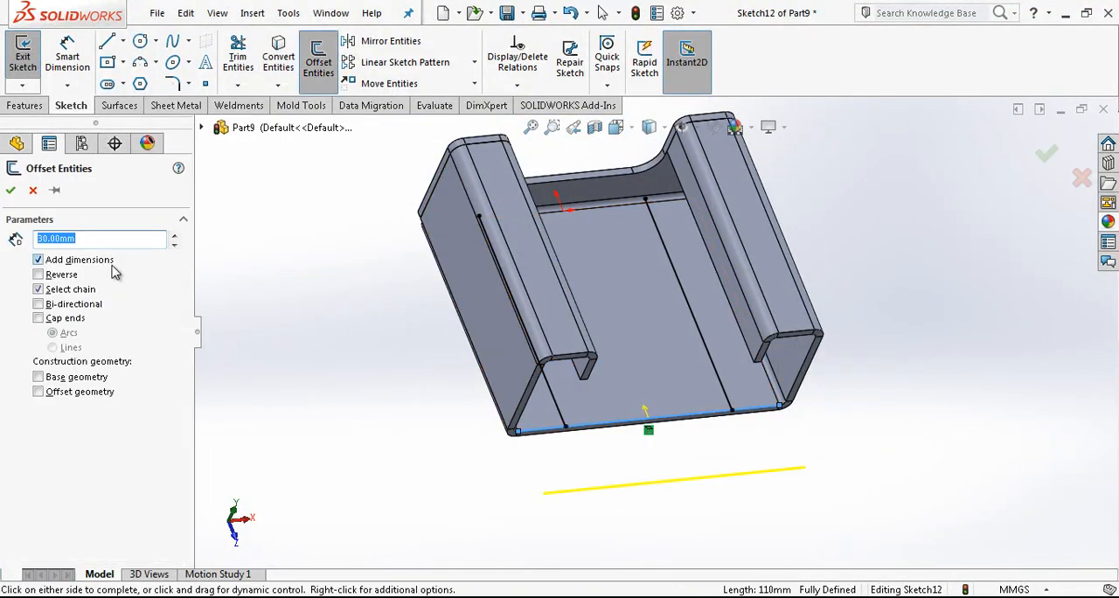
{"action": "left_click", "coordinate": [38, 275]}
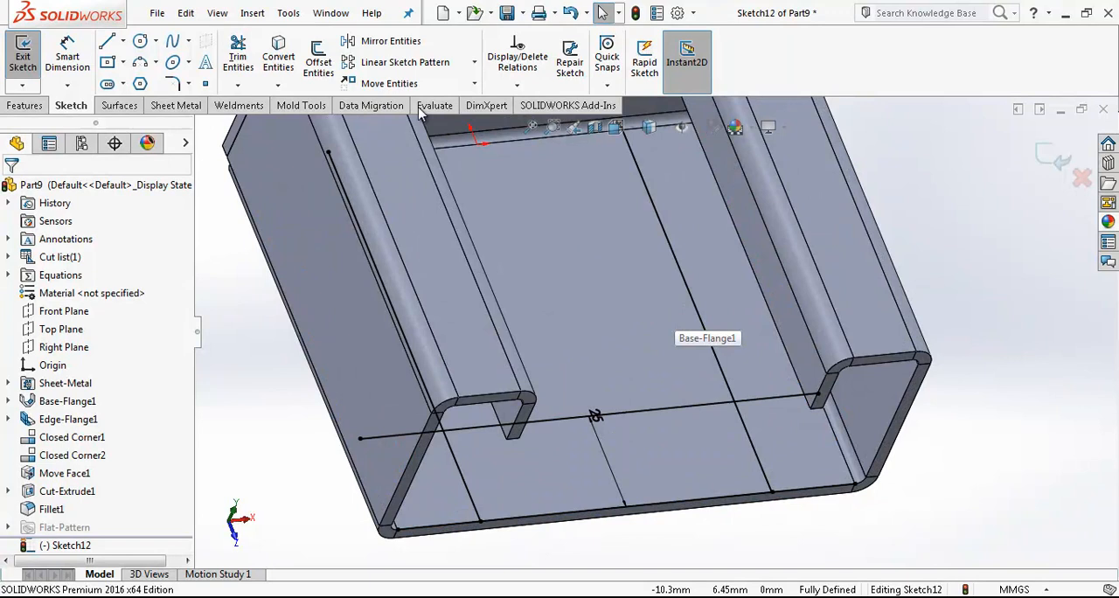
Step: Trim the U-shaped cutout profile and round its two corners at R10
{"action": "left_click", "coordinate": [237, 57]}
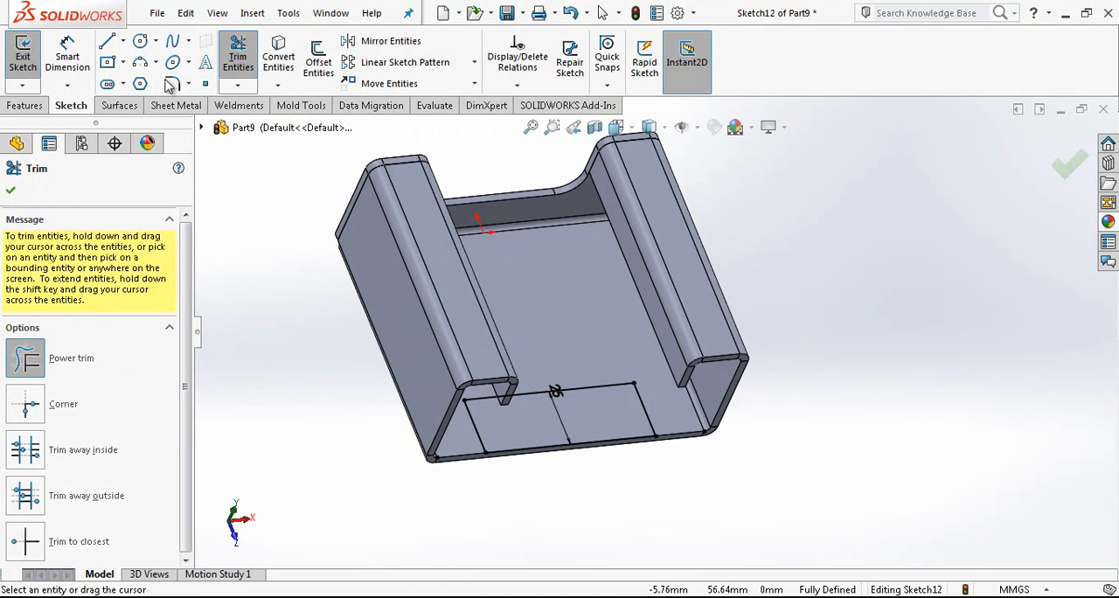
{"action": "left_click", "coordinate": [171, 83]}
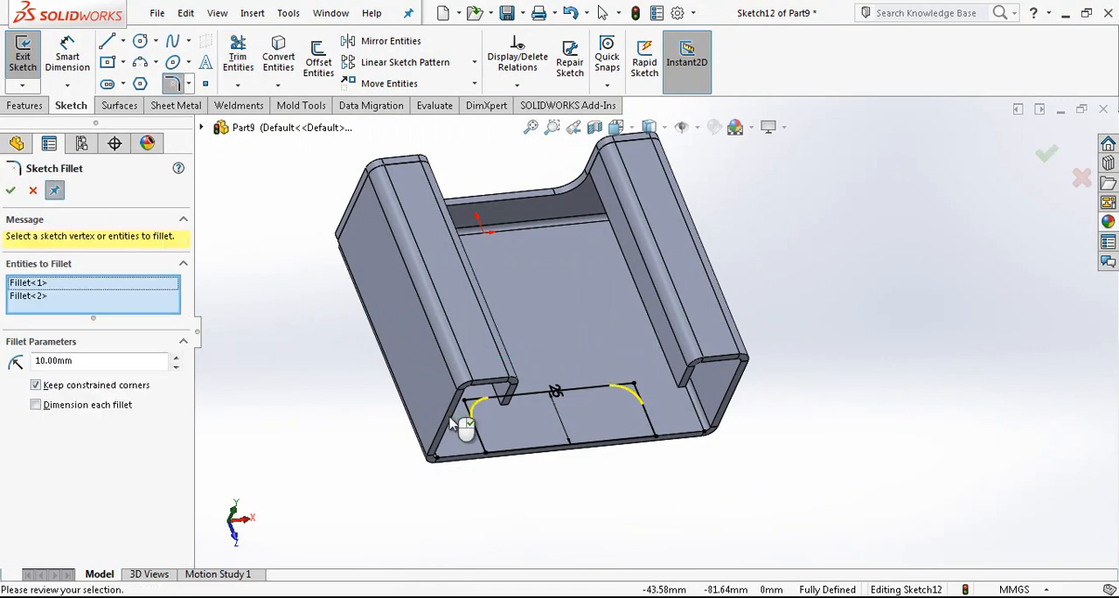
{"action": "left_click", "coordinate": [10, 190]}
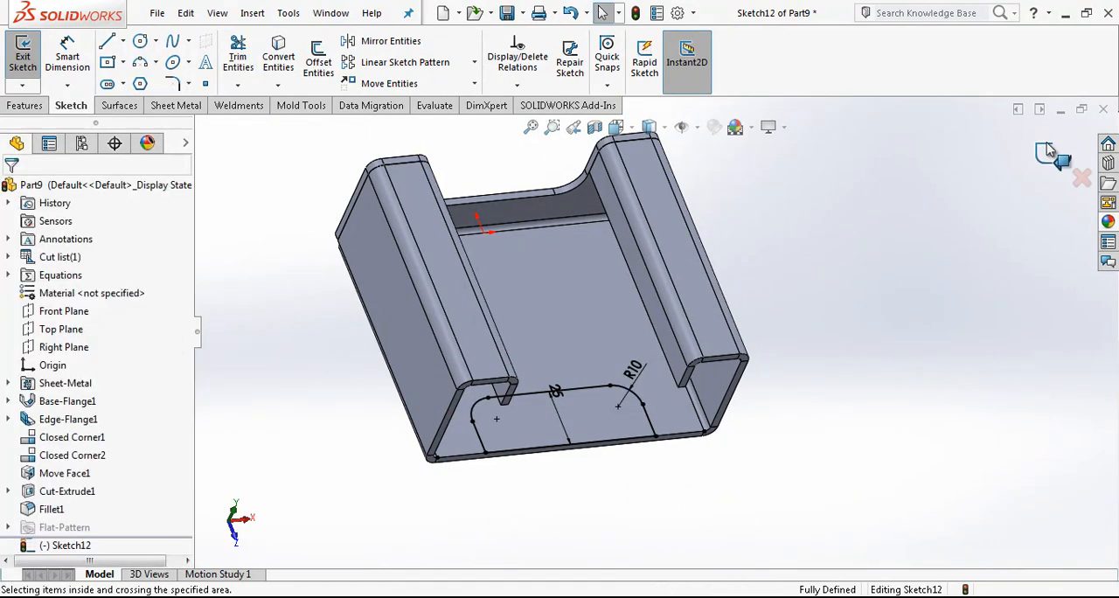
Step: Add a 40×30 centered window with R5 corners, 20 mm above the notch, and rebuild Cut-Extrude2
{"action": "left_click", "coordinate": [23, 54]}
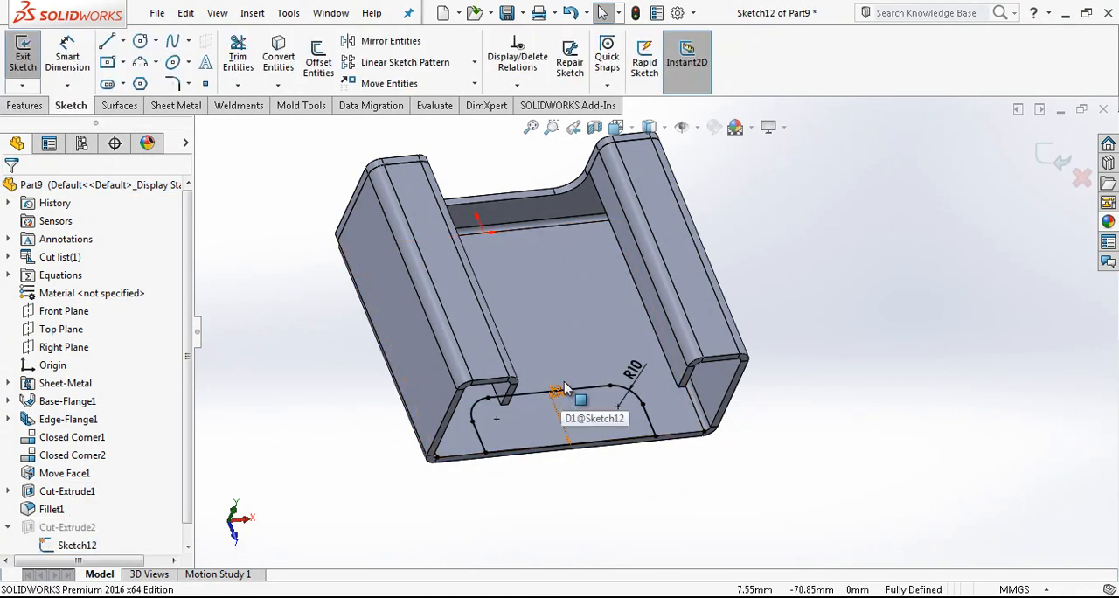
{"action": "left_click", "coordinate": [621, 127]}
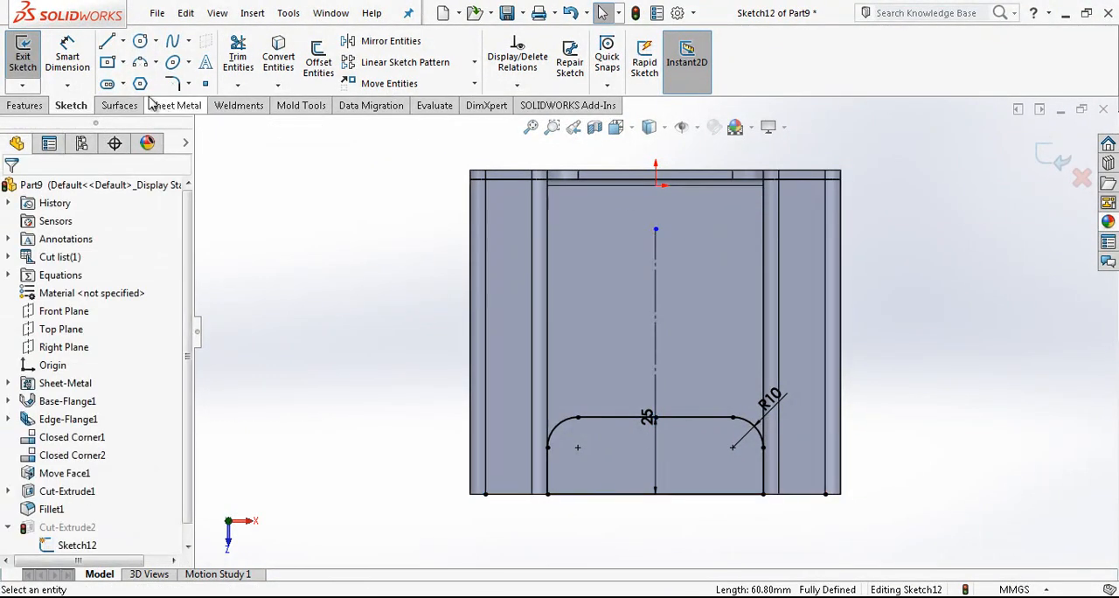
{"action": "left_click", "coordinate": [107, 62]}
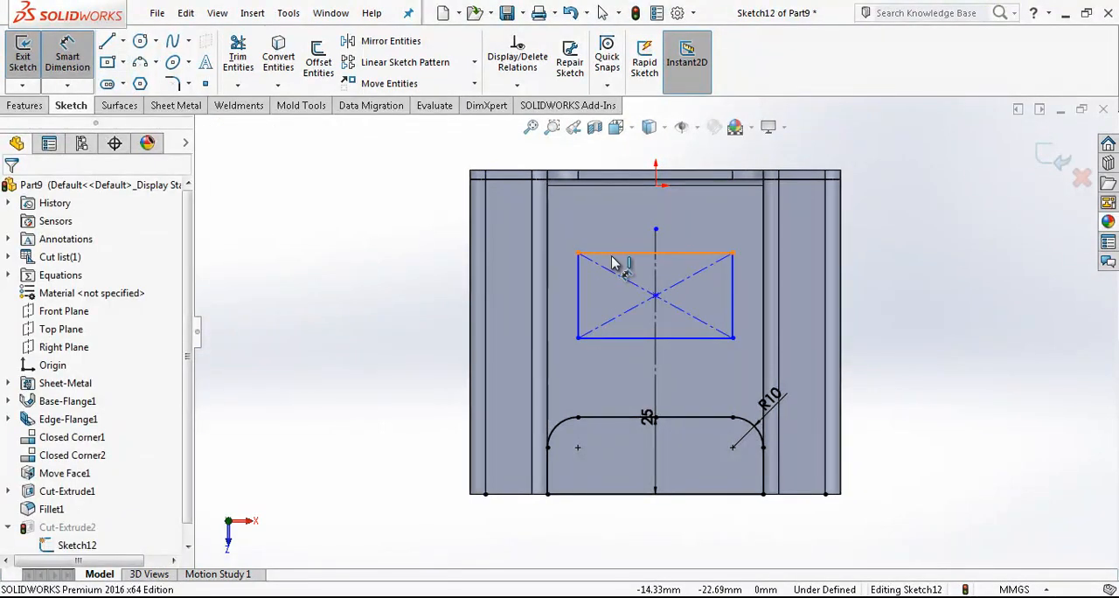
{"action": "left_click", "coordinate": [656, 257]}
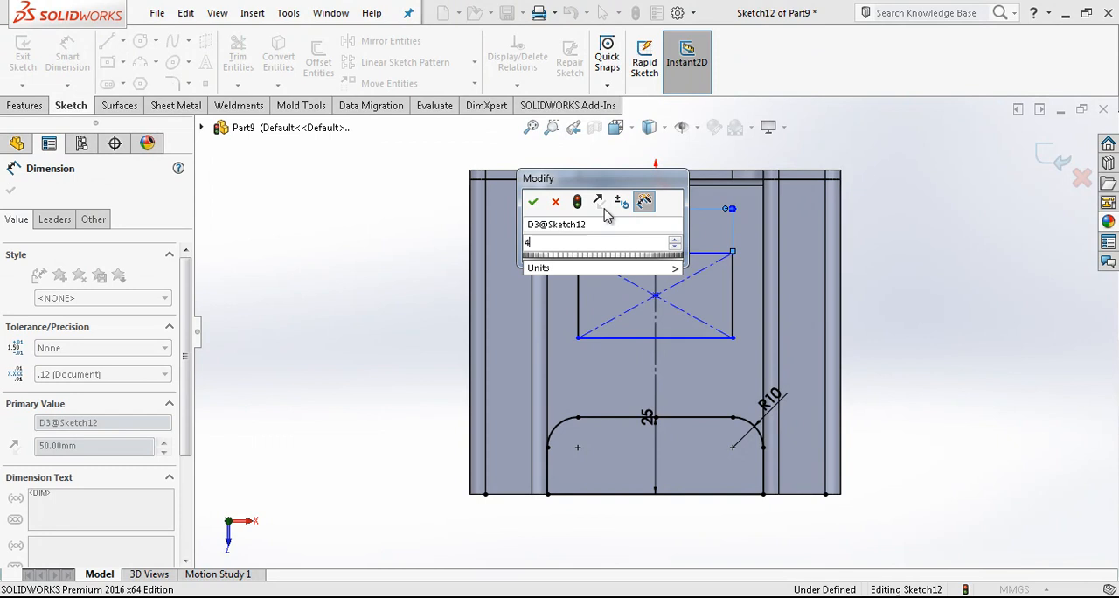
{"action": "left_click", "coordinate": [533, 202]}
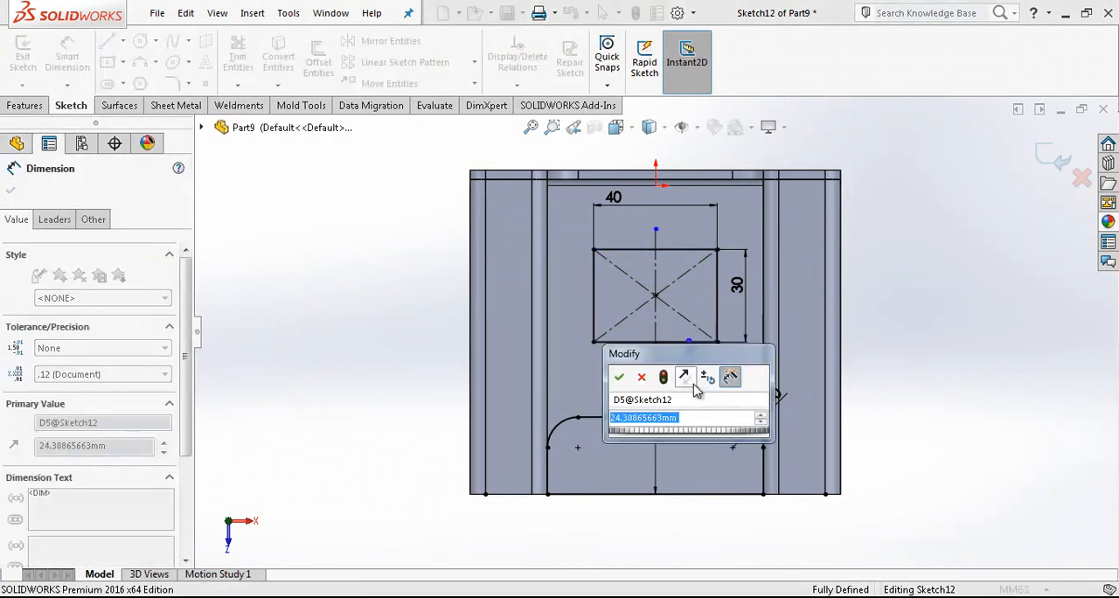
{"action": "left_click", "coordinate": [619, 377]}
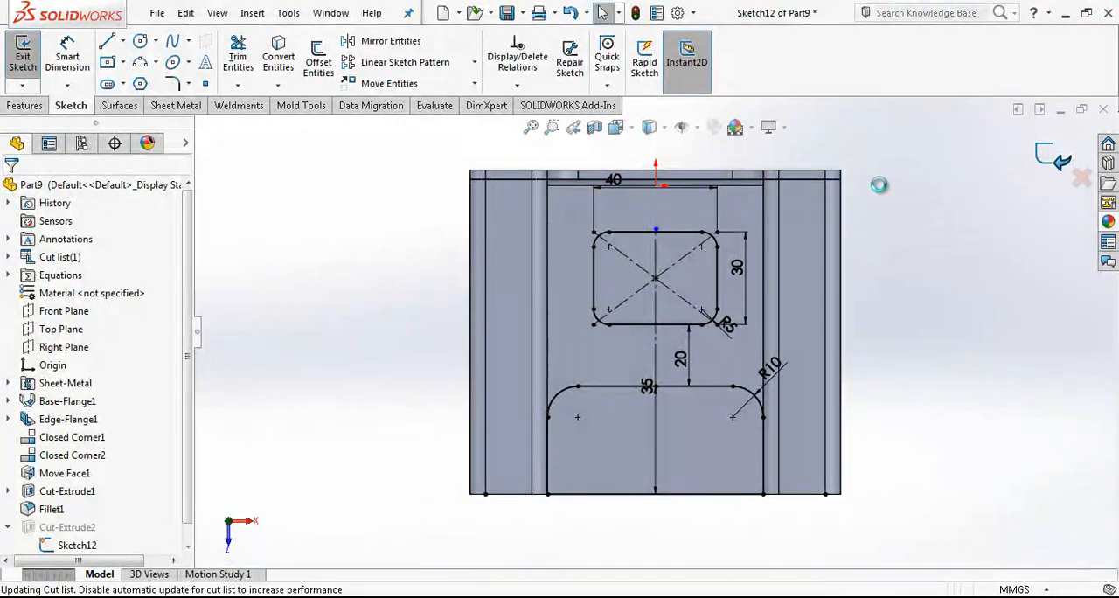
{"action": "left_click", "coordinate": [22, 54]}
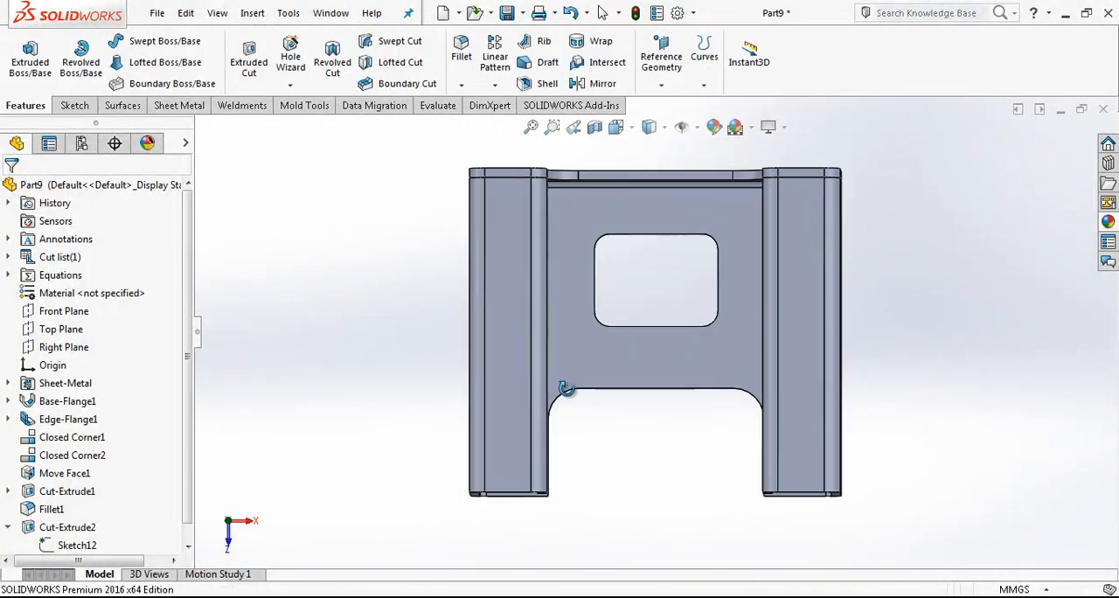
Step: Orbit to the side flange and start Sketch13 on its outer face
{"action": "left_click_drag", "start_coordinate": [651, 332], "coordinate": [625, 288]}
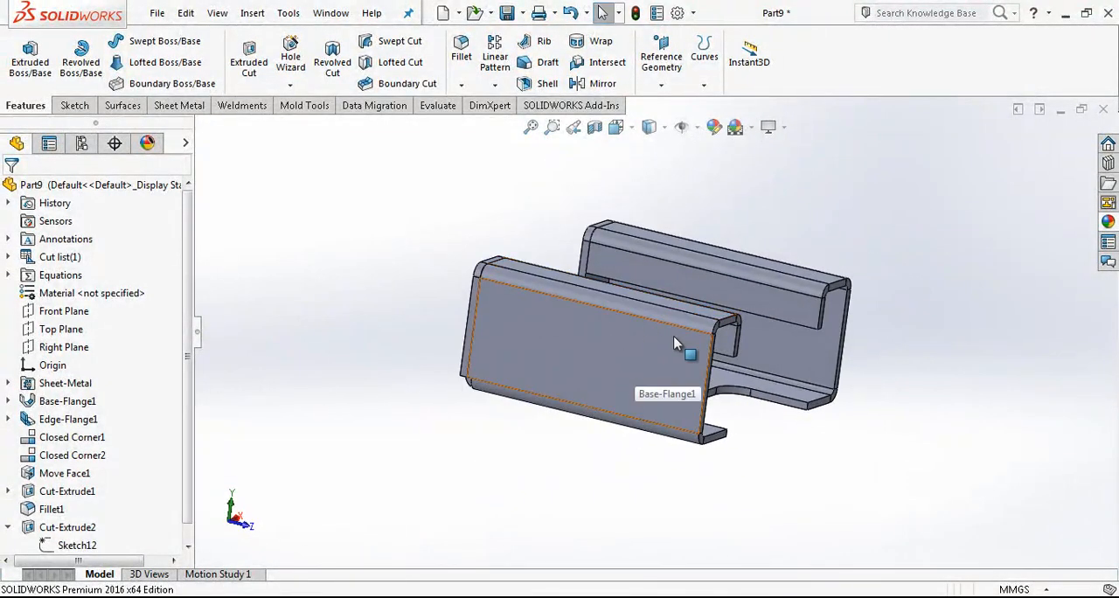
{"action": "left_click", "coordinate": [690, 355]}
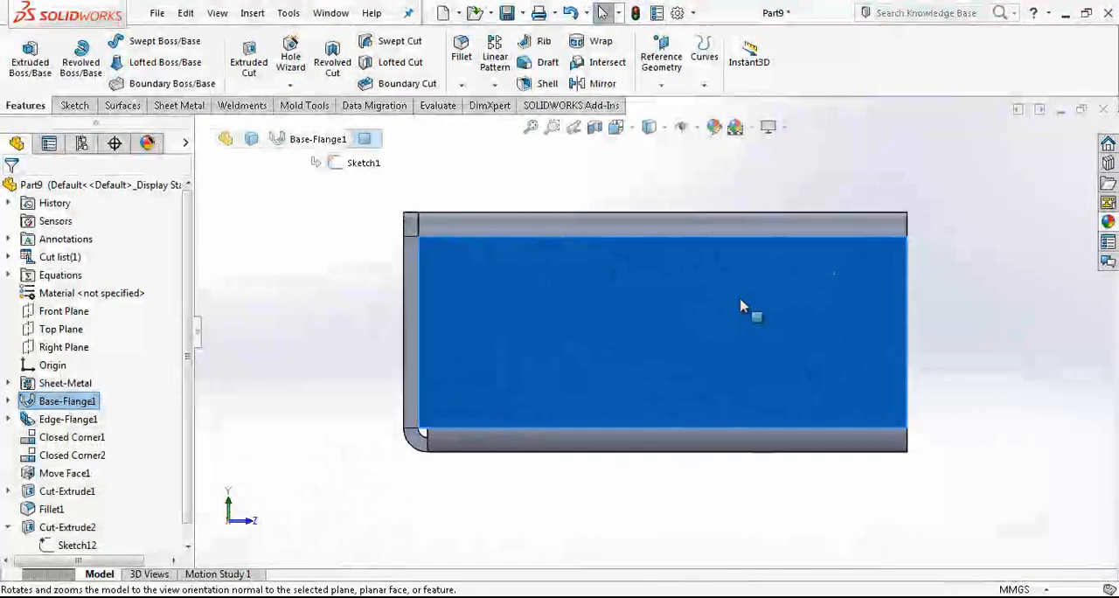
{"action": "left_click", "coordinate": [70, 105]}
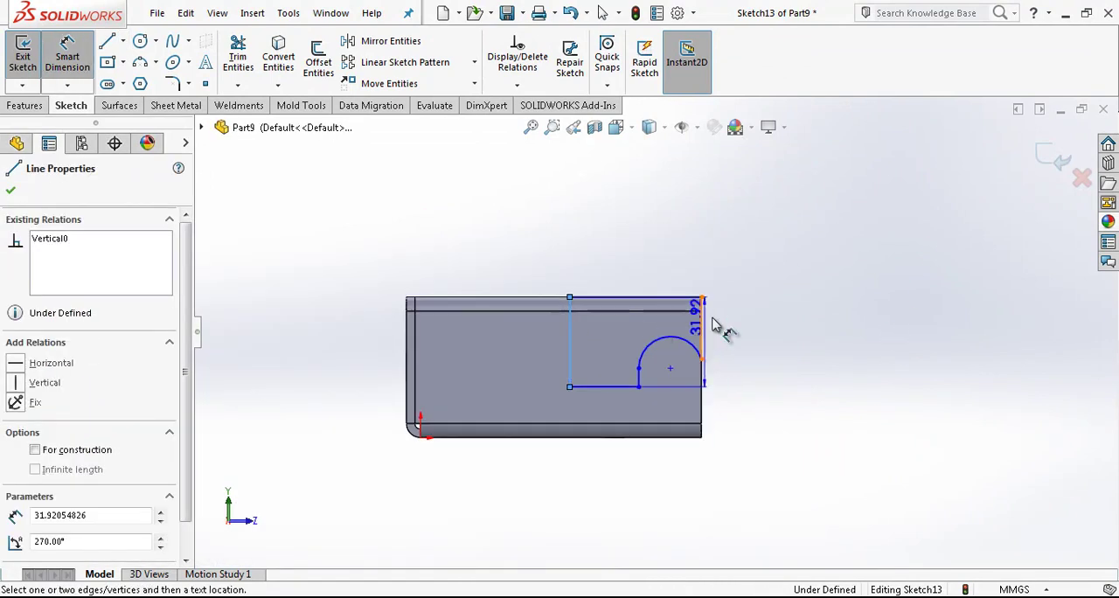
Step: Dimension the tab profile with 40, 30, 28 and 20 mm values
{"action": "left_click", "coordinate": [636, 245]}
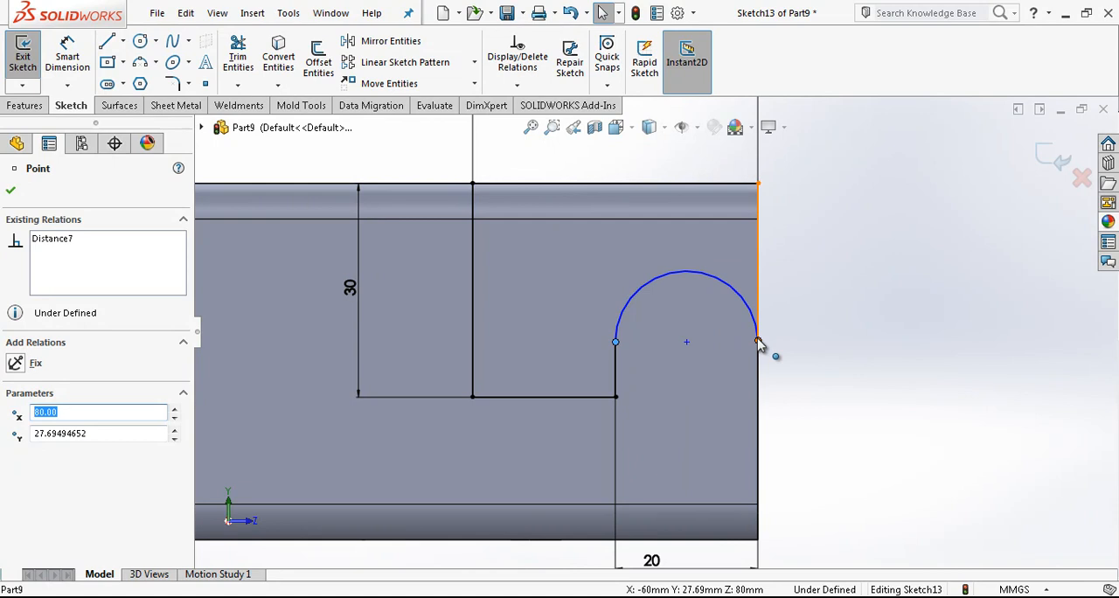
{"action": "left_click", "coordinate": [757, 341]}
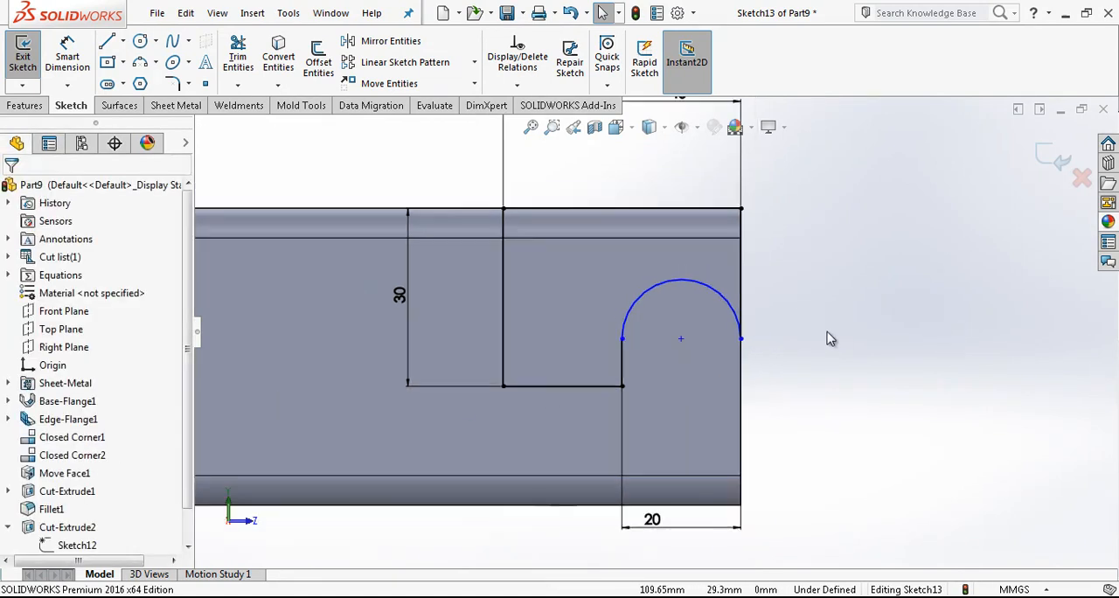
{"action": "left_click", "coordinate": [67, 54]}
{"action": "type", "text": "2"}
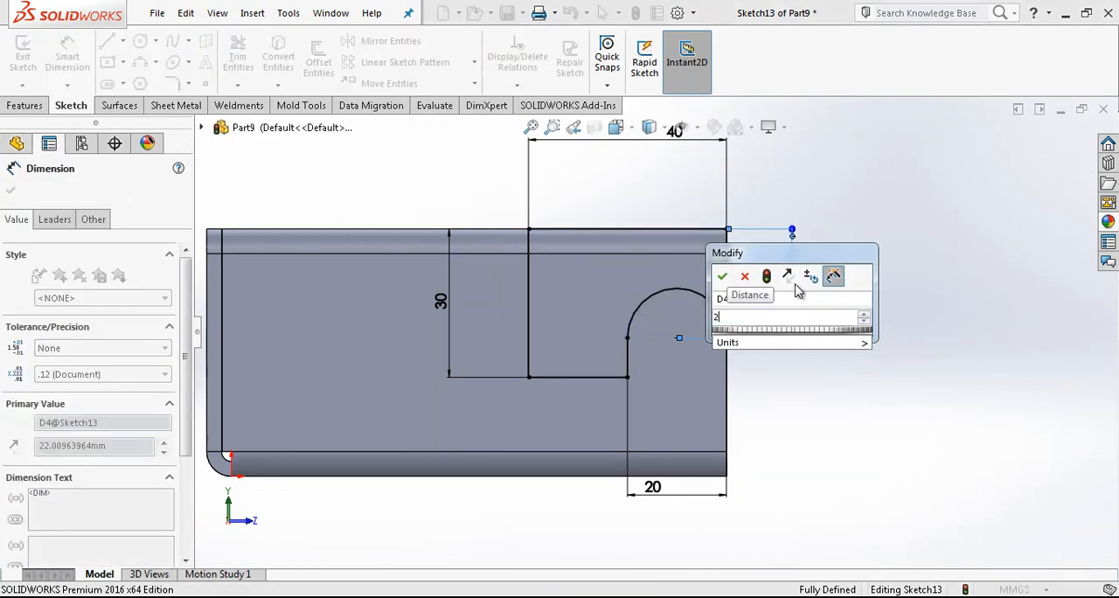
{"action": "left_click", "coordinate": [722, 276]}
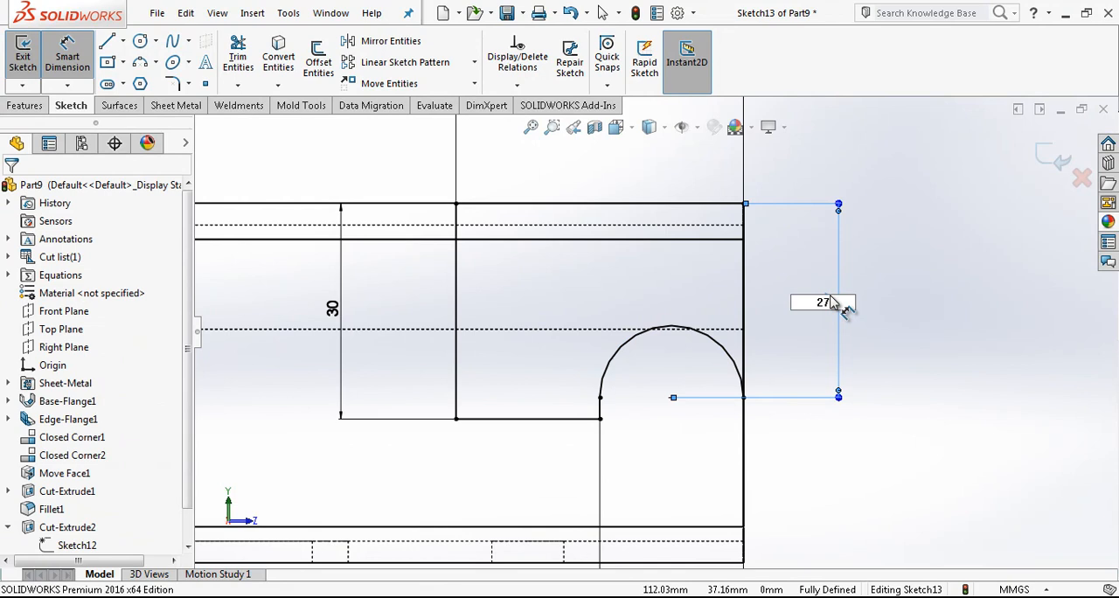
{"action": "type", "text": "8"}
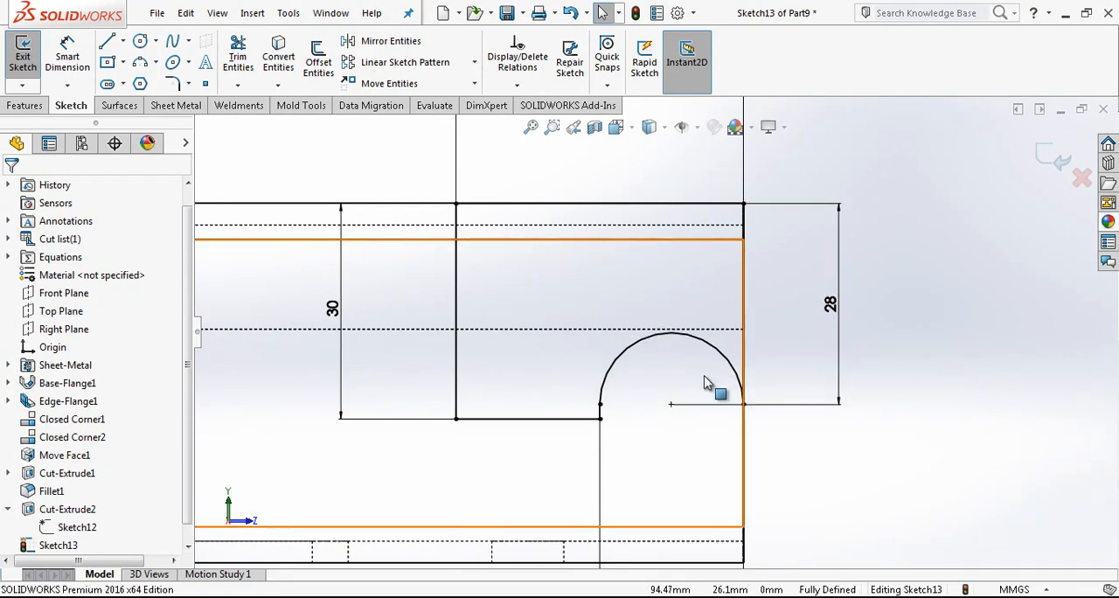
Step: Draw a Ø10 hole circle at the tab arc's centre
{"action": "left_click", "coordinate": [139, 41]}
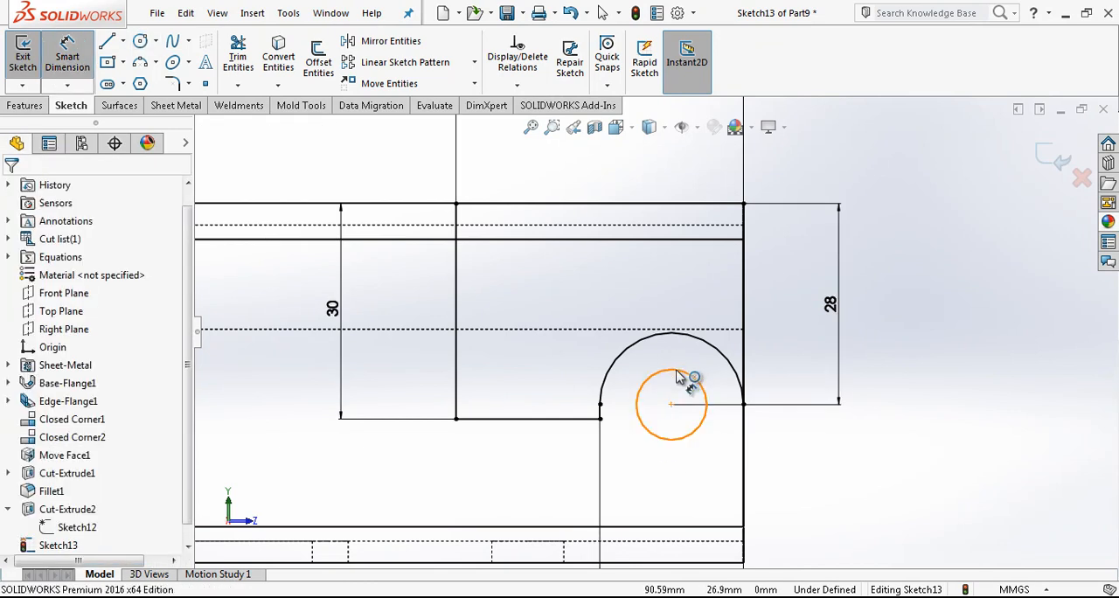
{"action": "left_click", "coordinate": [671, 403]}
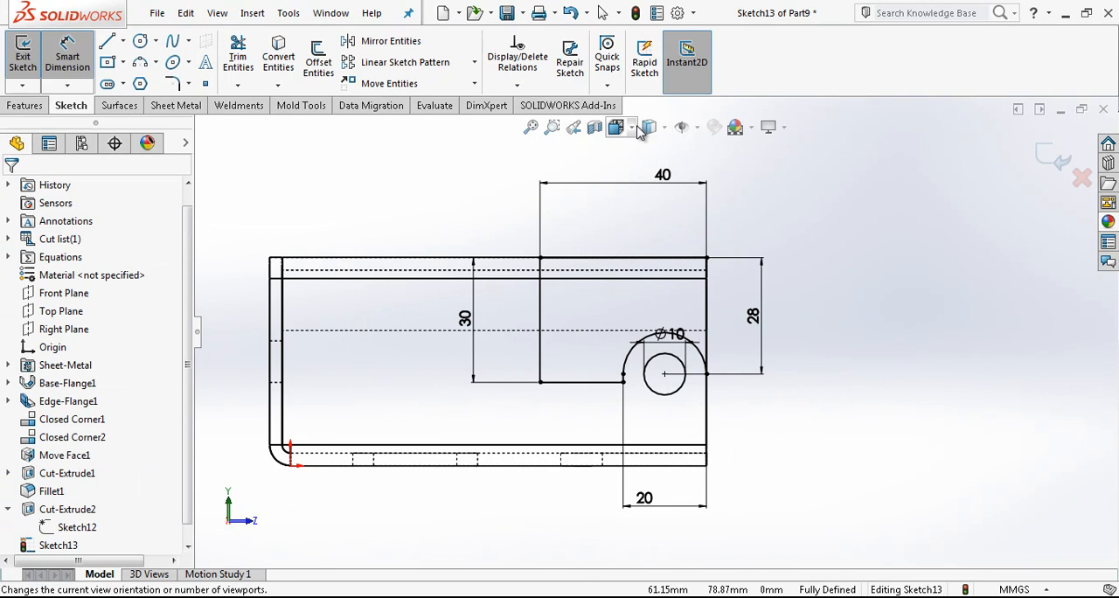
{"action": "left_click", "coordinate": [649, 126]}
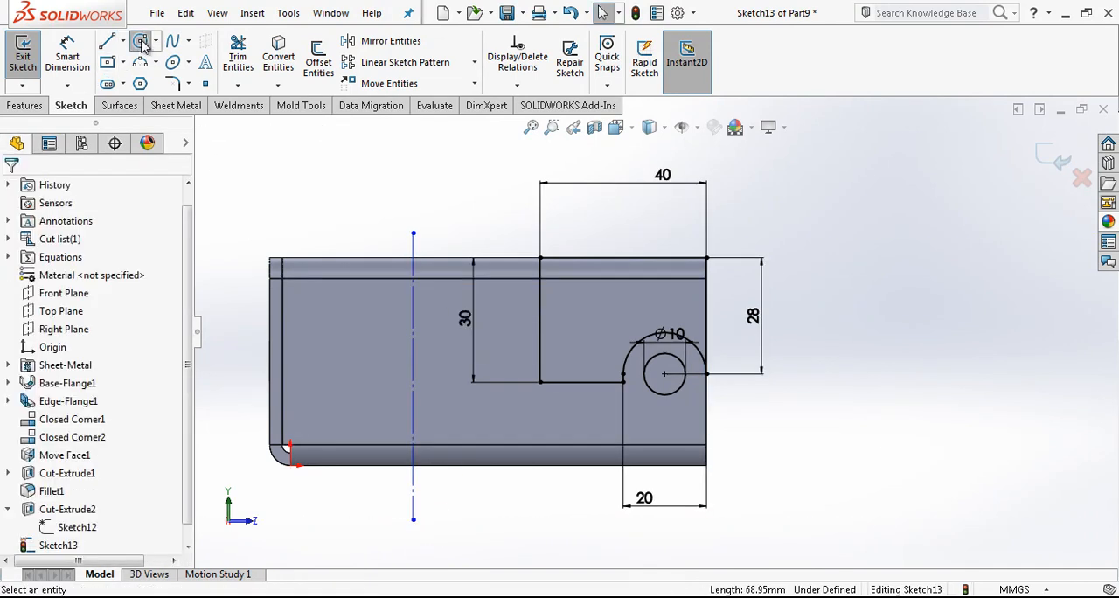
Step: Draw a Ø25 circle and a Ø5 circle placed 17.50 mm away
{"action": "left_click", "coordinate": [140, 41]}
{"action": "type", "text": "2"}
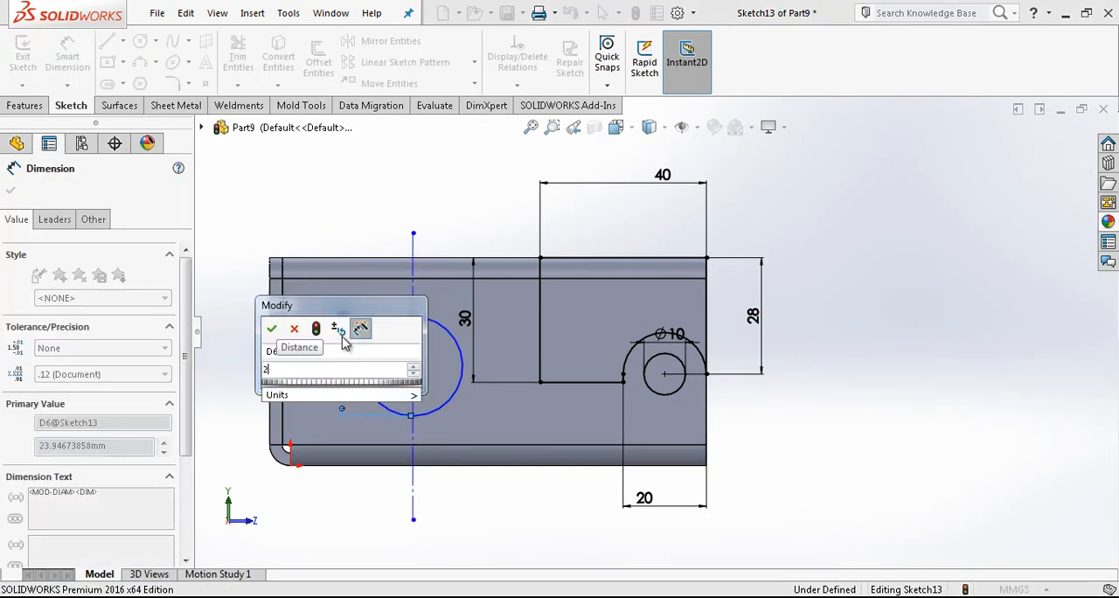
{"action": "left_click", "coordinate": [272, 328]}
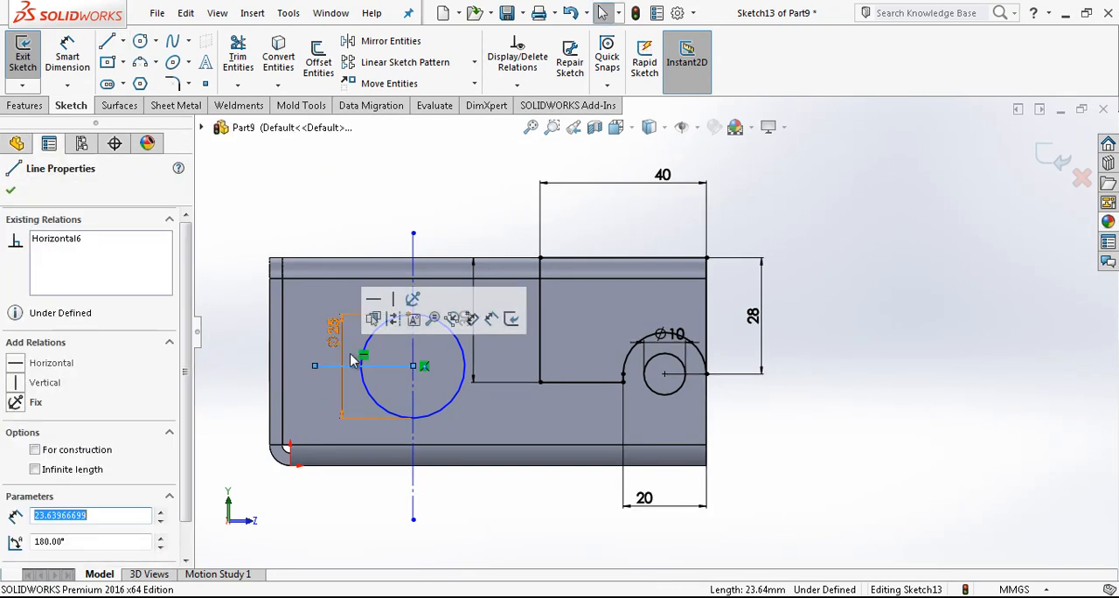
{"action": "left_click", "coordinate": [139, 41]}
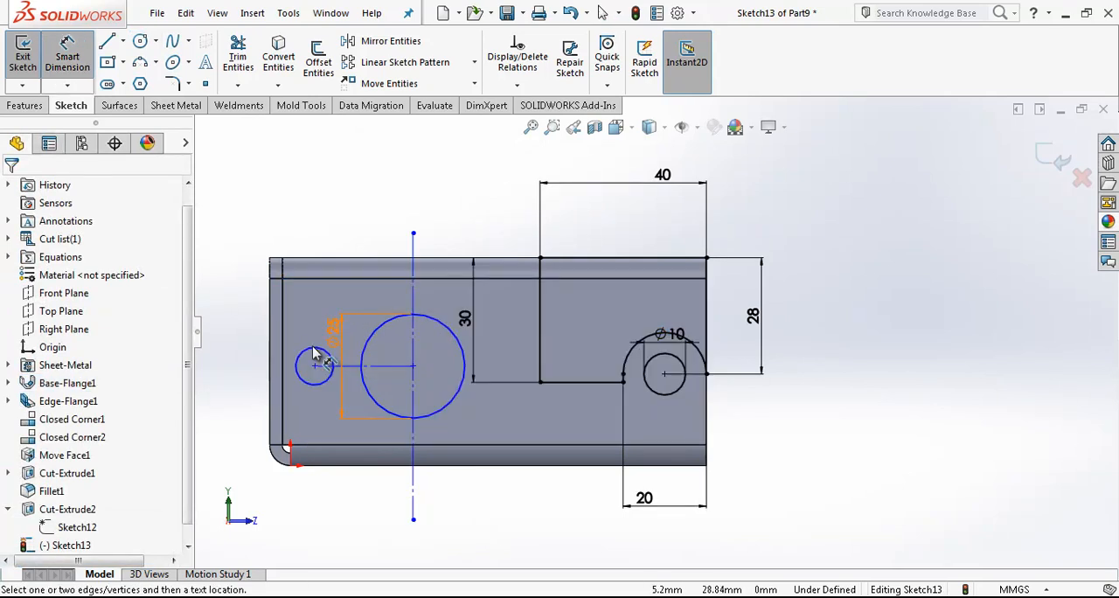
{"action": "left_click", "coordinate": [315, 366]}
{"action": "type", "text": "35/"}
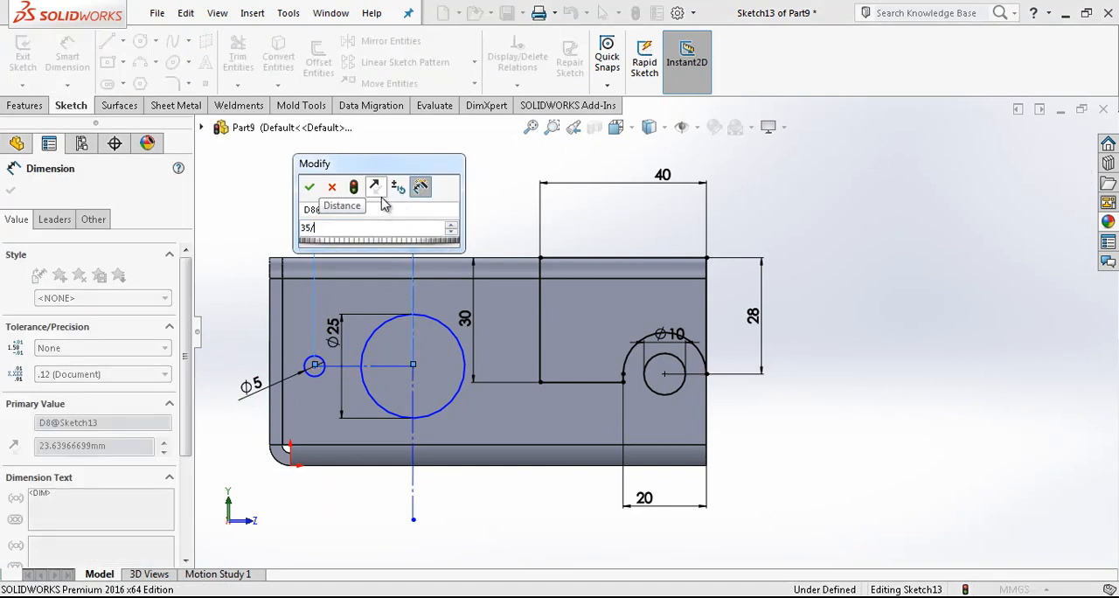
{"action": "left_click", "coordinate": [308, 186]}
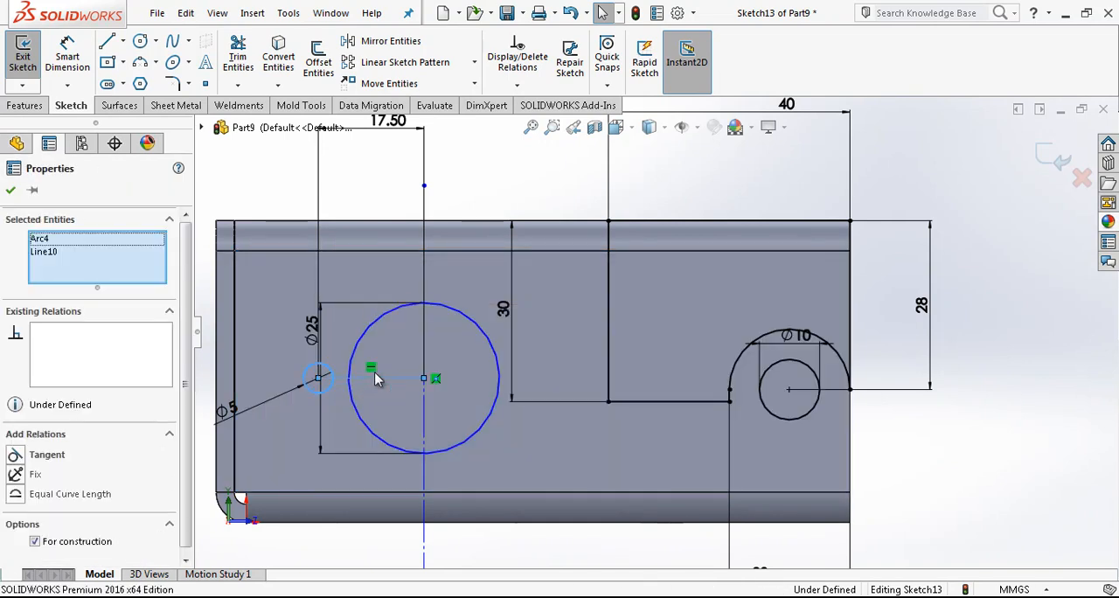
Step: Make the connecting line construction, mirror the Ø5 circle across the centerline, and exit
{"action": "left_click", "coordinate": [474, 62]}
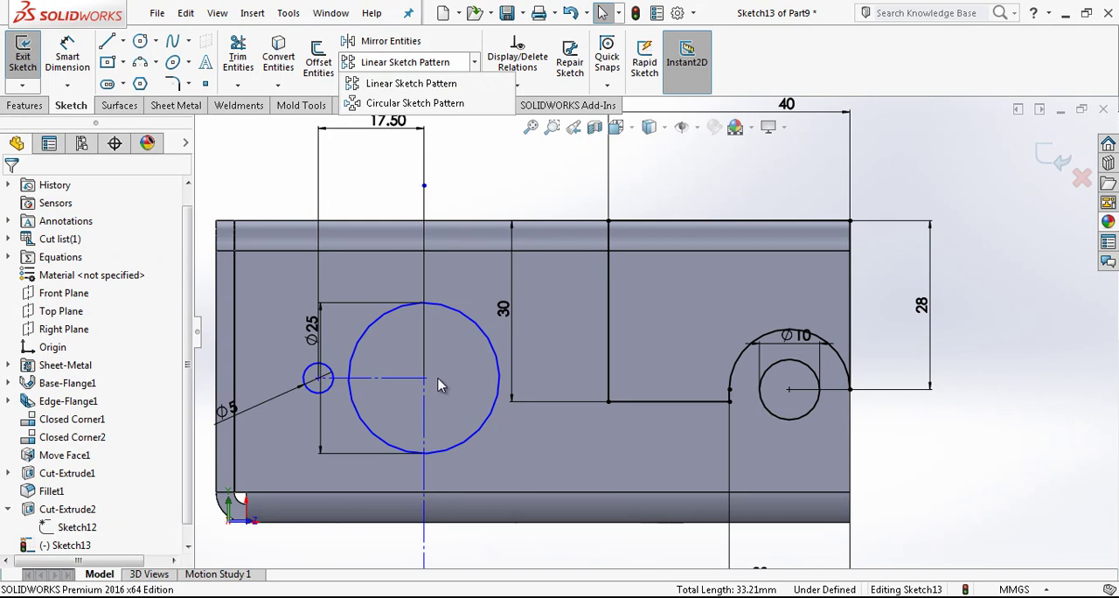
{"action": "left_click", "coordinate": [391, 41]}
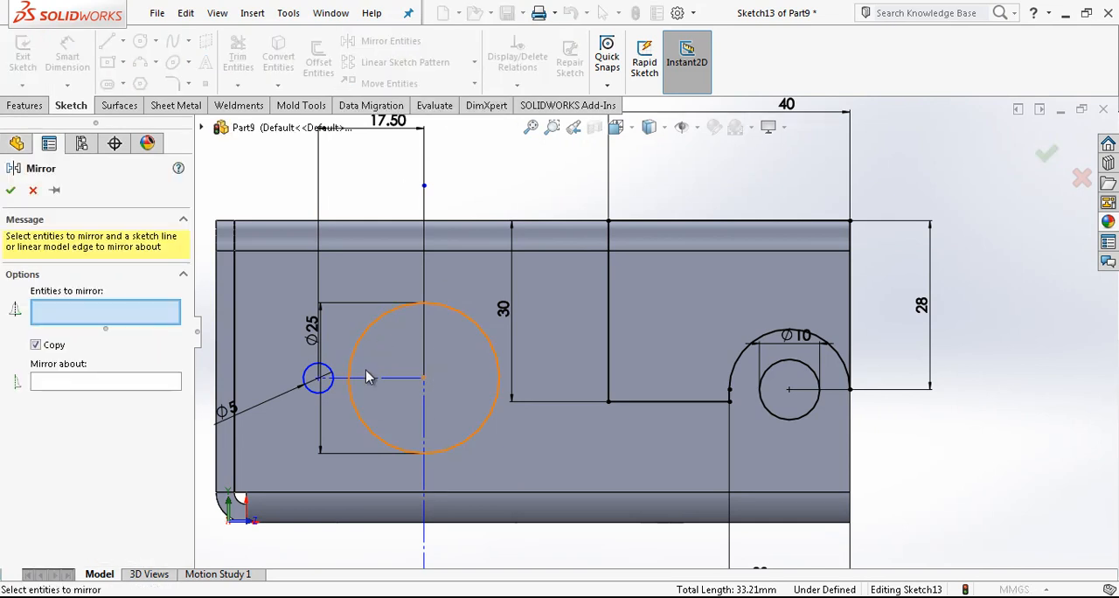
{"action": "left_click", "coordinate": [424, 378]}
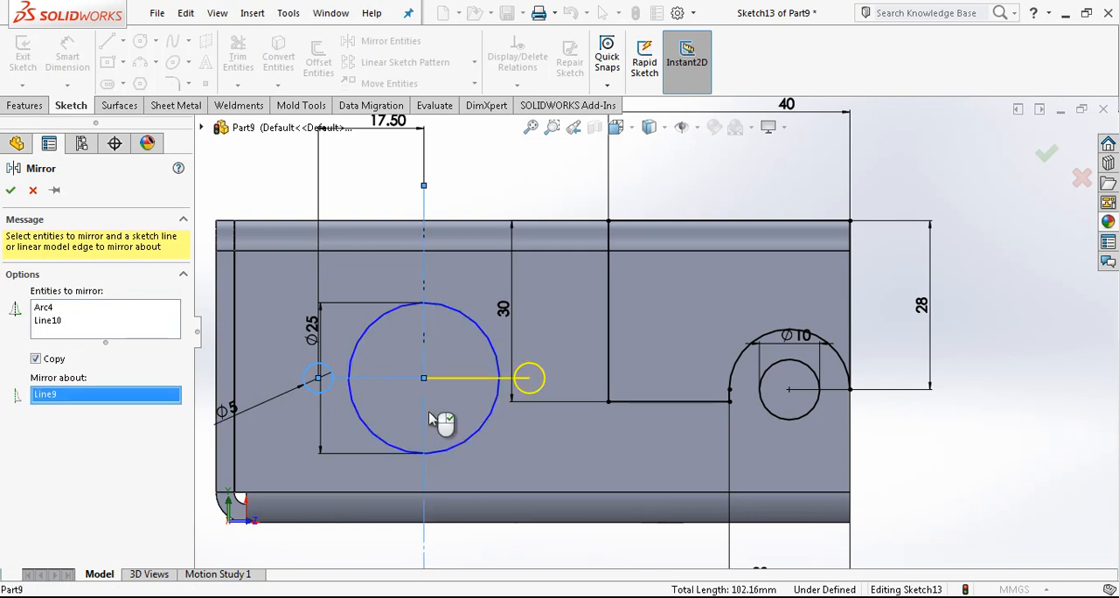
{"action": "left_click", "coordinate": [9, 190]}
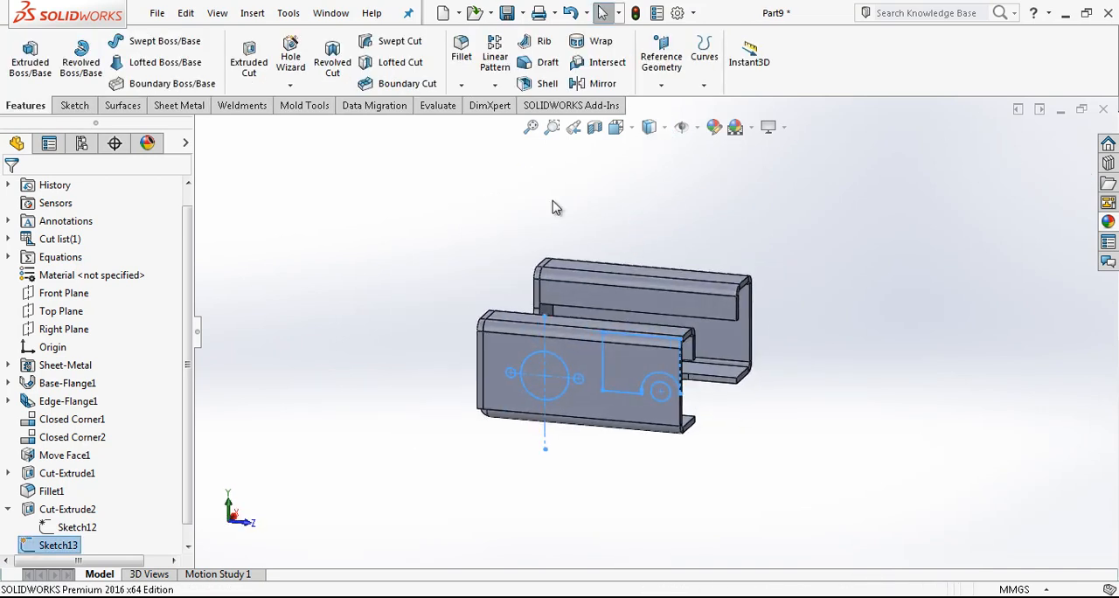
Step: Cut Sketch13 through the flanges and fillet both inside corner edges at 12 mm
{"action": "left_click", "coordinate": [249, 62]}
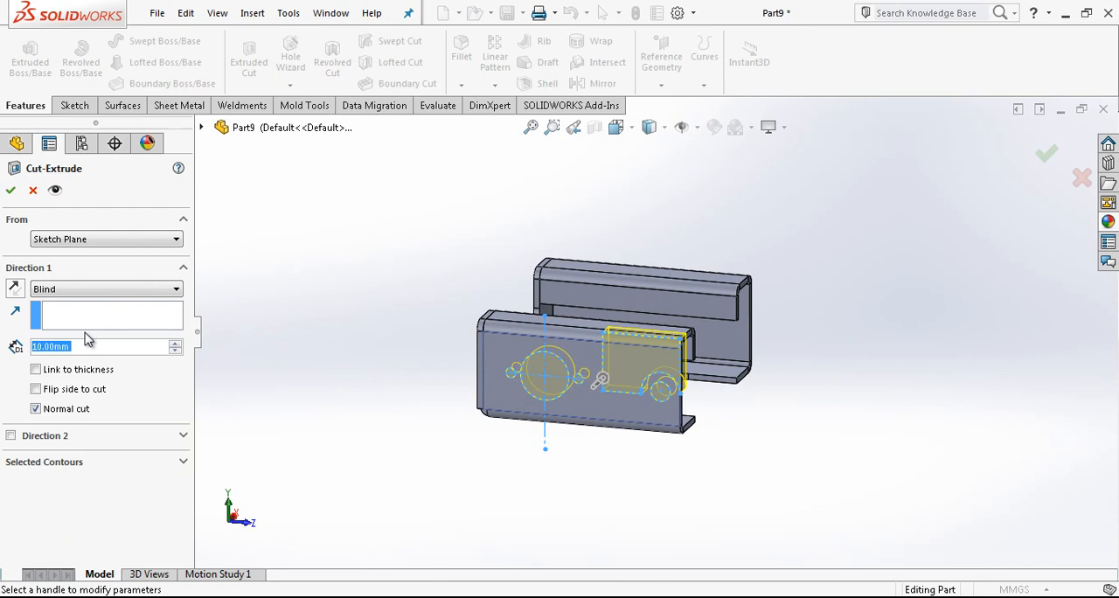
{"action": "left_click", "coordinate": [105, 288]}
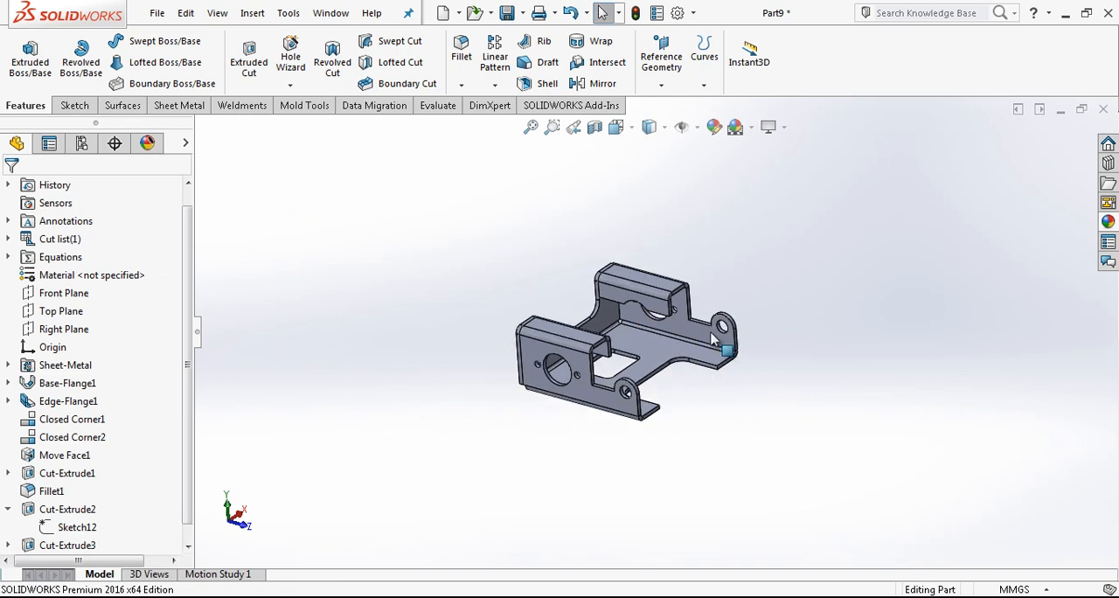
{"action": "left_click", "coordinate": [461, 41]}
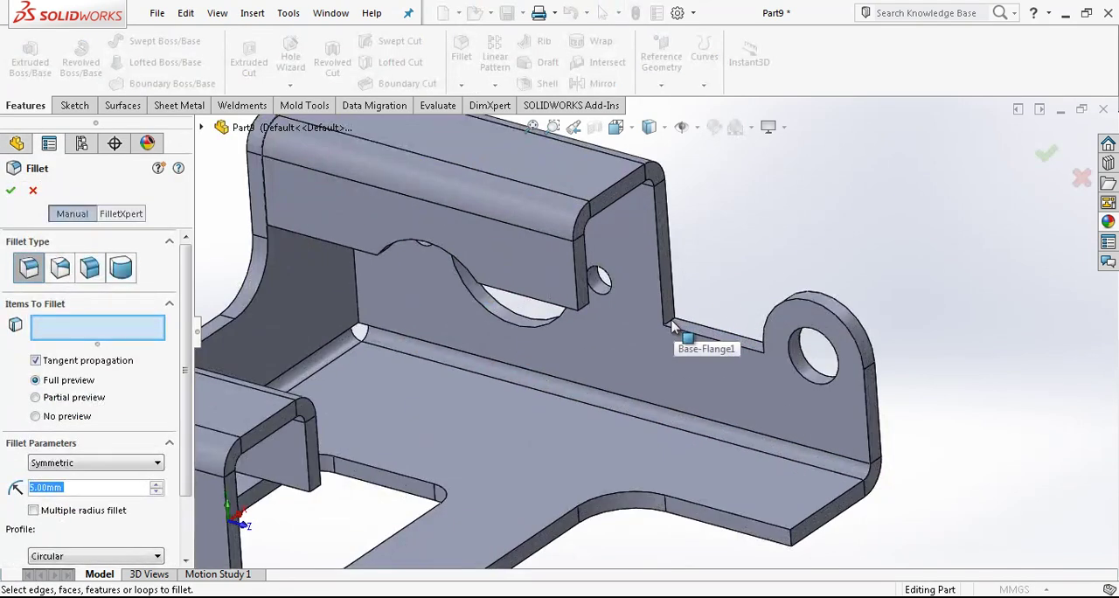
{"action": "left_click", "coordinate": [497, 463]}
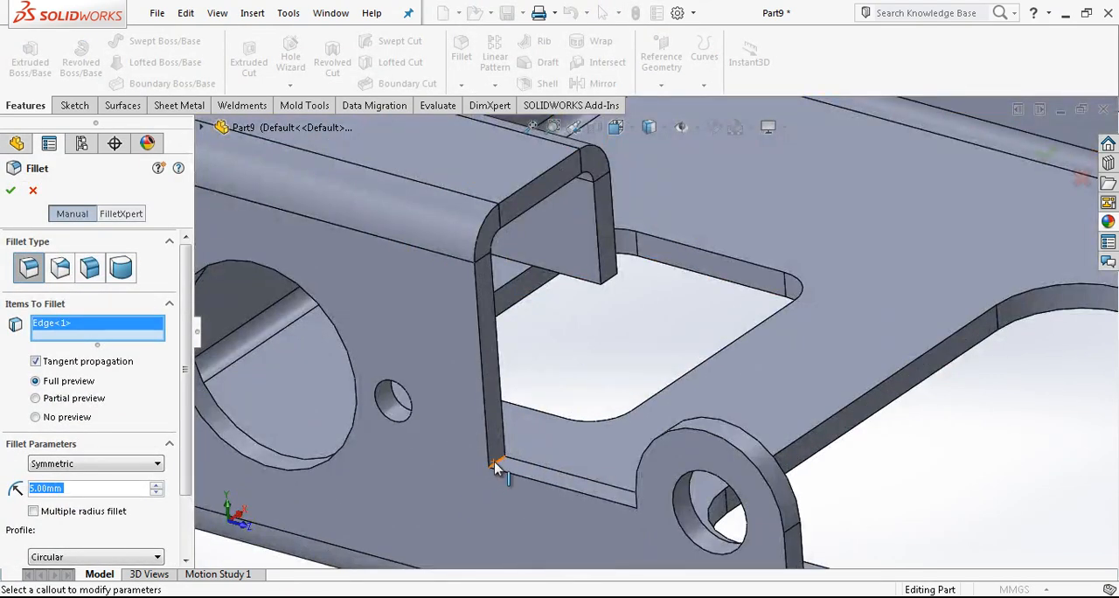
{"action": "left_click", "coordinate": [503, 459]}
{"action": "type", "text": "12"}
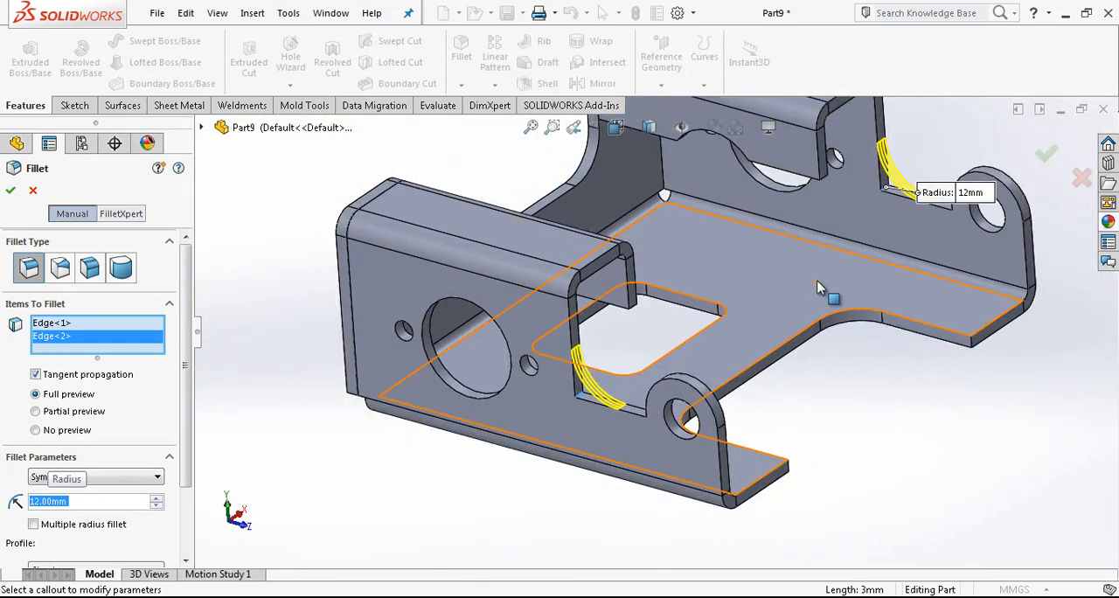
{"action": "left_click", "coordinate": [10, 190]}
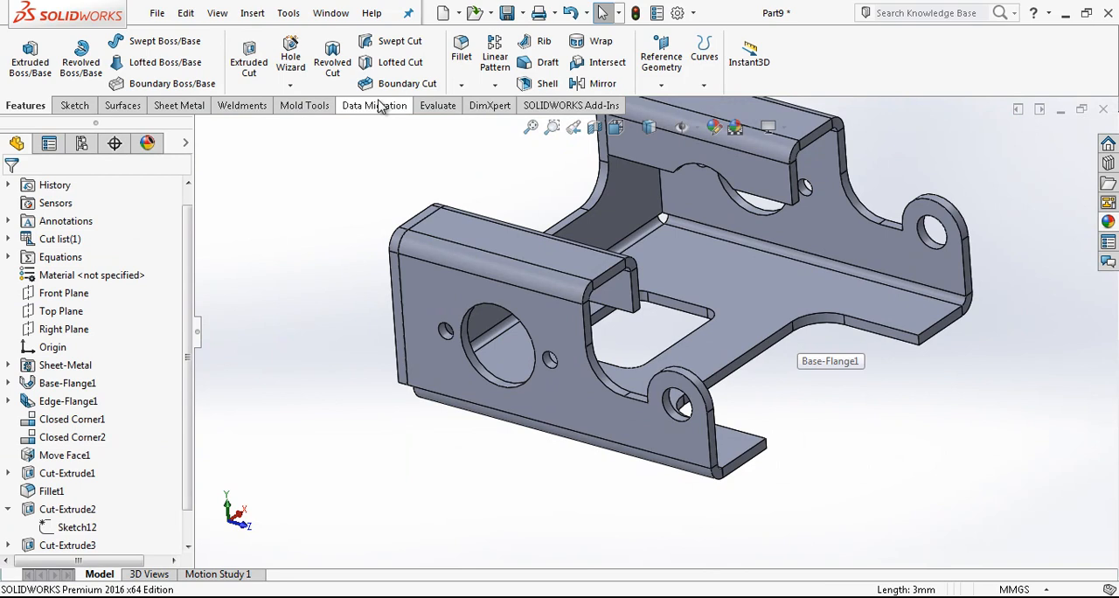
Step: Start another fillet on a further corner edge of the bracket
{"action": "left_click", "coordinate": [461, 51]}
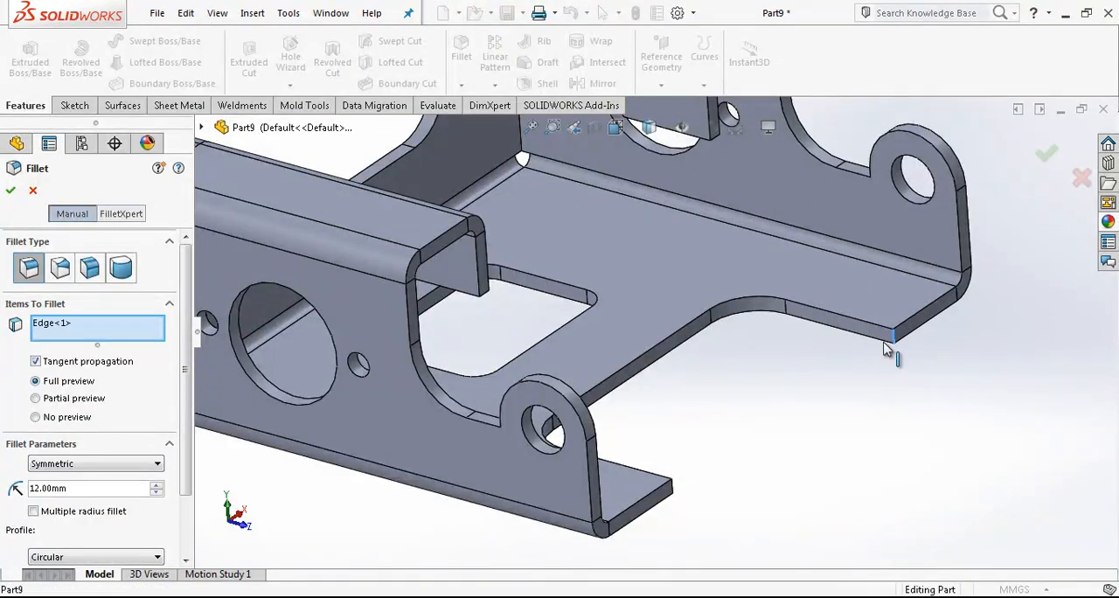
{"action": "left_click", "coordinate": [892, 337]}
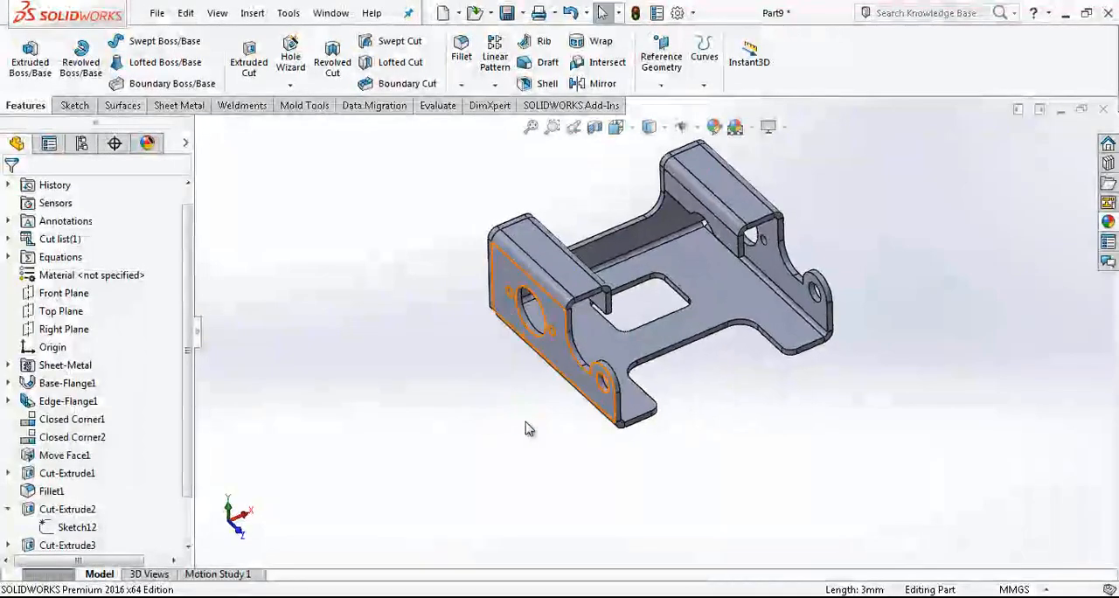
{"action": "left_click", "coordinate": [177, 105]}
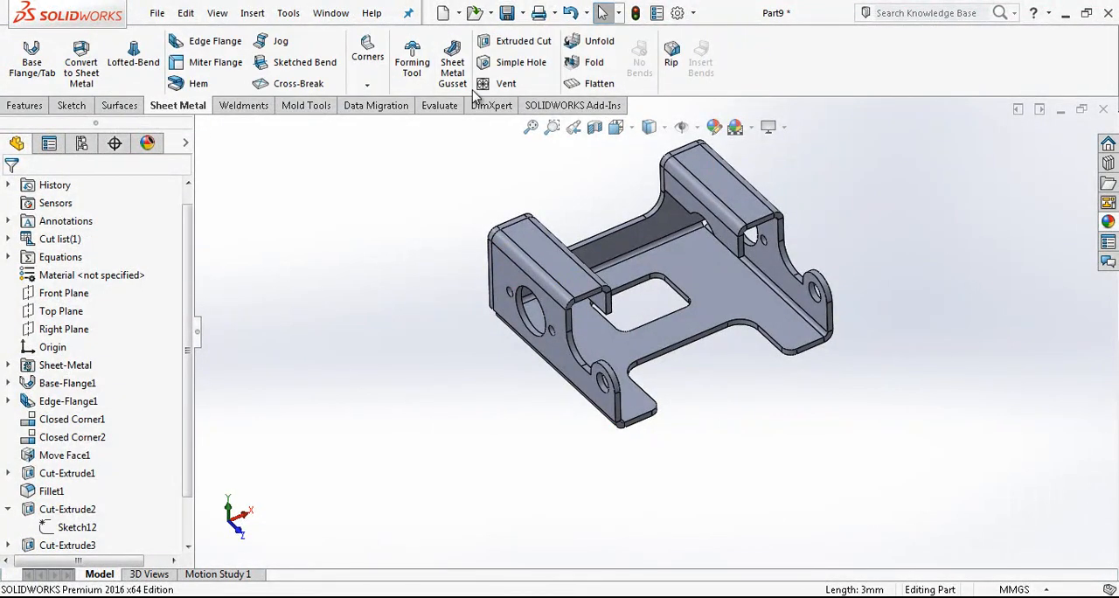
Step: Unfold the bracket flat using the Sheet Metal Unfold tool
{"action": "left_click", "coordinate": [599, 41]}
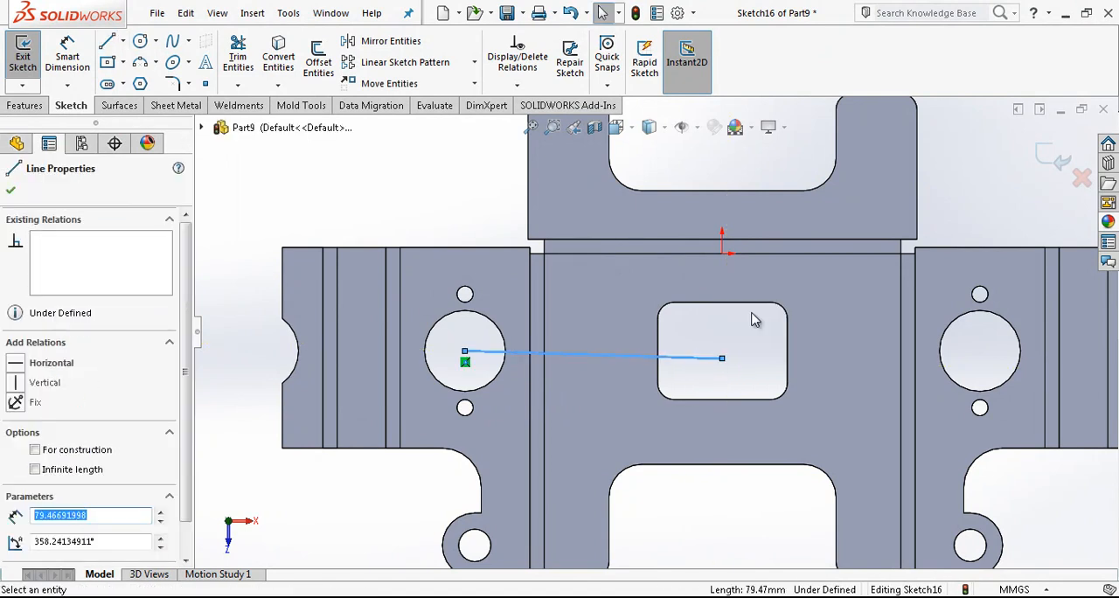
Step: Make the centerline horizontal and draw a 25×20 rectangle 18 mm from the hole centre
{"action": "left_click", "coordinate": [50, 362]}
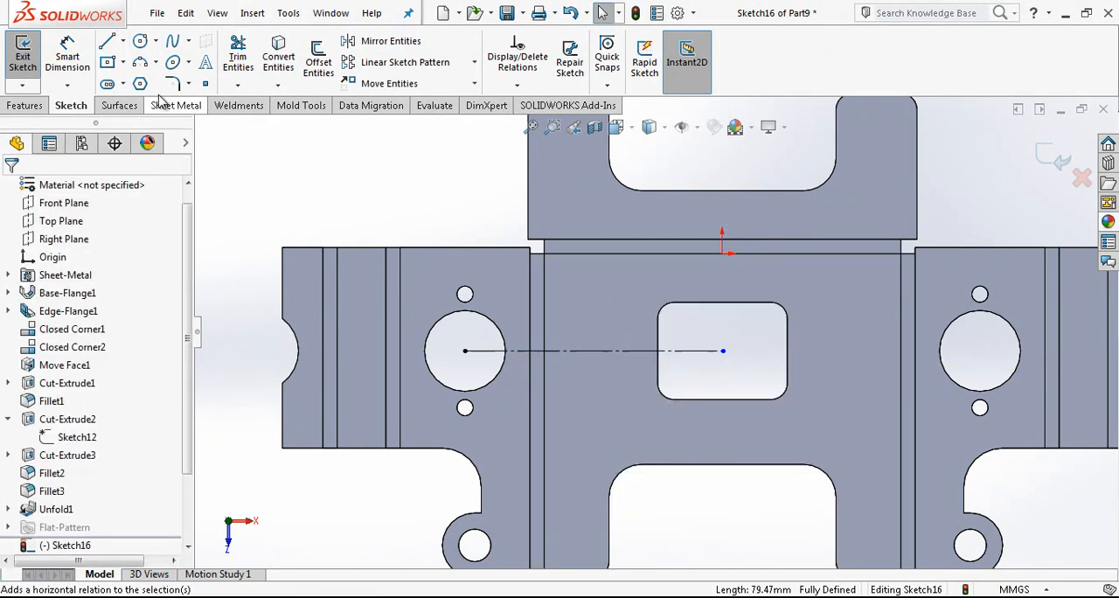
{"action": "left_click", "coordinate": [108, 41]}
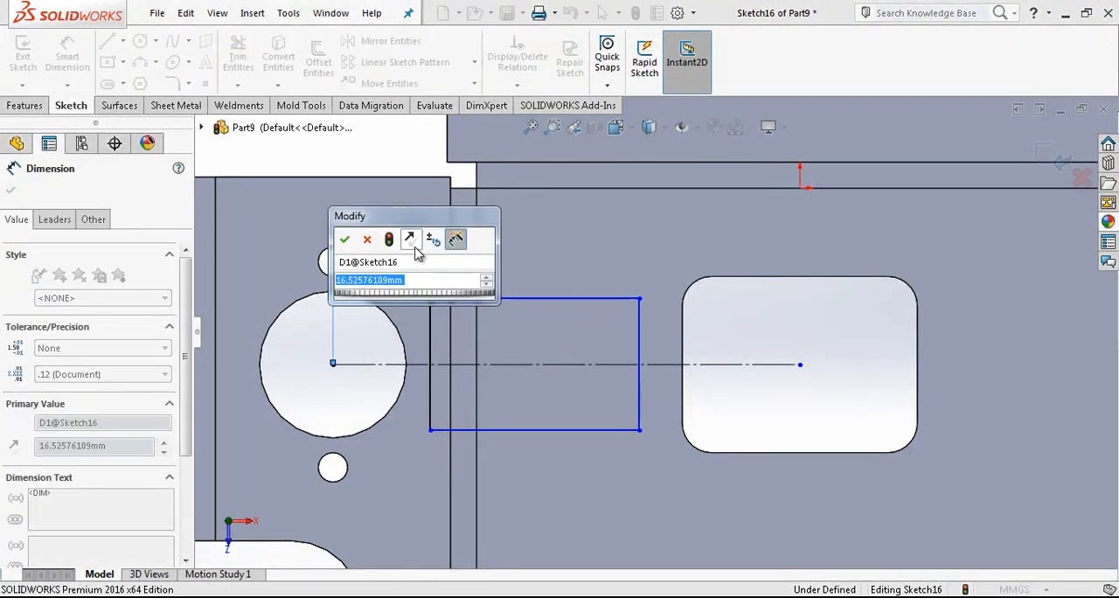
{"action": "left_click", "coordinate": [344, 240]}
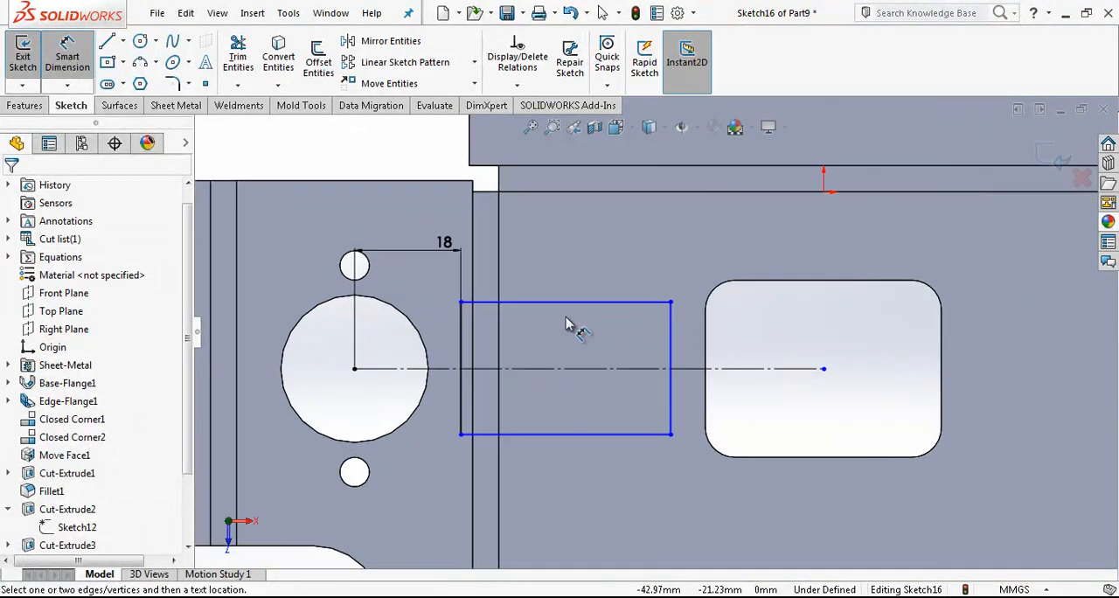
{"action": "left_click", "coordinate": [565, 302]}
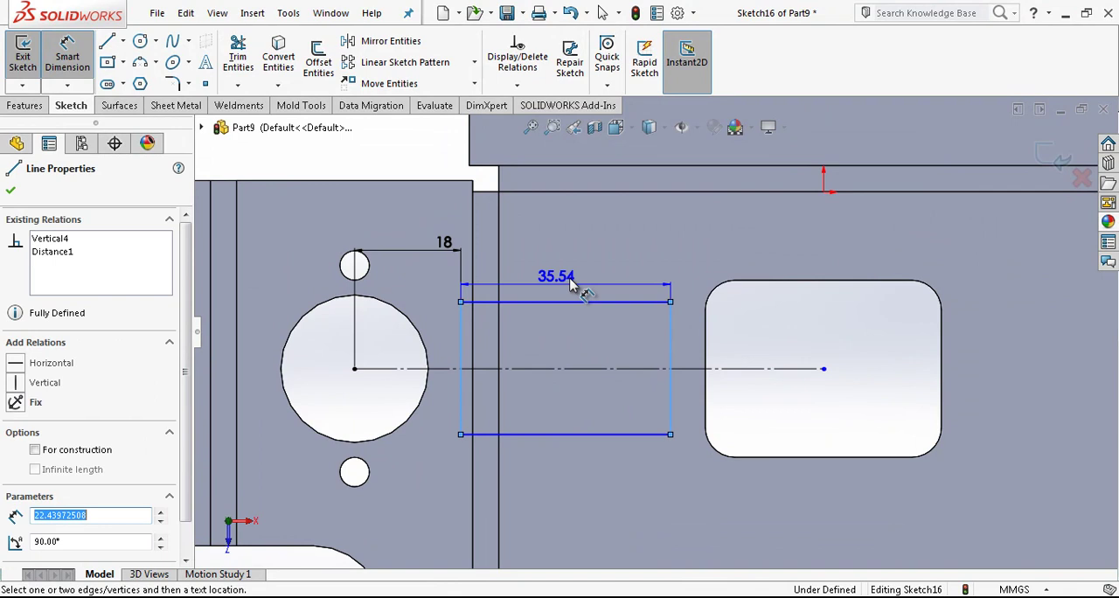
{"action": "left_click", "coordinate": [573, 306]}
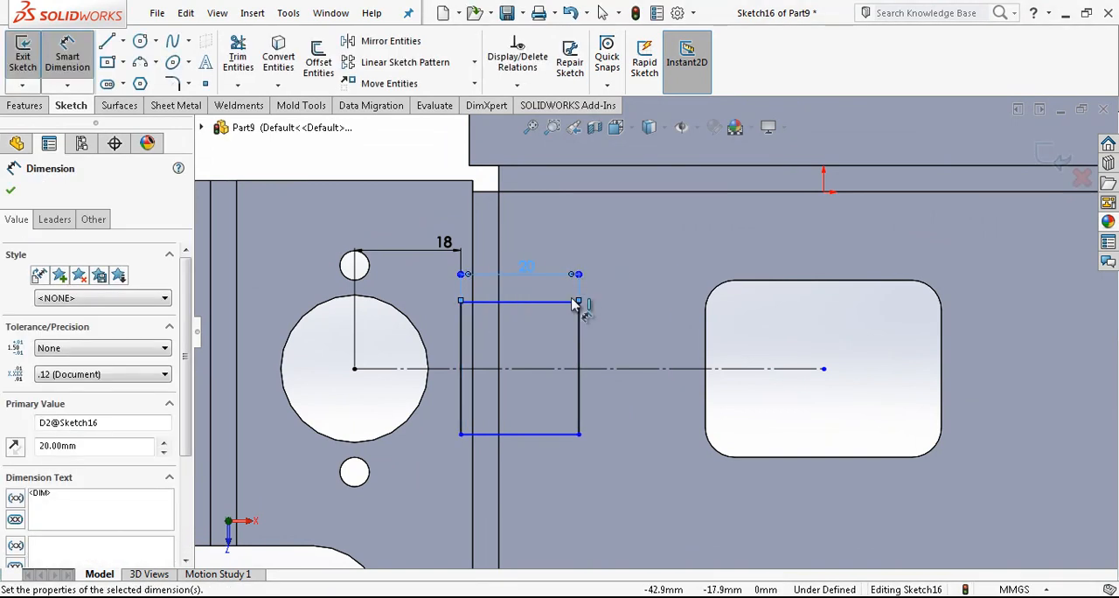
{"action": "left_click", "coordinate": [577, 306]}
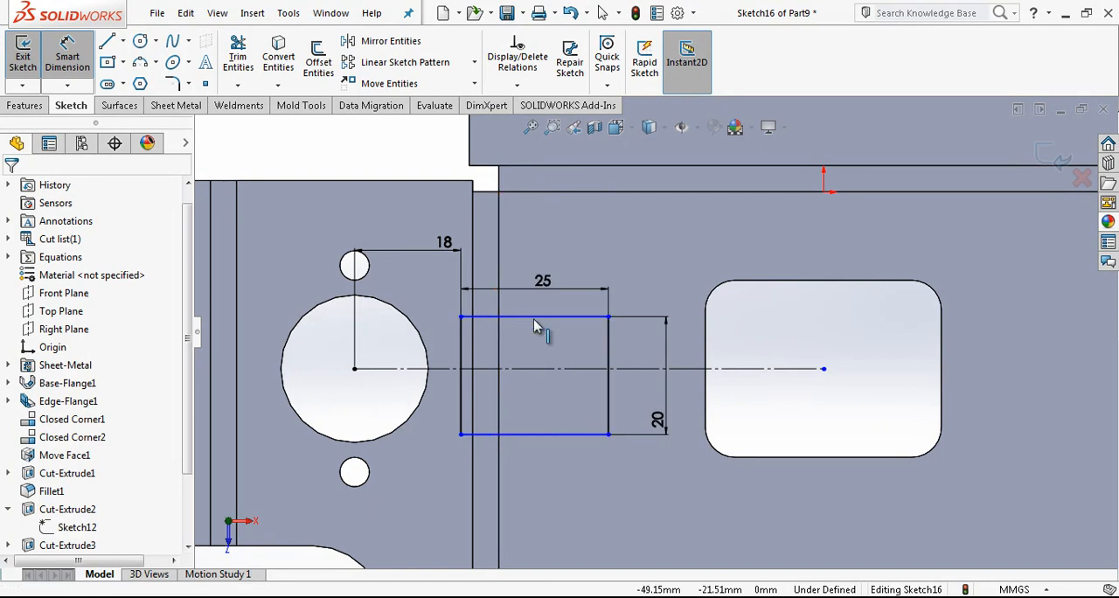
{"action": "left_click", "coordinate": [534, 434]}
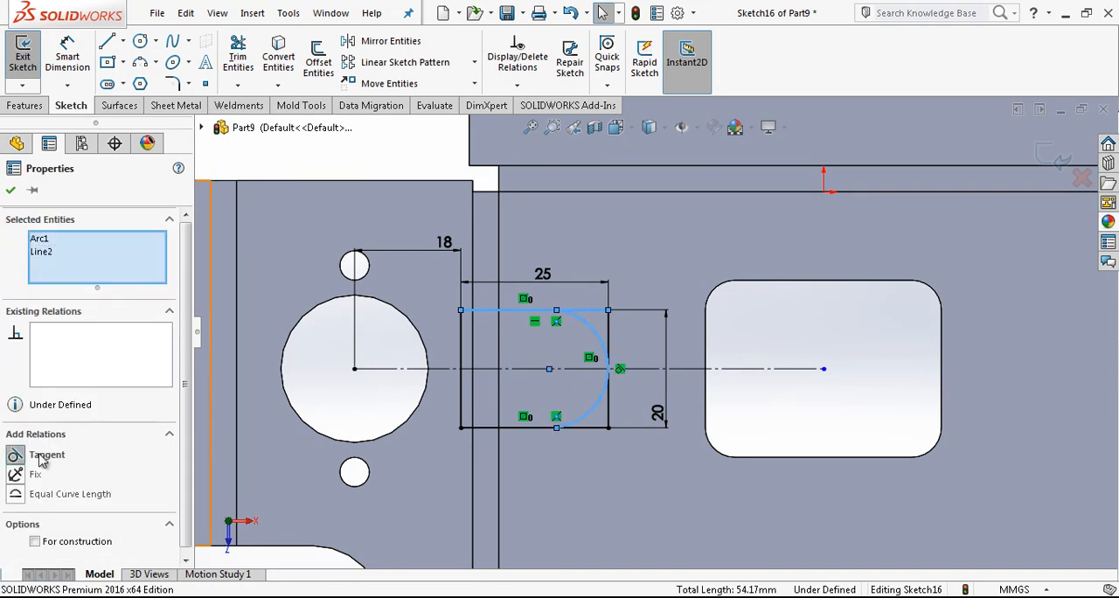
Step: Make the slot's end arc tangent to both edges and set the 25 mm slot length
{"action": "left_click", "coordinate": [573, 428]}
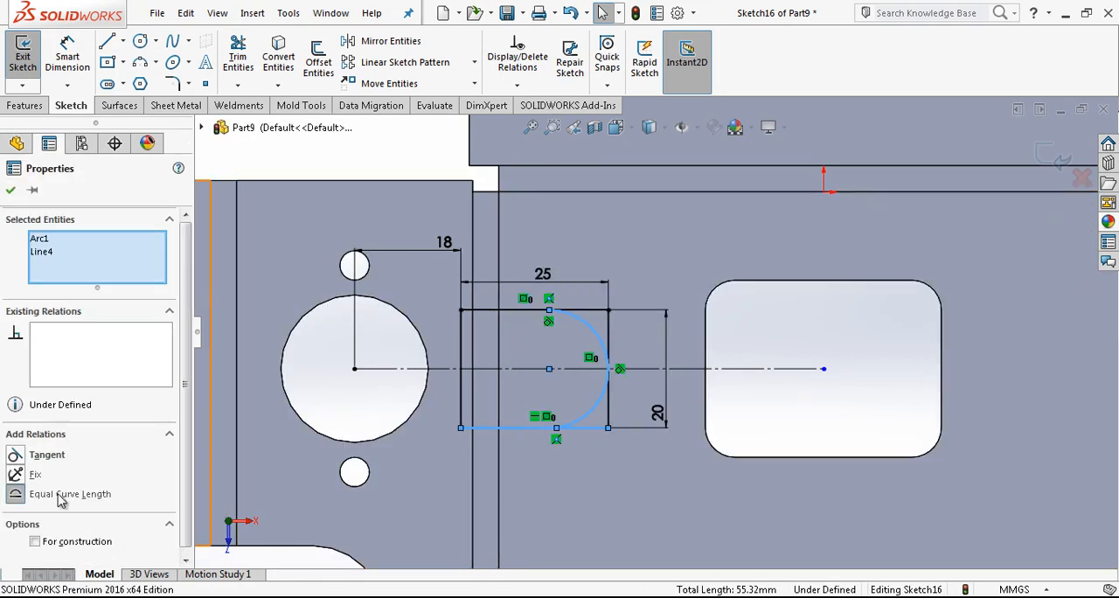
{"action": "left_click", "coordinate": [46, 455]}
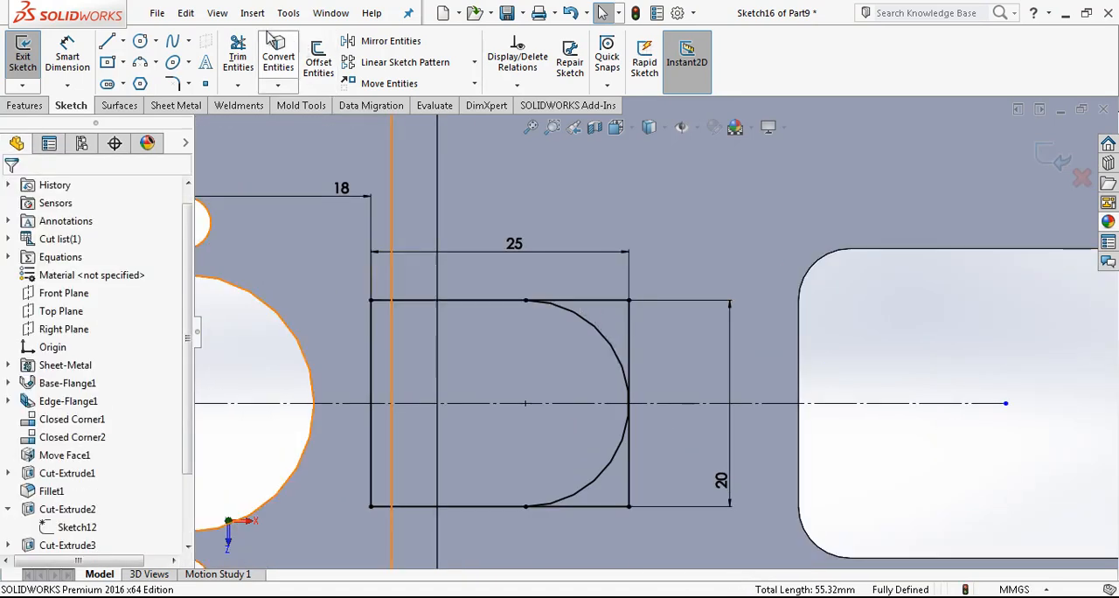
{"action": "left_click", "coordinate": [237, 56]}
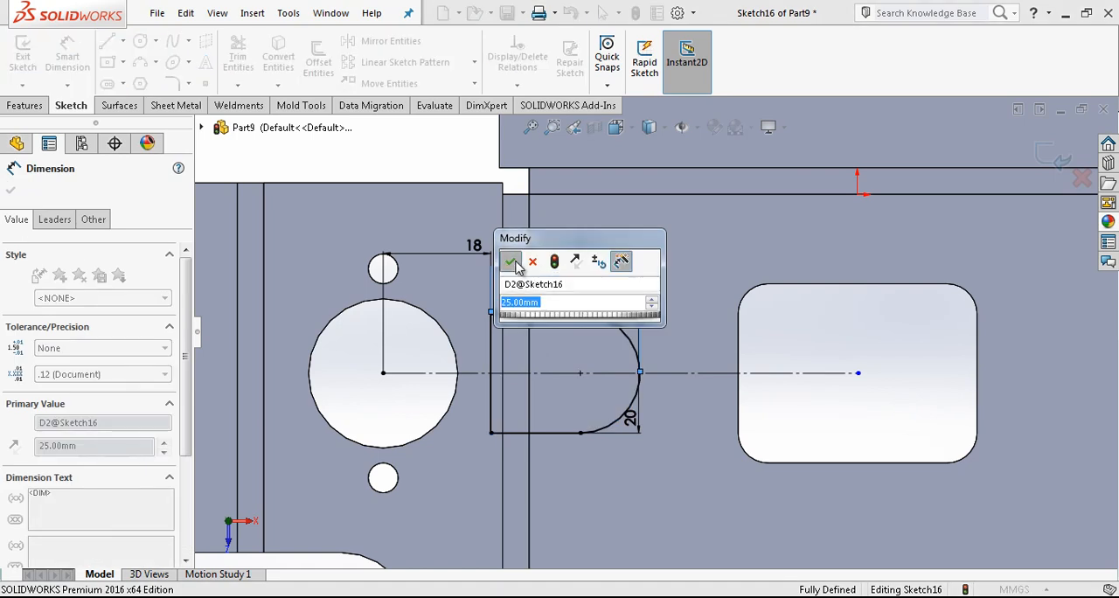
{"action": "left_click", "coordinate": [511, 262]}
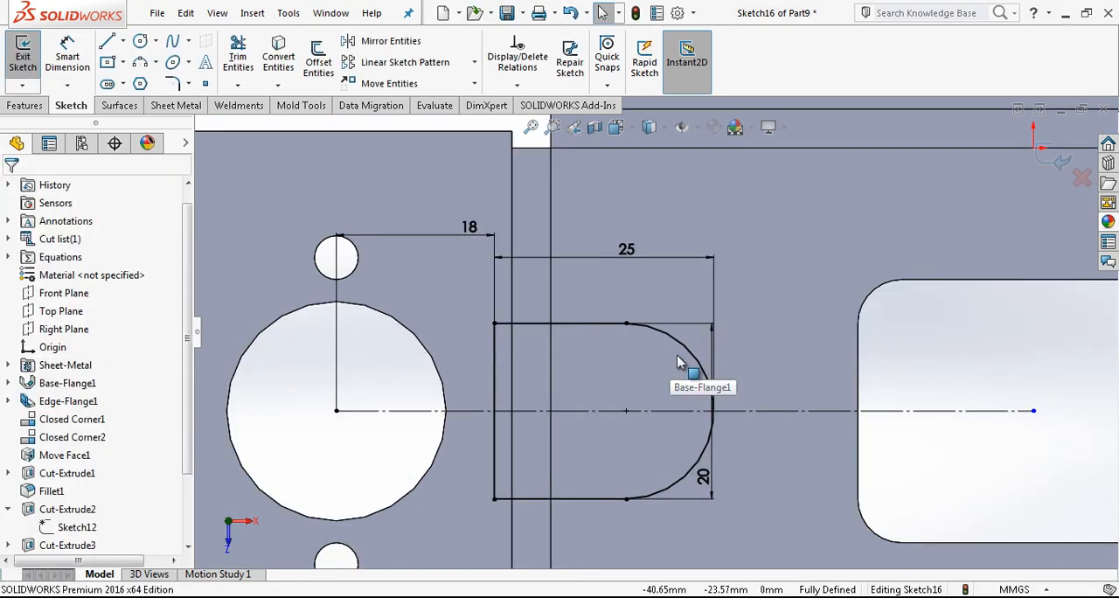
{"action": "mouse_move", "coordinate": [572, 339]}
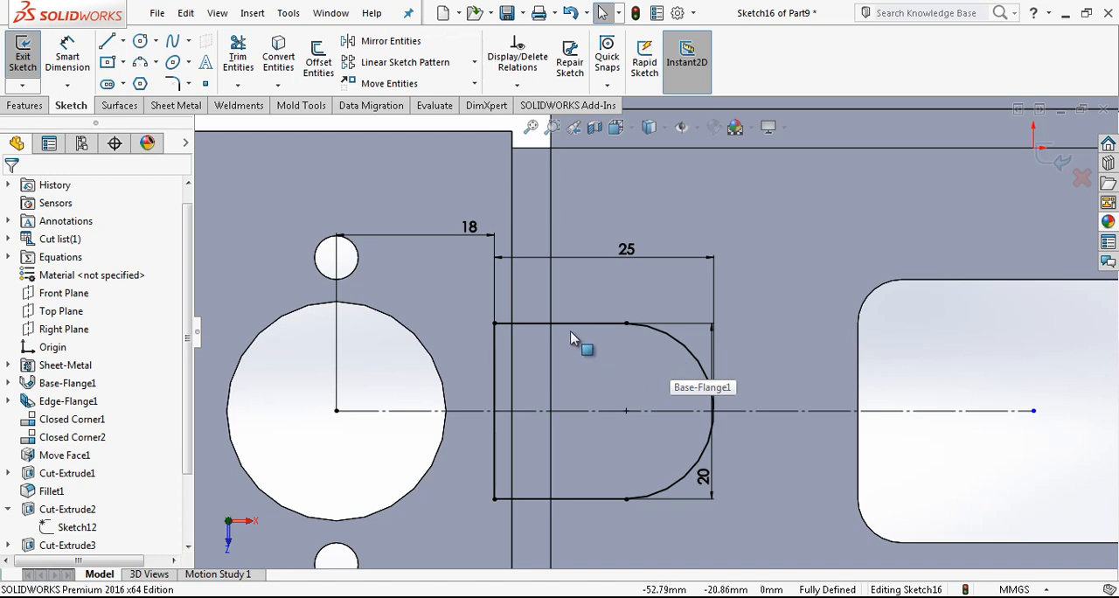
{"action": "left_click", "coordinate": [317, 62]}
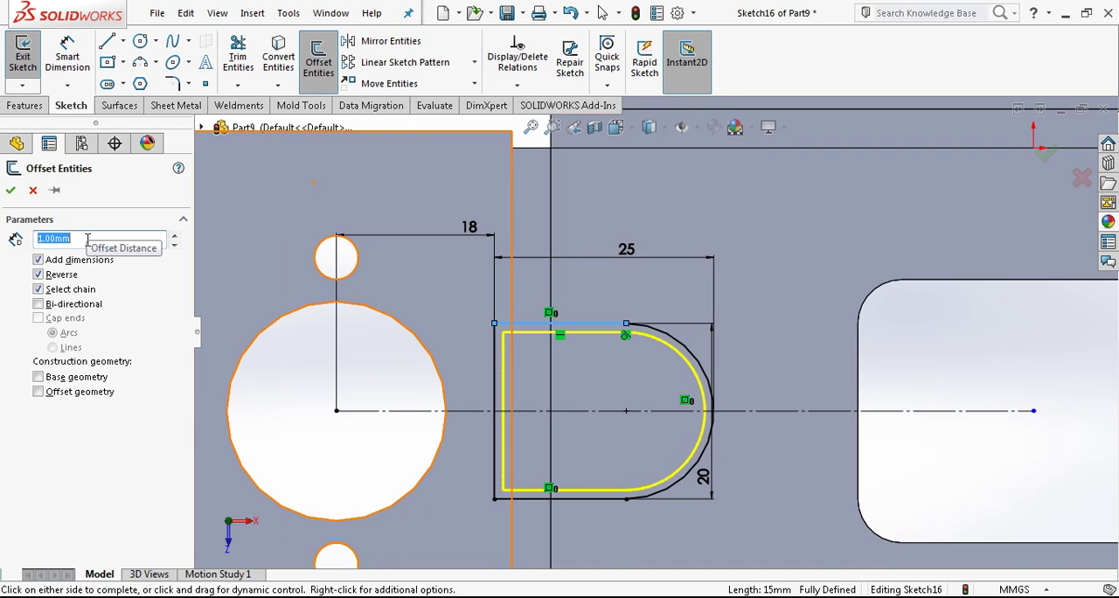
Step: Offset the slot outline, dimension its rounded end, and mirror it about the vertical centerline
{"action": "left_click", "coordinate": [9, 190]}
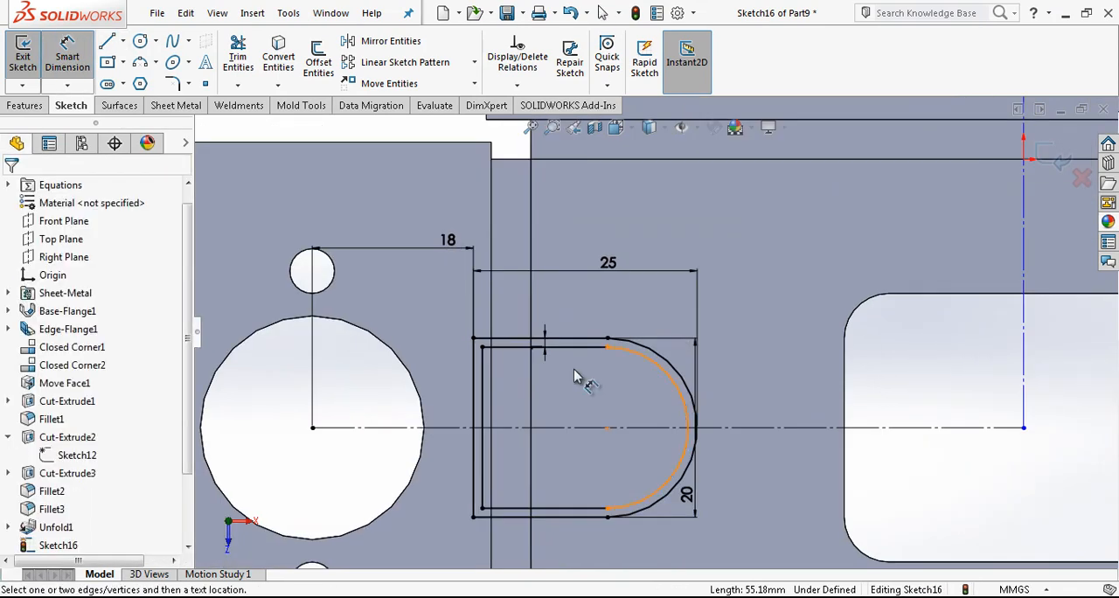
{"action": "left_click", "coordinate": [475, 411]}
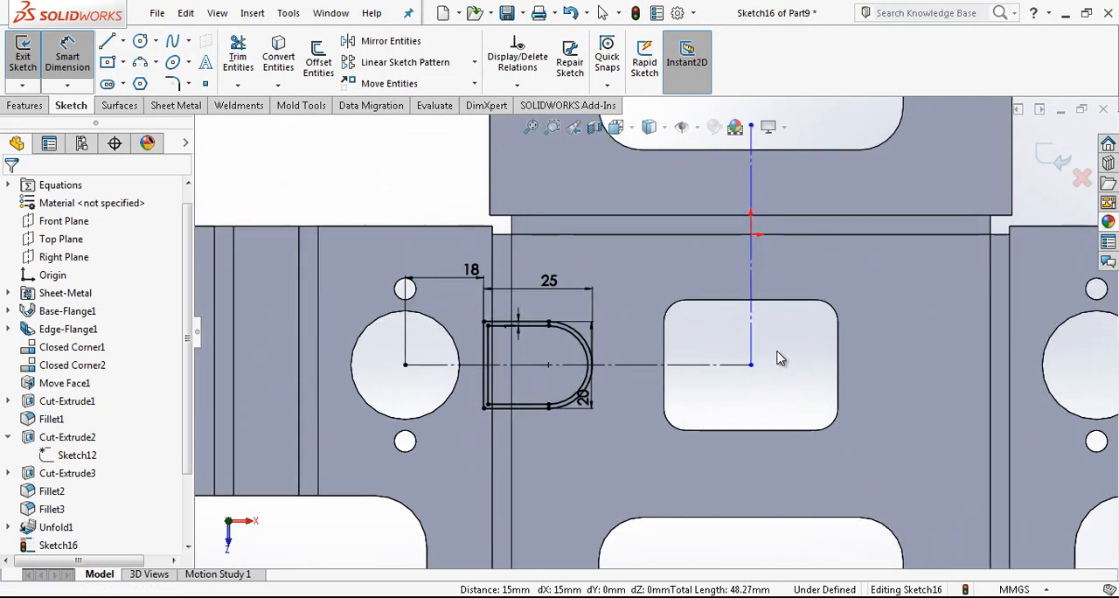
{"action": "left_click", "coordinate": [751, 235]}
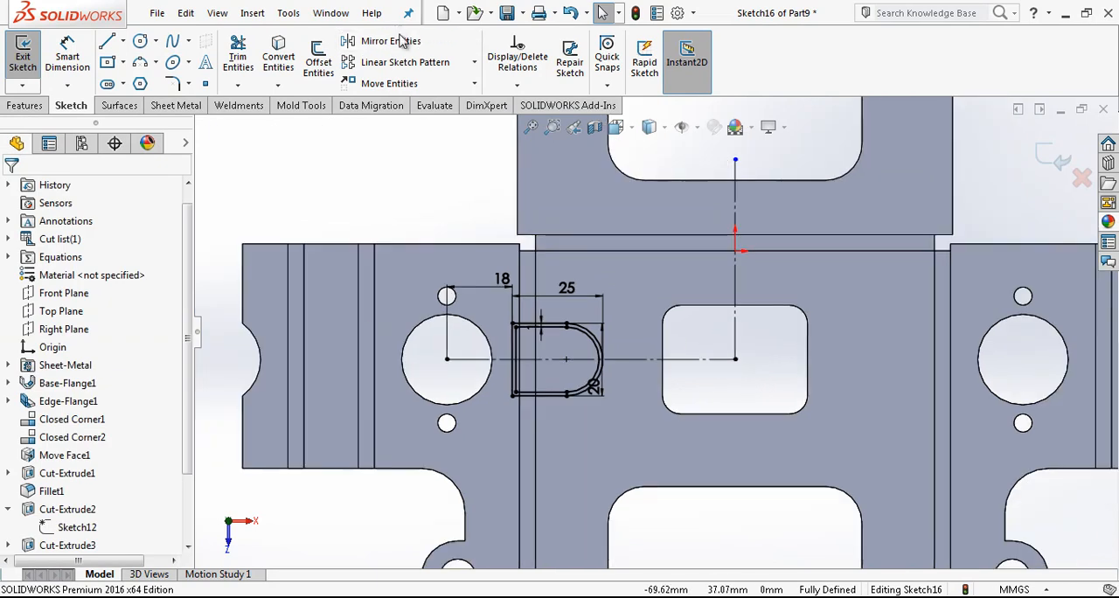
{"action": "left_click", "coordinate": [390, 41]}
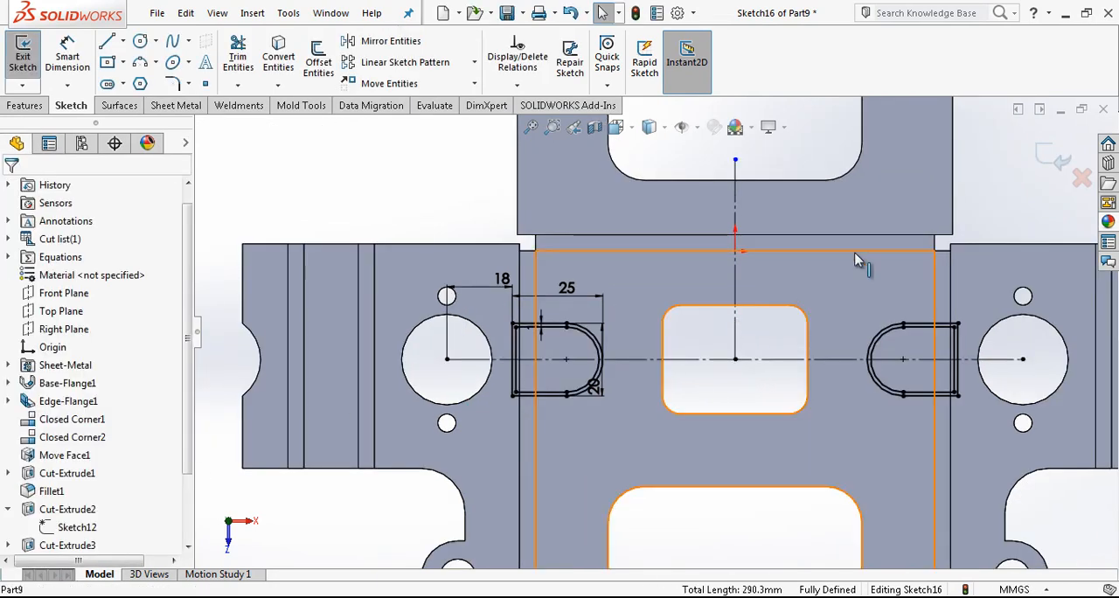
{"action": "left_click", "coordinate": [22, 54]}
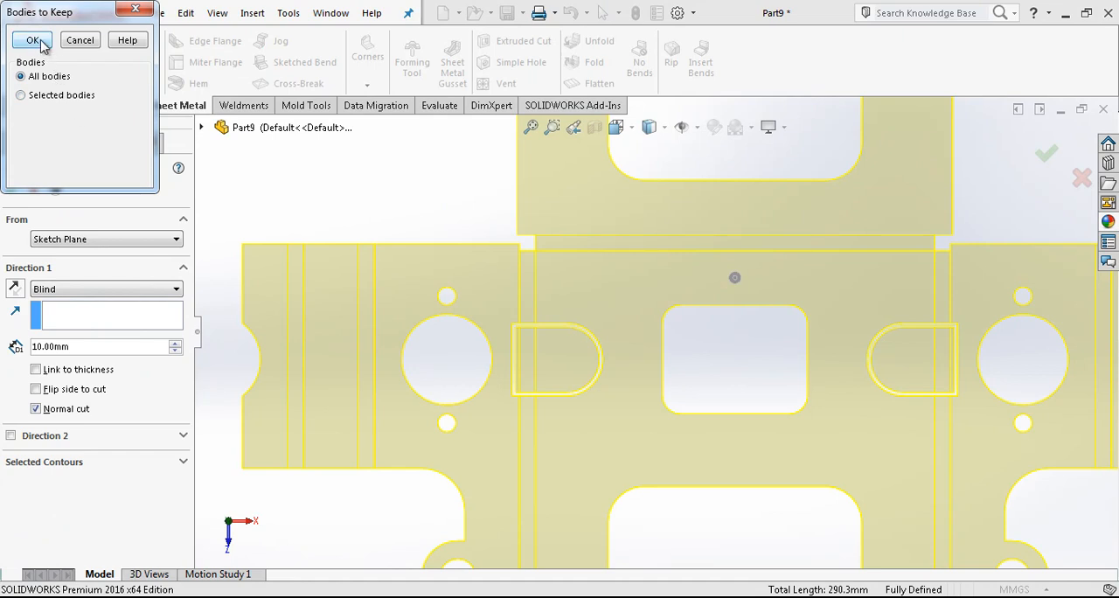
Step: Extrude-cut both slots keeping only Body 1, then fold with Collect All Bends
{"action": "left_click", "coordinate": [20, 94]}
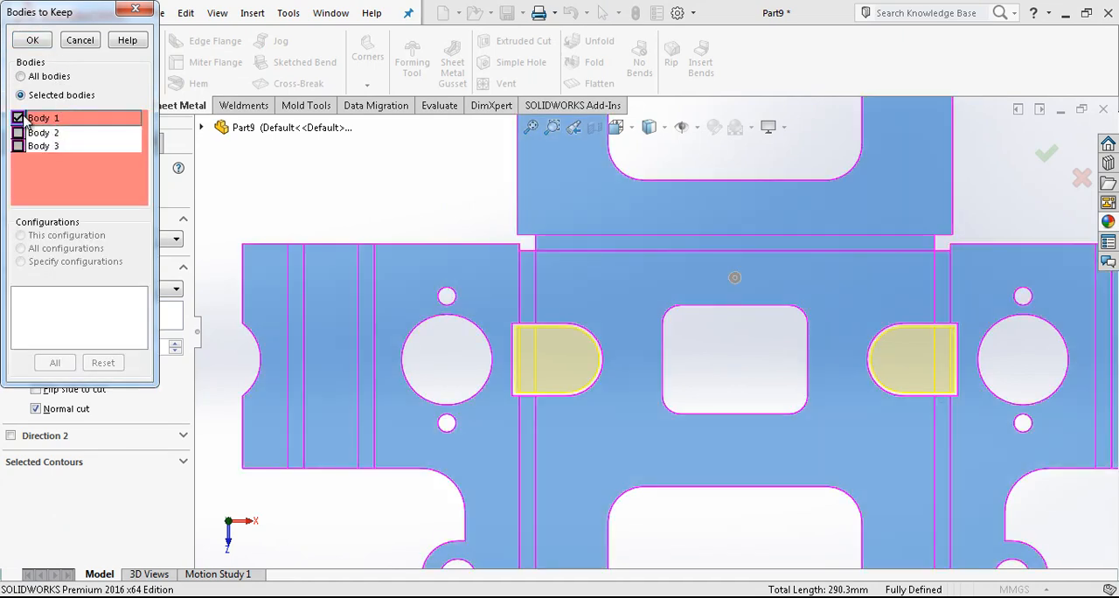
{"action": "left_click", "coordinate": [31, 39]}
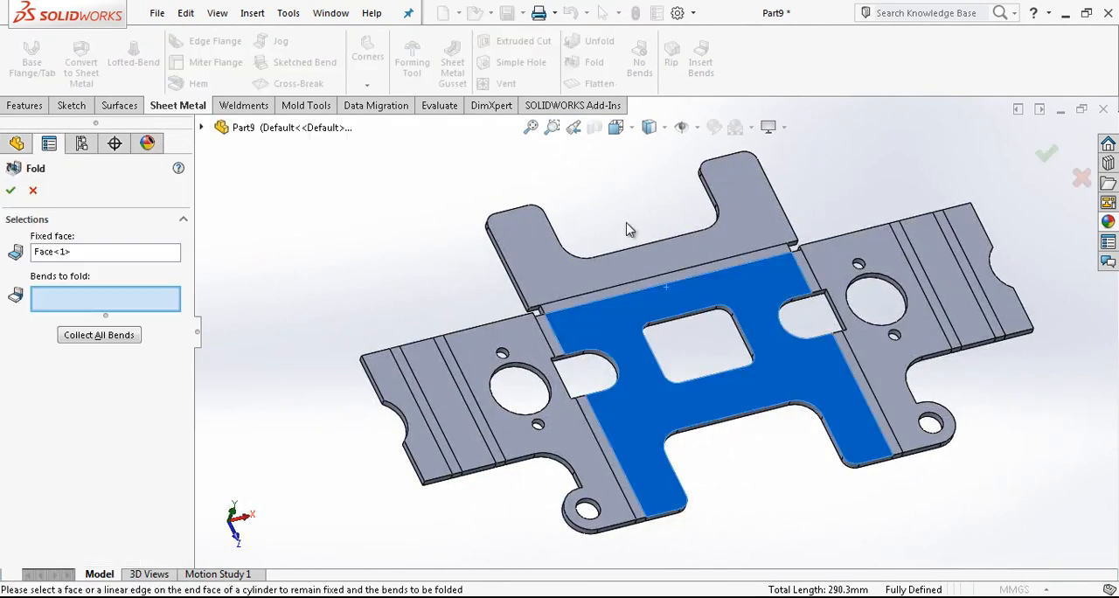
{"action": "left_click", "coordinate": [99, 335]}
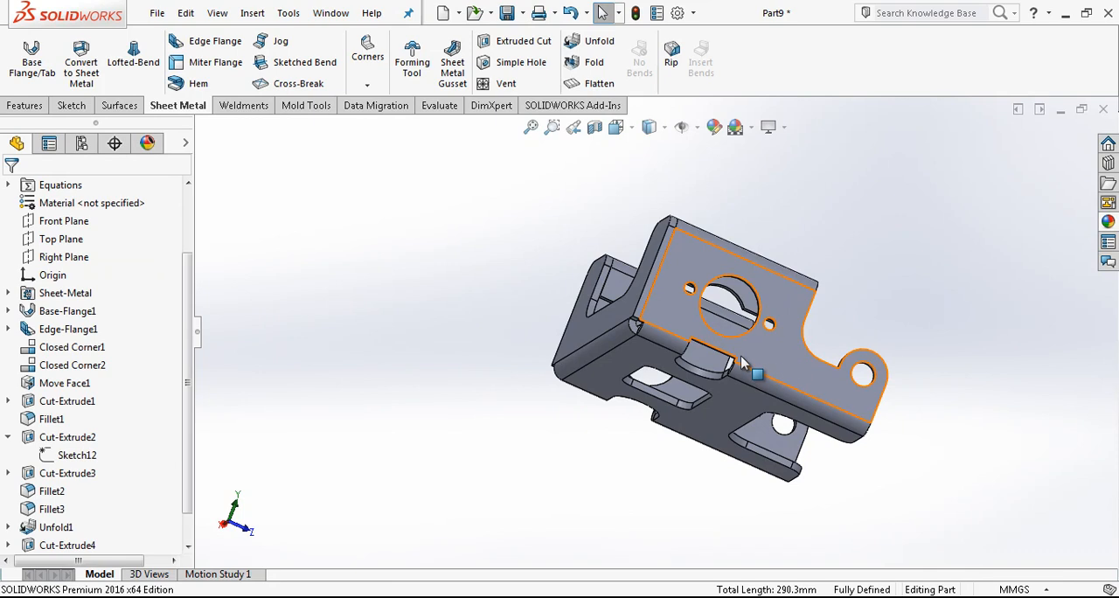
Step: Select the outer face of the side flange on the refolded bracket to start Sketch19
{"action": "left_click", "coordinate": [65, 310]}
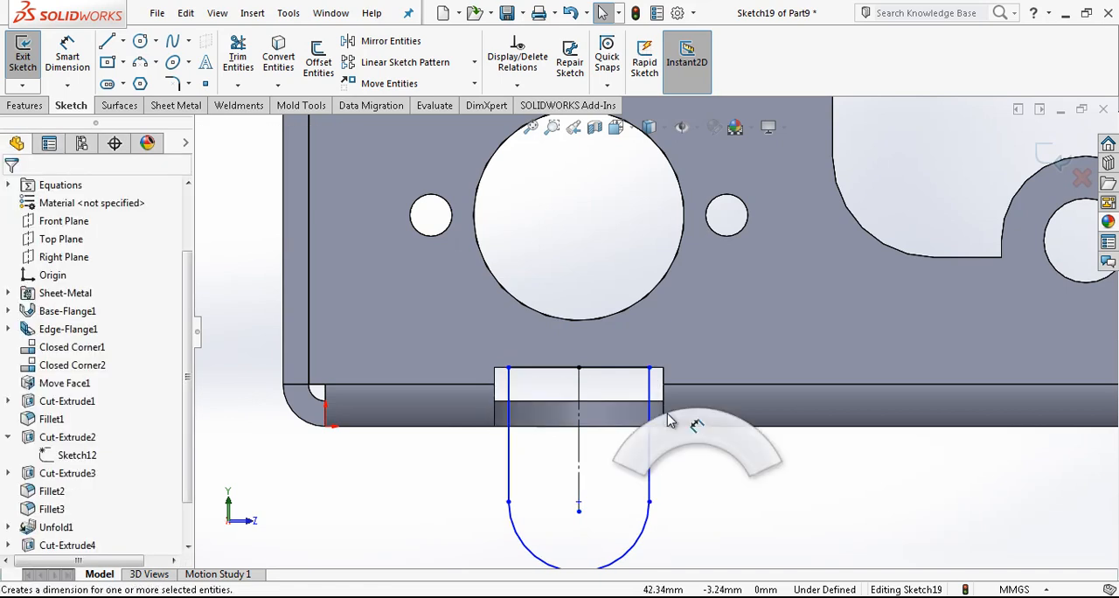
Step: Dimension the U-shaped tab outline to 24 mm from the arc centre
{"action": "left_click", "coordinate": [650, 402]}
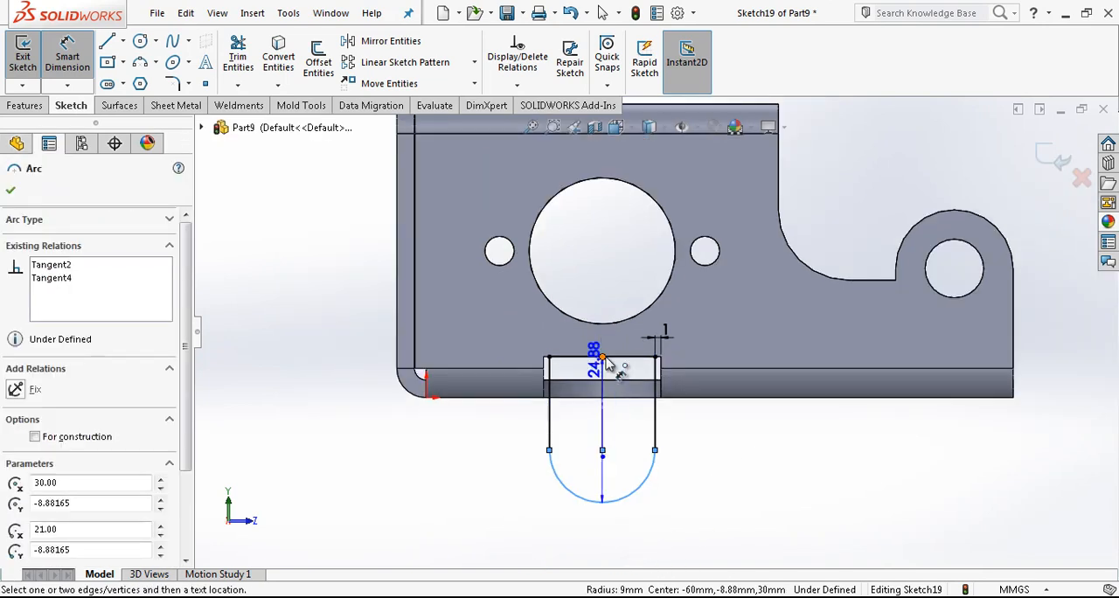
{"action": "left_click", "coordinate": [602, 367]}
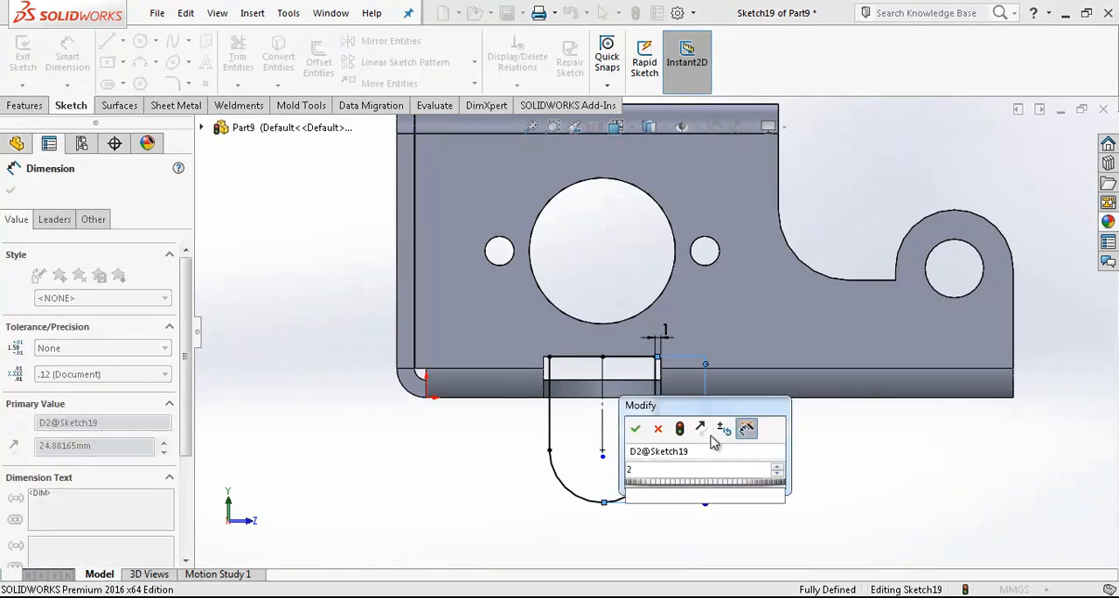
{"action": "left_click", "coordinate": [636, 429]}
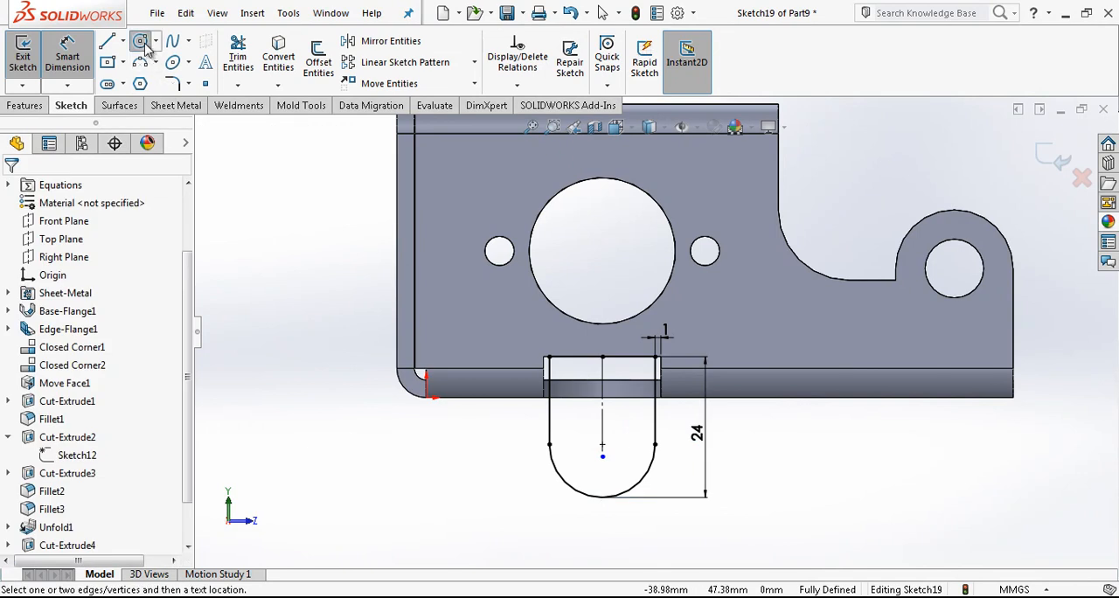
Step: Add a Ø10 hole at the tab's arc centre and build the sketch as Tab1
{"action": "left_click", "coordinate": [140, 41]}
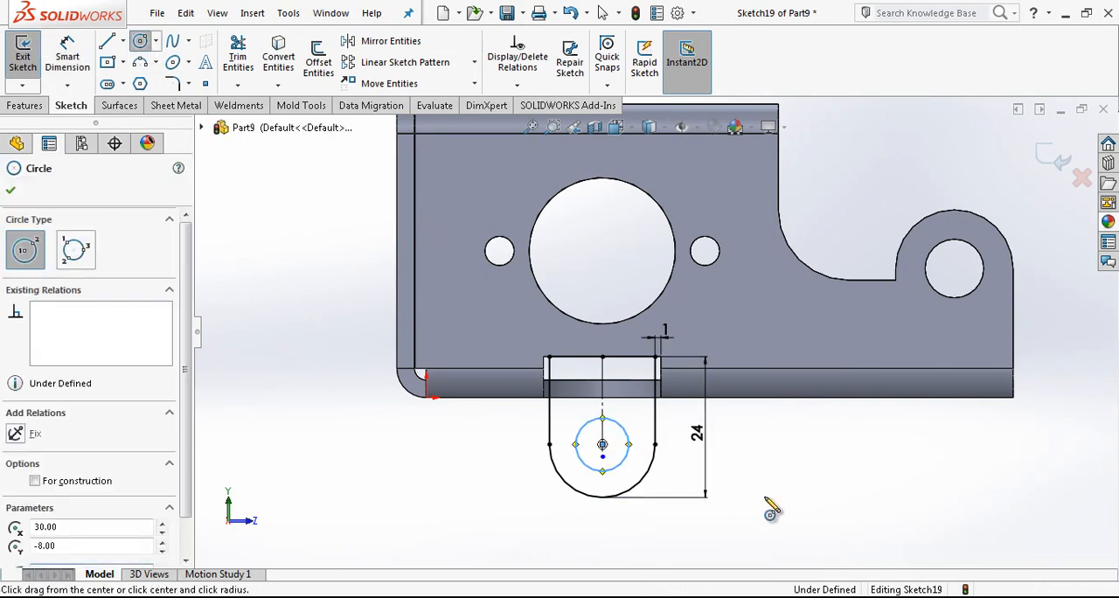
{"action": "left_click", "coordinate": [602, 444]}
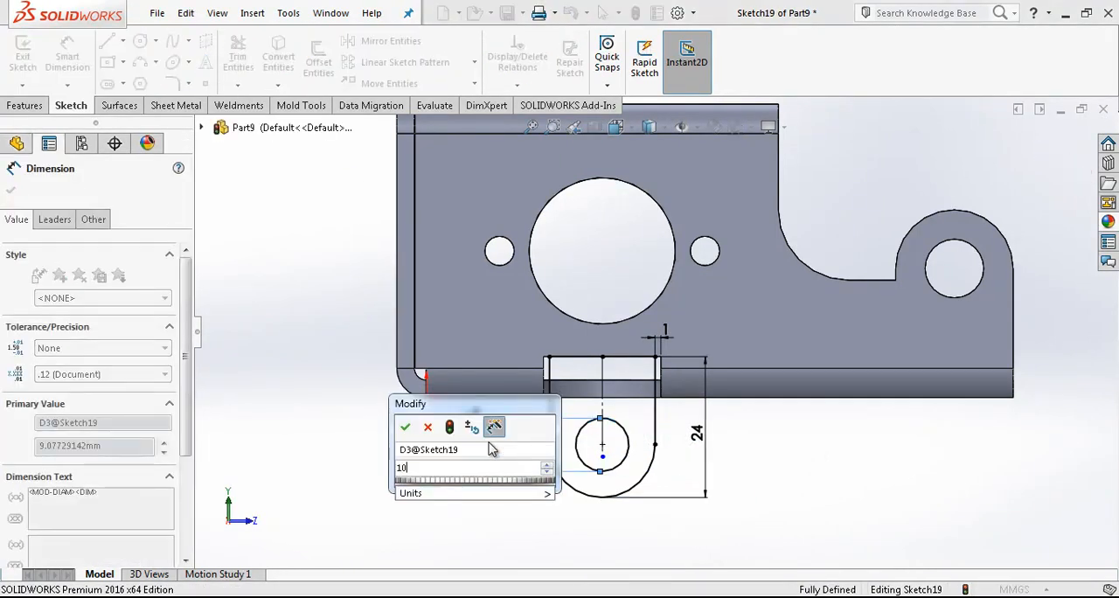
{"action": "left_click", "coordinate": [405, 427]}
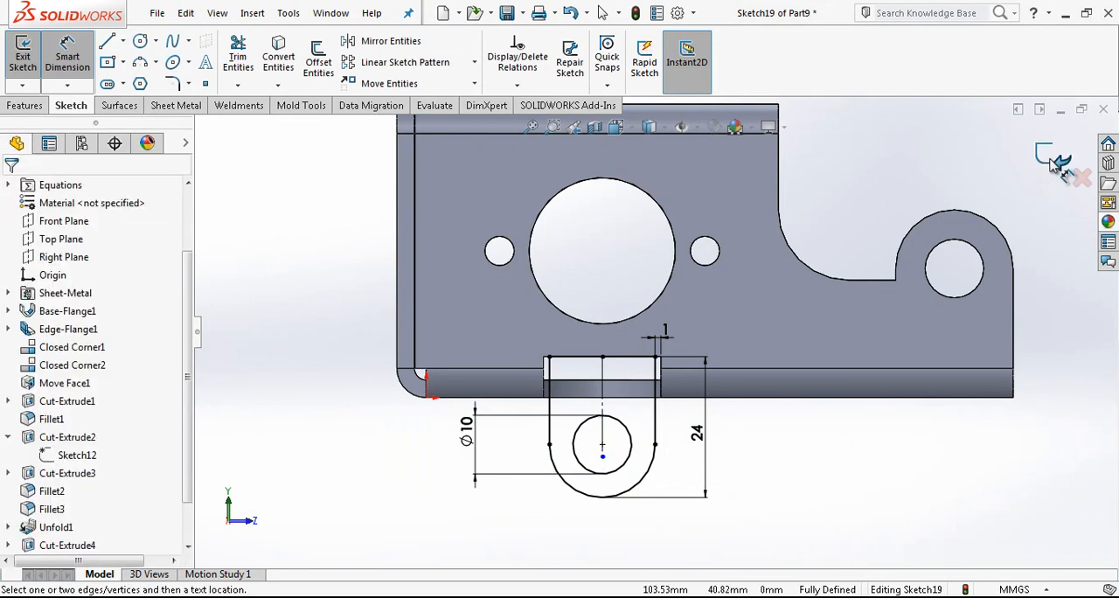
{"action": "left_click", "coordinate": [21, 55]}
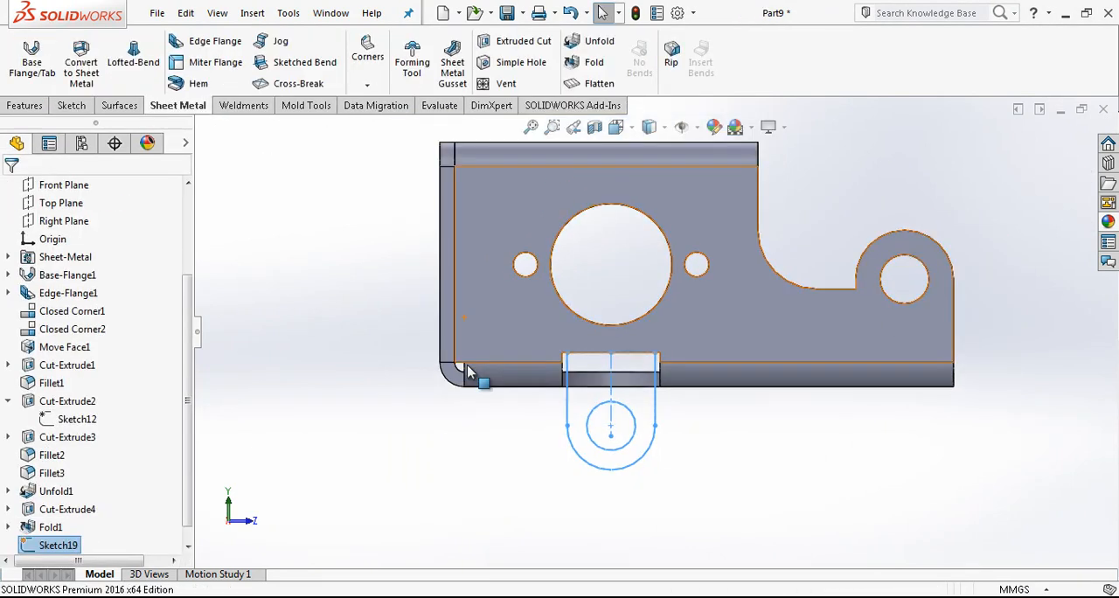
{"action": "left_click", "coordinate": [32, 57]}
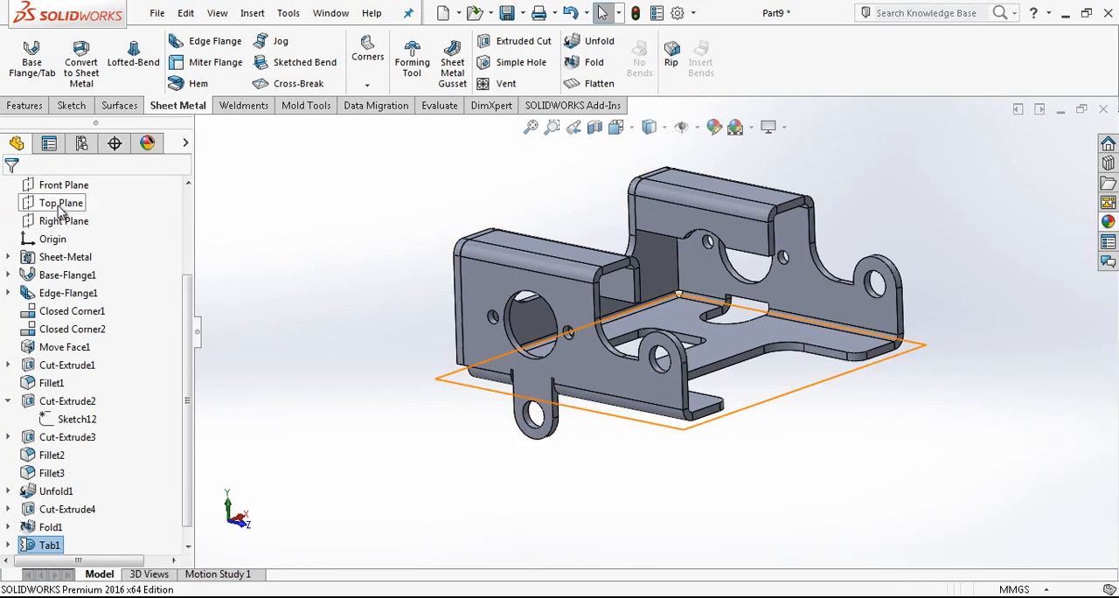
Step: Mirror Tab1 about the Right Plane, creating Mirror1 on the opposite side
{"action": "left_click", "coordinate": [63, 220]}
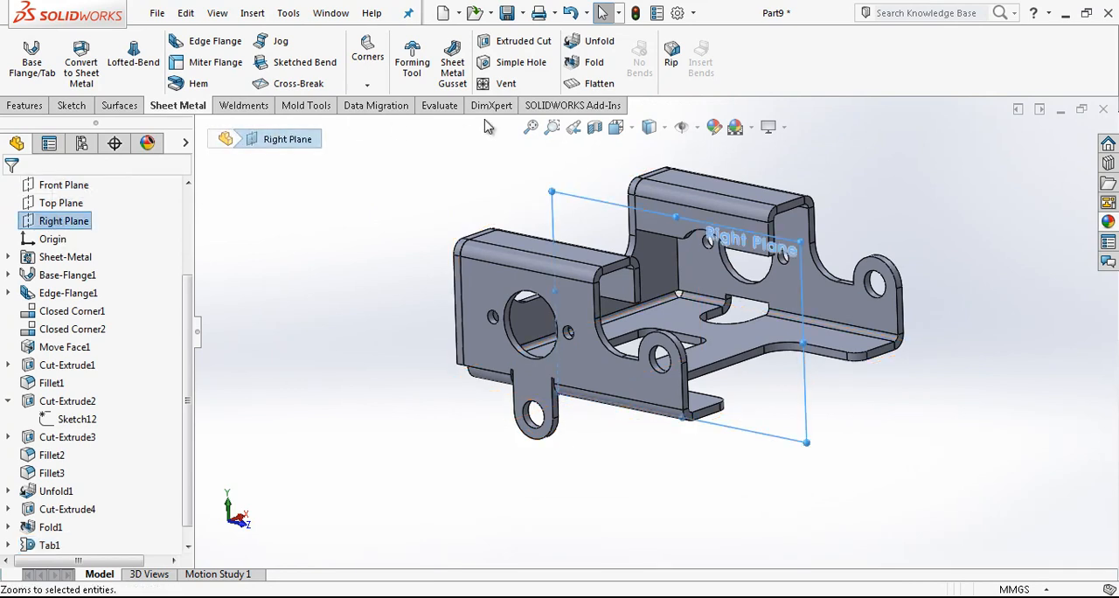
{"action": "left_click", "coordinate": [24, 105]}
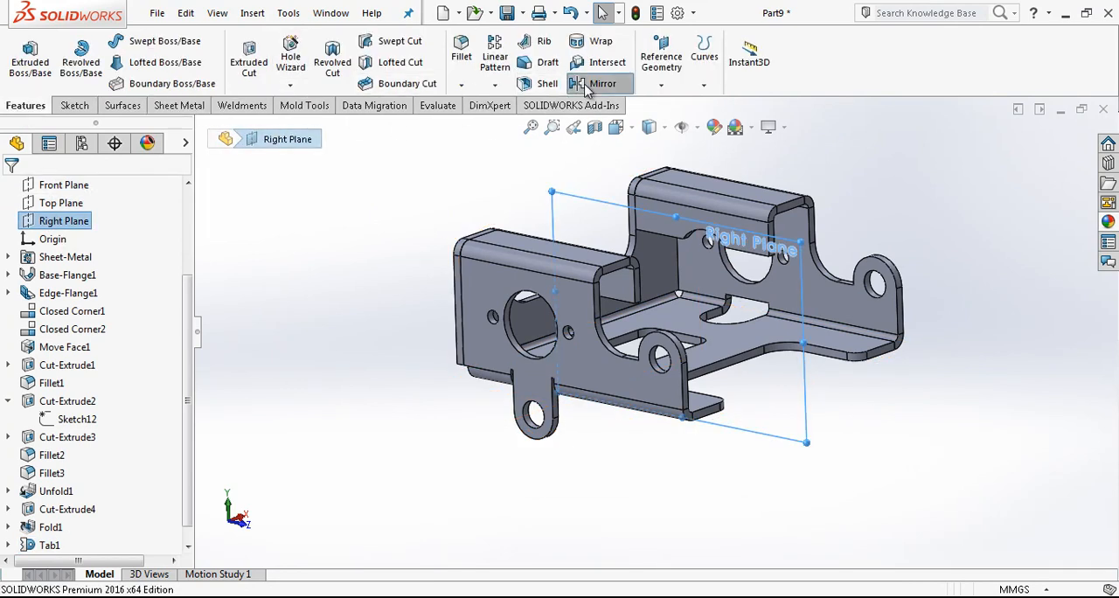
{"action": "left_click", "coordinate": [603, 83]}
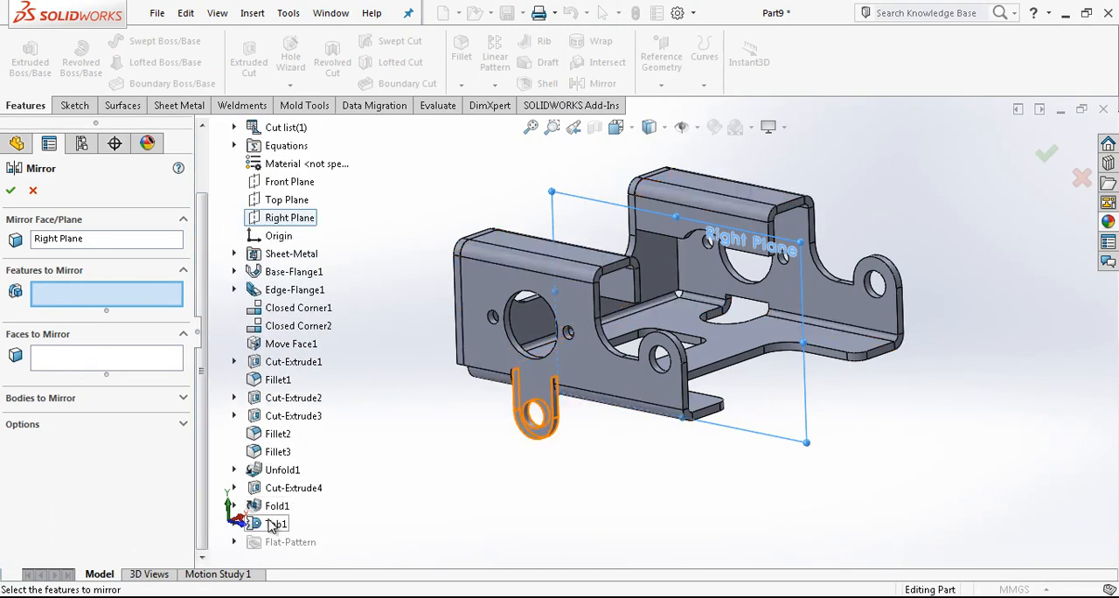
{"action": "left_click", "coordinate": [276, 523]}
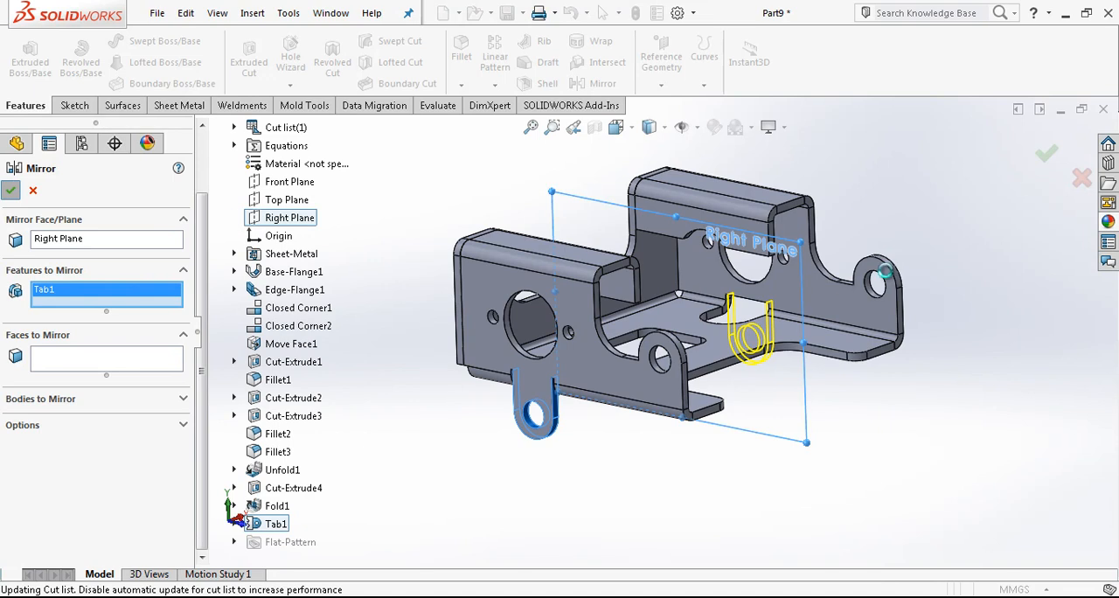
{"action": "left_click", "coordinate": [10, 190]}
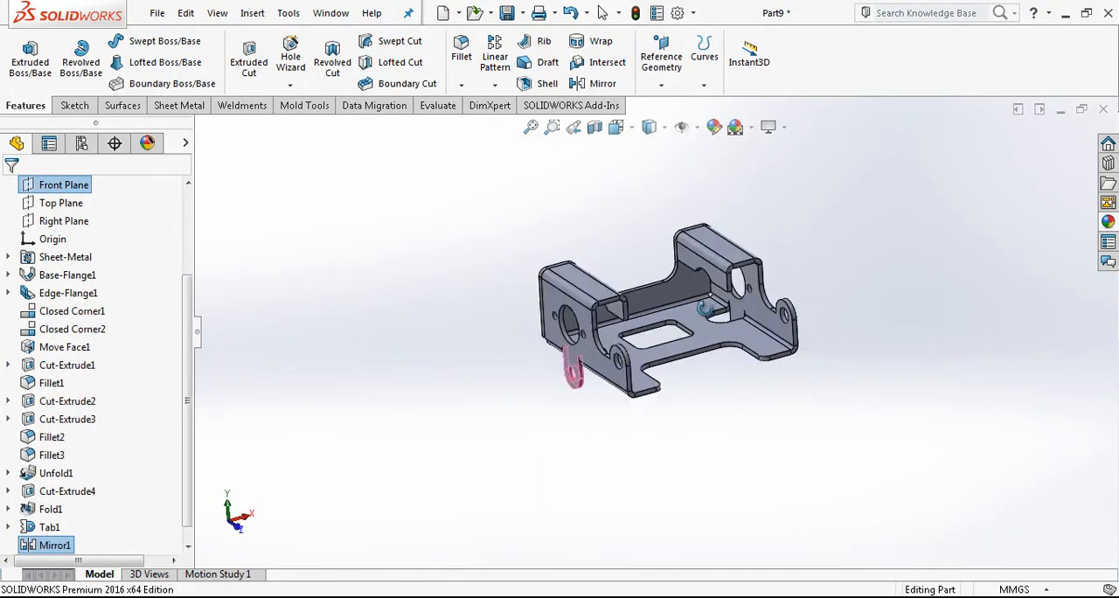
{"action": "left_click_drag", "start_coordinate": [665, 311], "coordinate": [643, 358]}
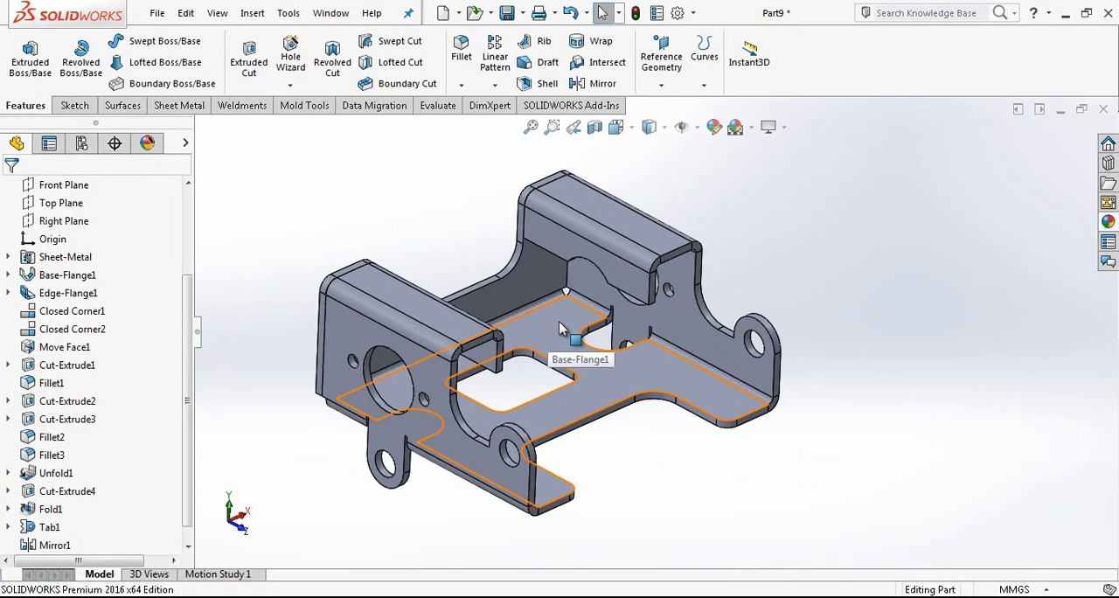
{"action": "left_click_drag", "start_coordinate": [559, 350], "coordinate": [612, 306]}
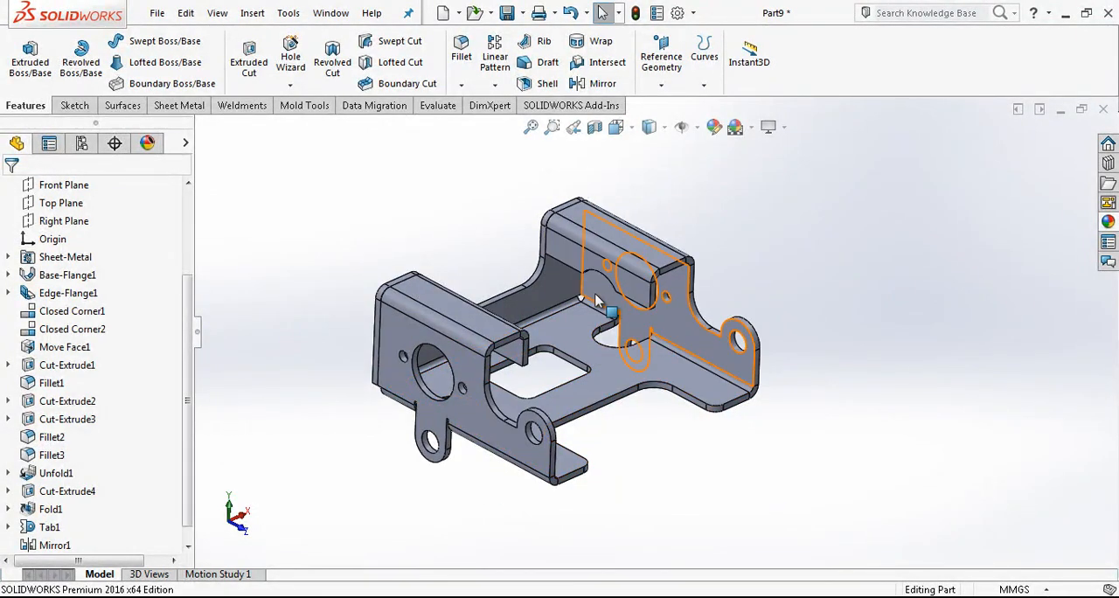
{"action": "mouse_move", "coordinate": [597, 302]}
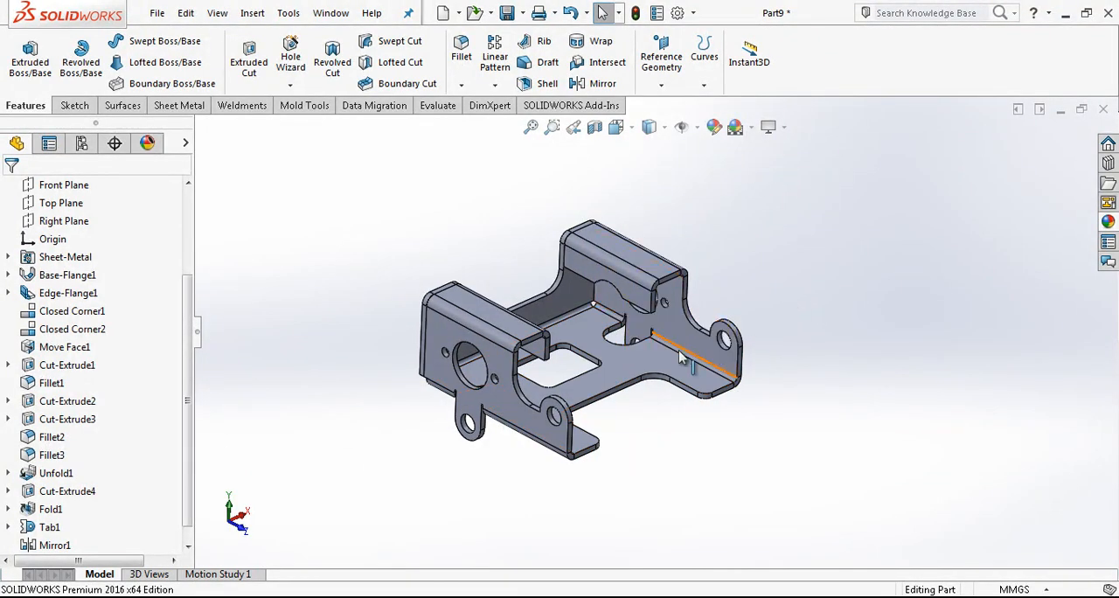
{"action": "left_click_drag", "start_coordinate": [682, 354], "coordinate": [520, 254]}
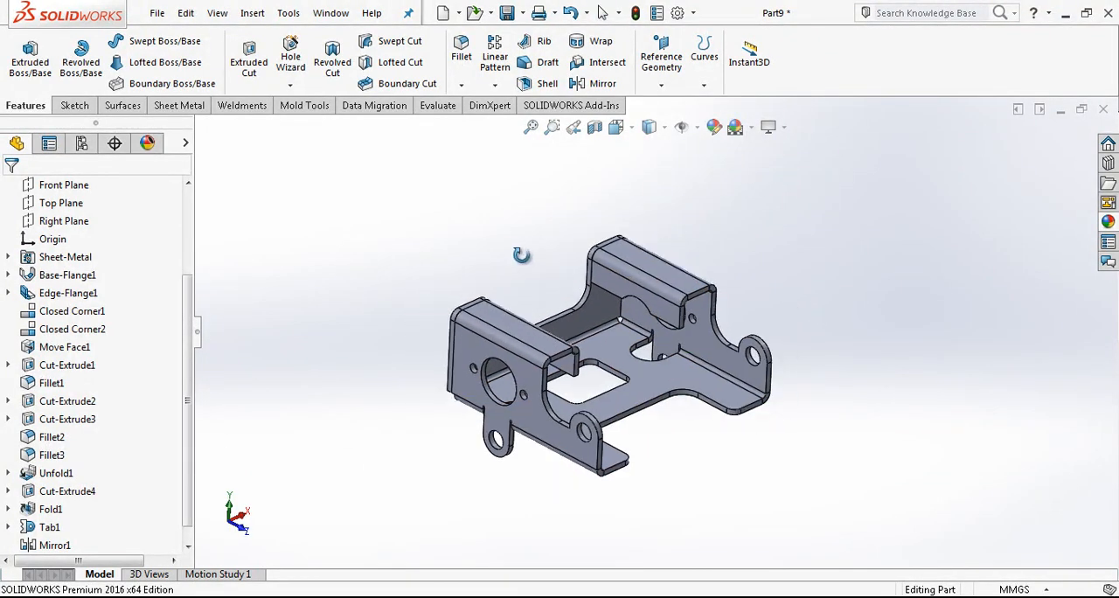